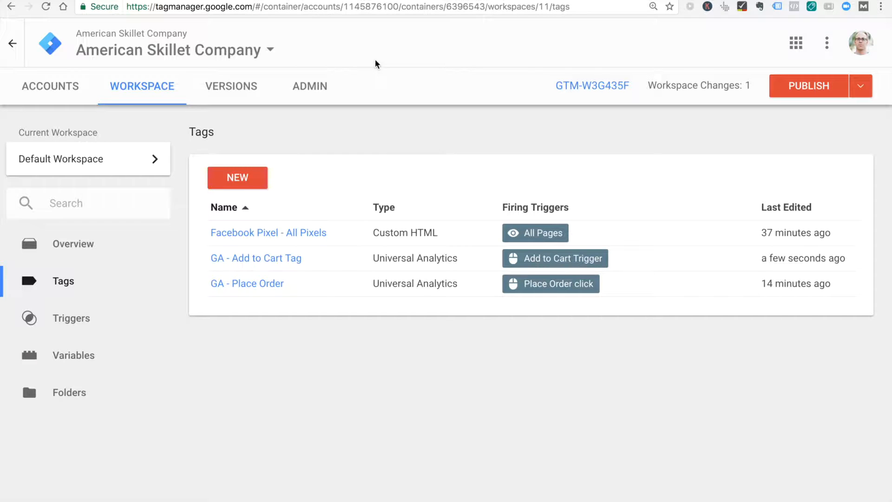
{"action": "mouse_move", "coordinate": [414, 105]}
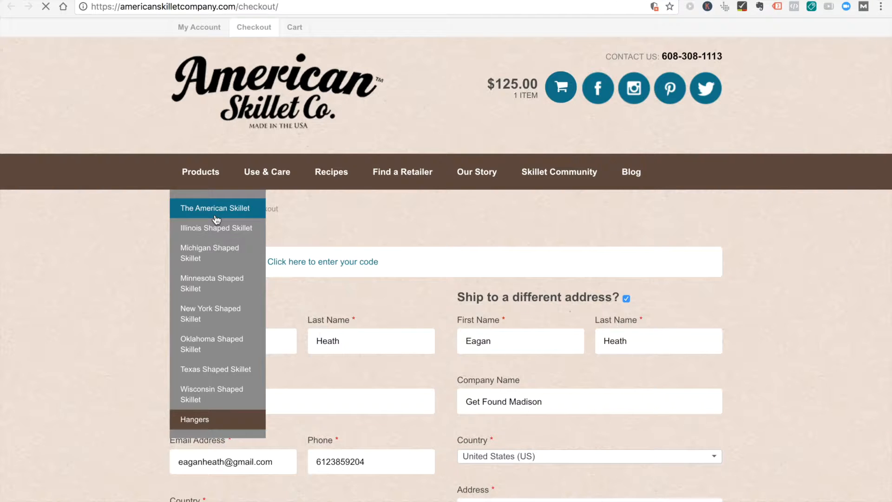
Step: Open The American Skillet product page and confirm Pixel Helper shows two pixels firing PageView
{"action": "left_click", "coordinate": [215, 207]}
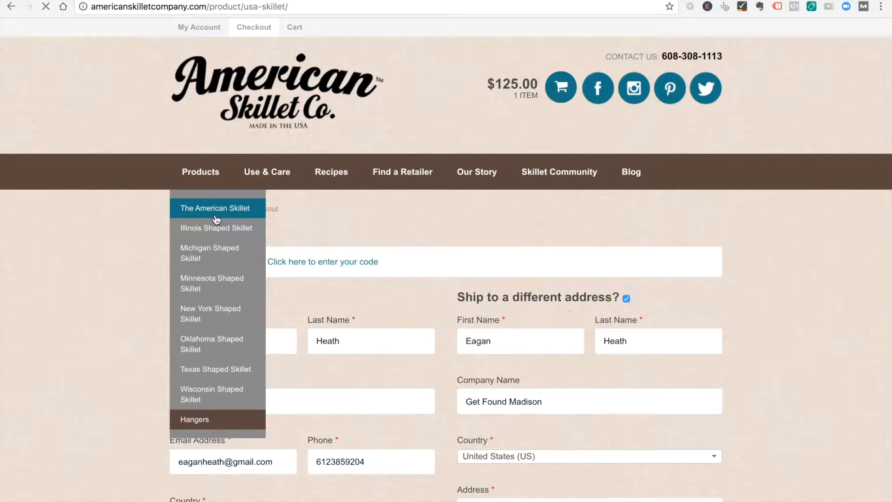
{"action": "left_click", "coordinate": [215, 207]}
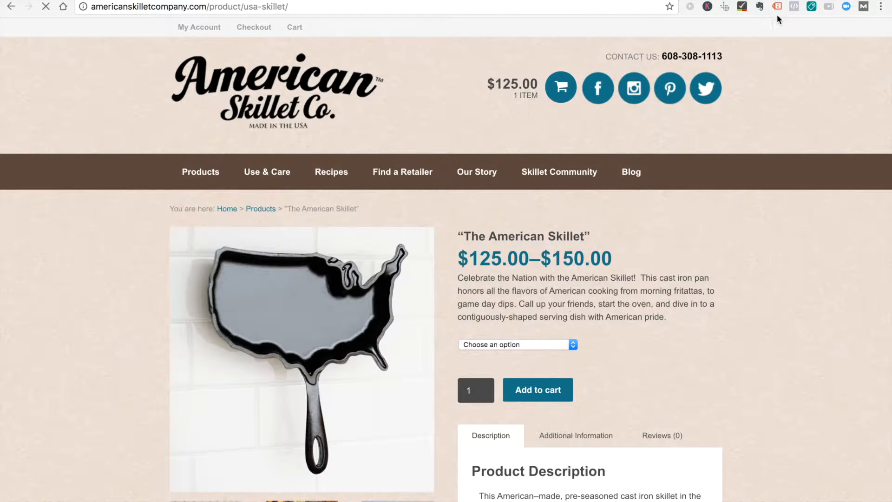
{"action": "left_click", "coordinate": [791, 6]}
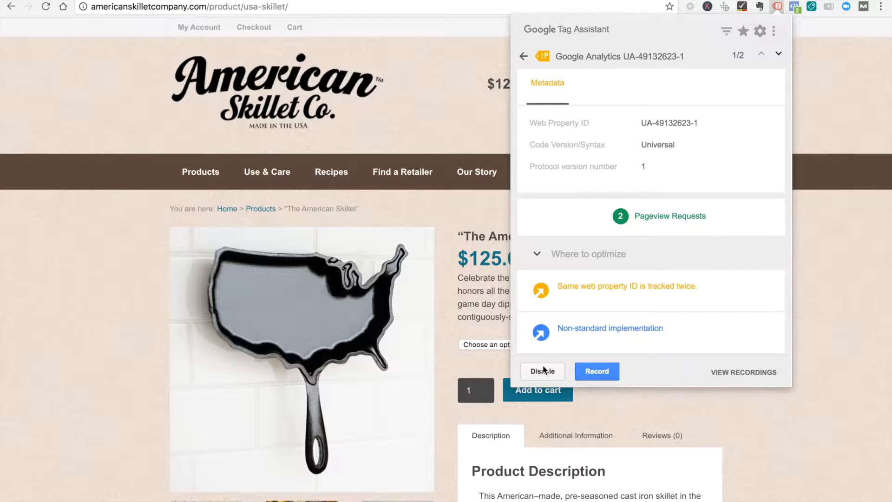
{"action": "left_click", "coordinate": [793, 6]}
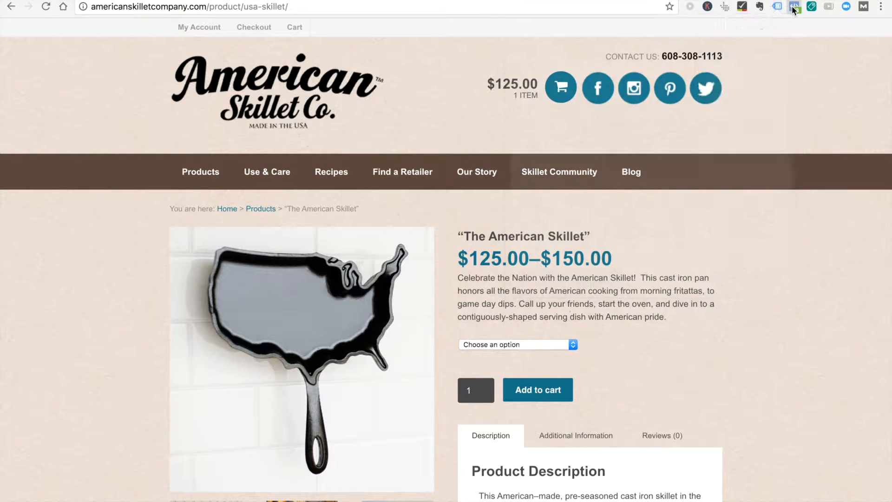
{"action": "left_click", "coordinate": [793, 6]}
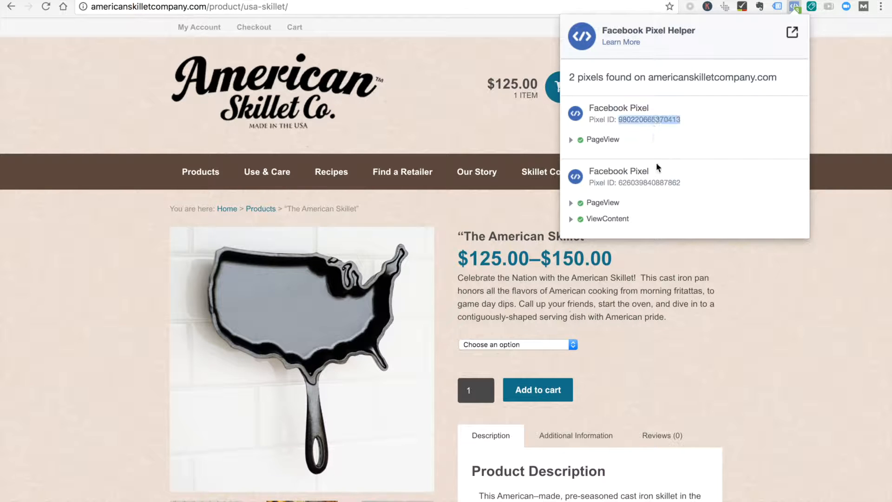
{"action": "mouse_move", "coordinate": [572, 93]}
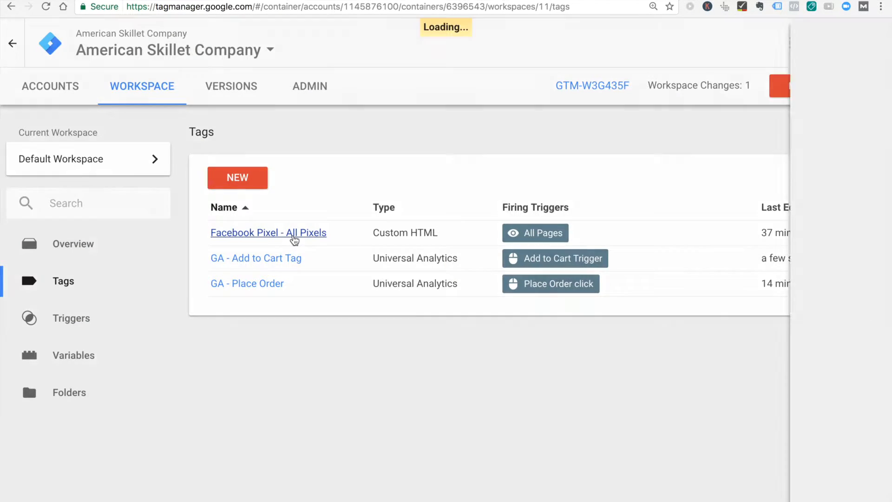
Step: From the pixel dashboard, start Google Tag Manager pixel setup and expand Install Pixel Base Code
{"action": "left_click", "coordinate": [268, 232]}
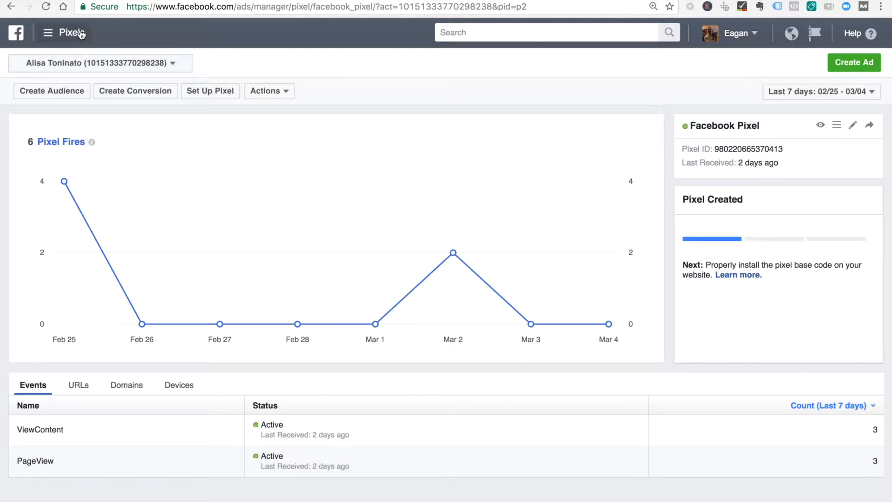
{"action": "left_click", "coordinate": [48, 33]}
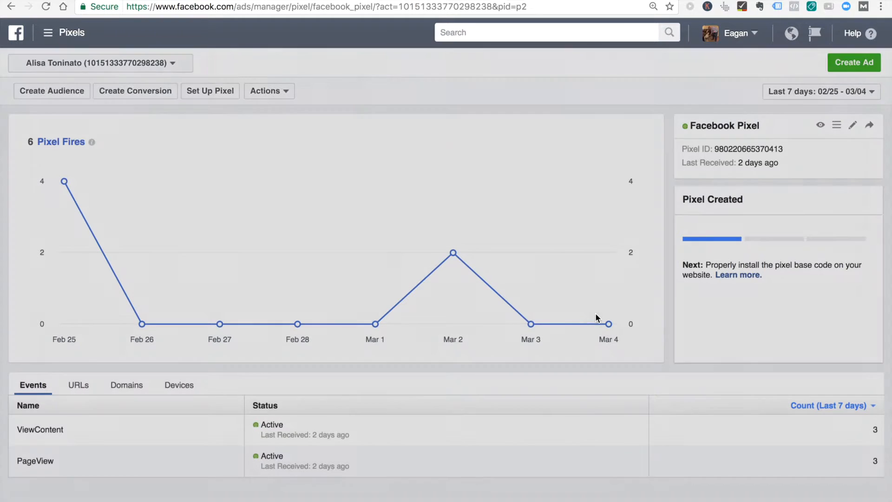
{"action": "left_click", "coordinate": [210, 91]}
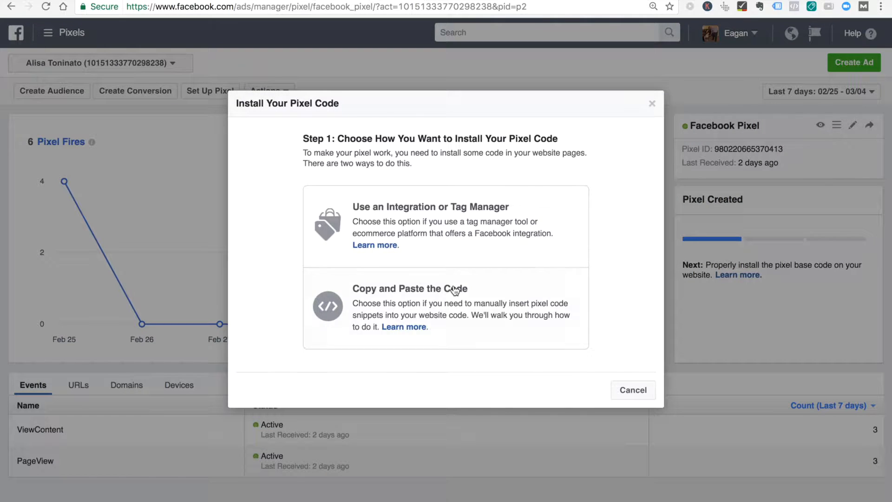
{"action": "left_click", "coordinate": [431, 206]}
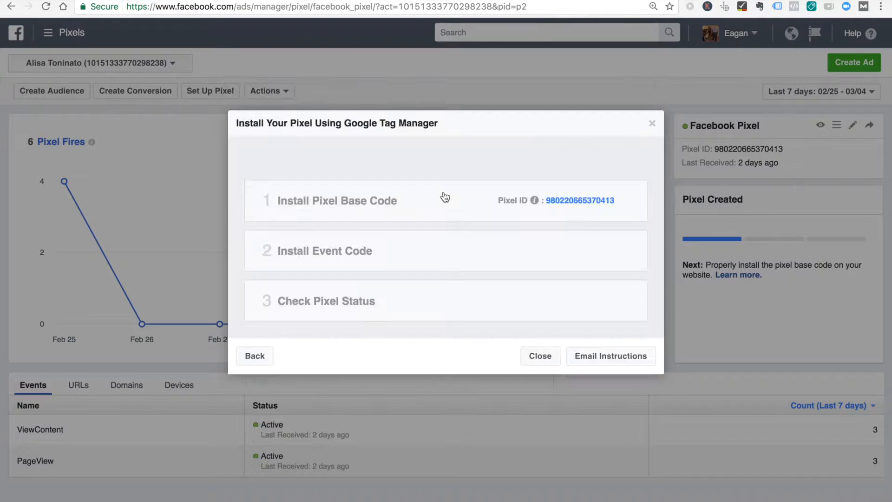
{"action": "left_click", "coordinate": [336, 200]}
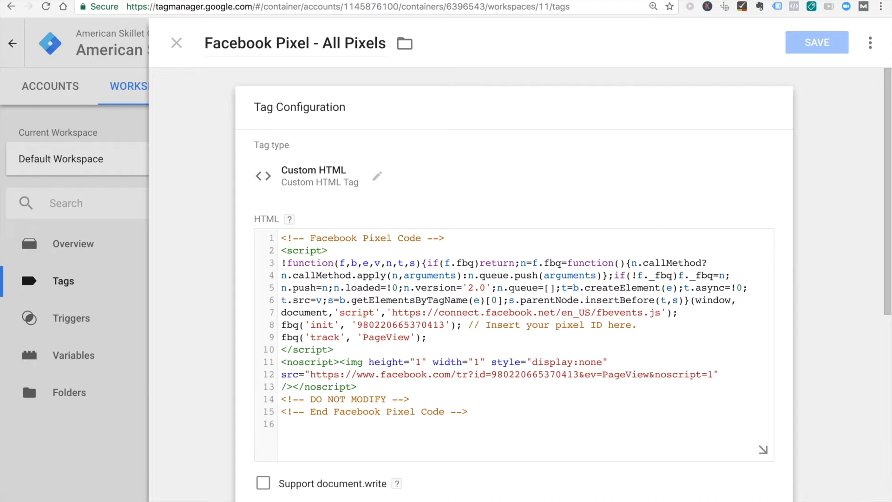
{"action": "scroll", "scroll_direction": "down", "scroll_amount": 3}
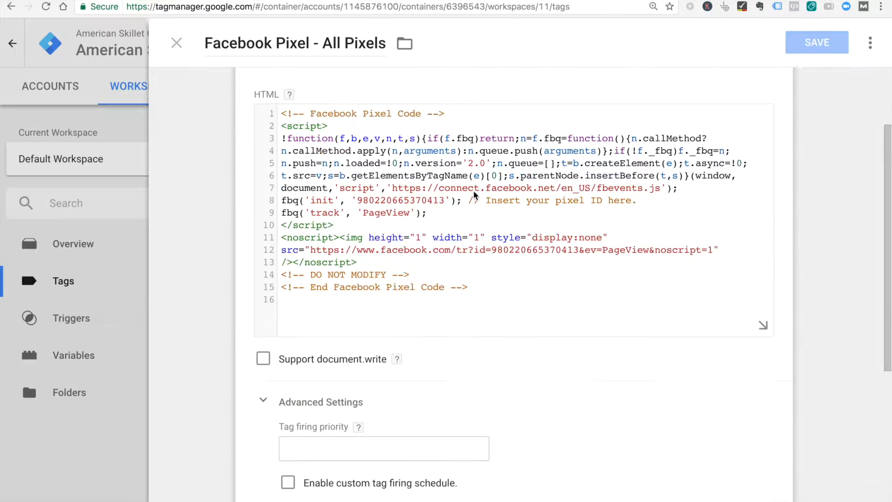
{"action": "scroll", "scroll_direction": "down", "scroll_amount": 3}
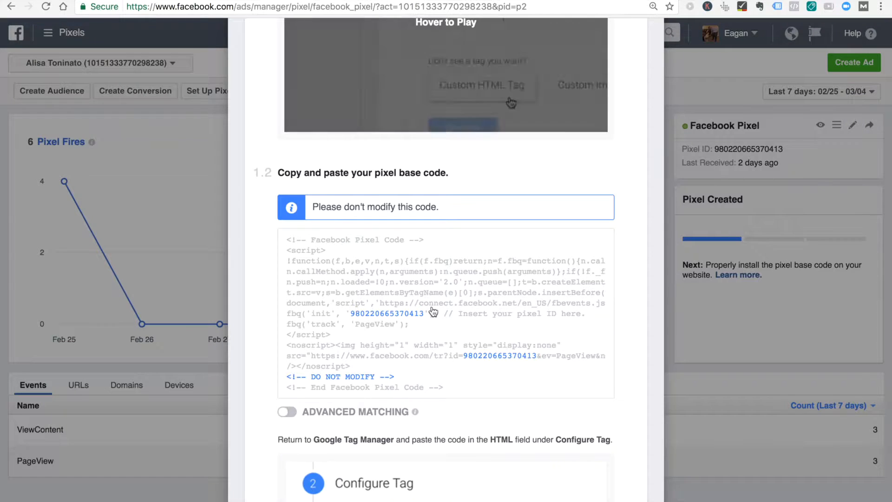
{"action": "scroll", "scroll_direction": "down", "scroll_amount": 3}
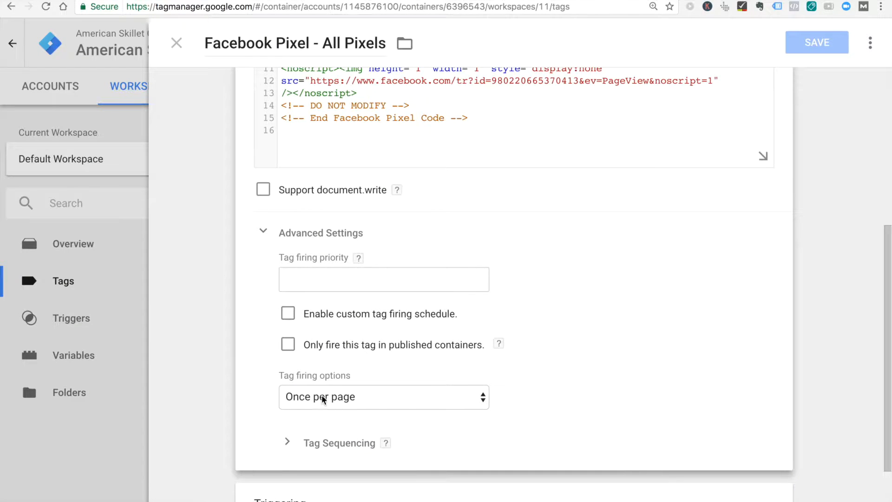
{"action": "scroll", "scroll_direction": "down", "scroll_amount": 3}
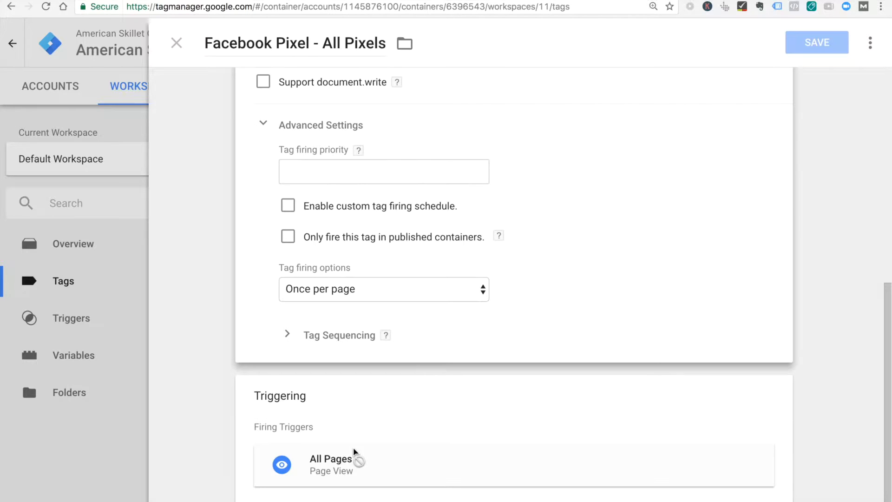
{"action": "mouse_move", "coordinate": [357, 468]}
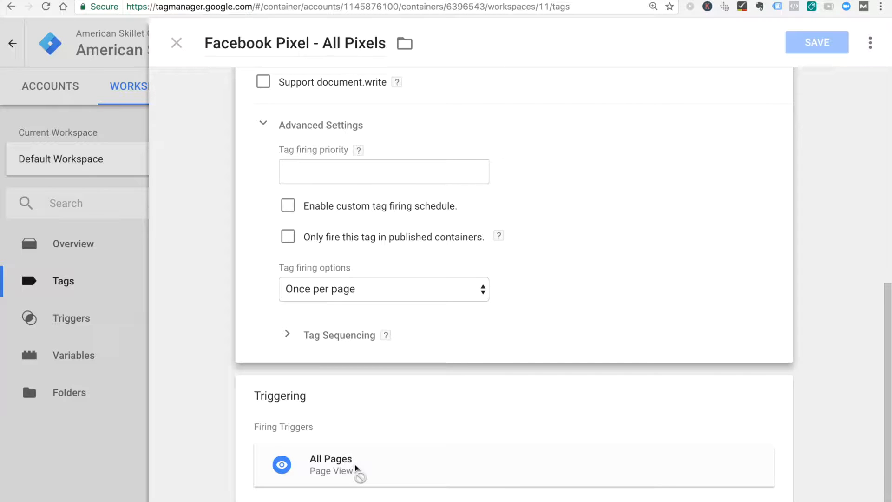
{"action": "mouse_move", "coordinate": [336, 470]}
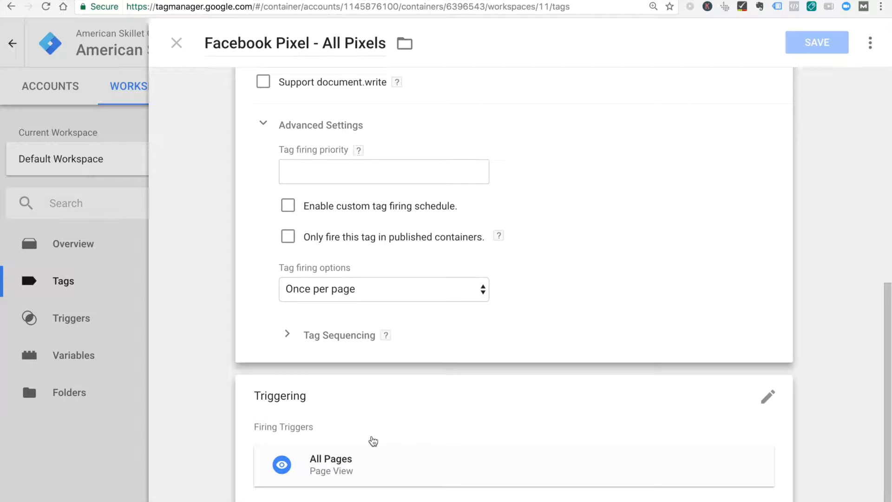
{"action": "mouse_move", "coordinate": [352, 441]}
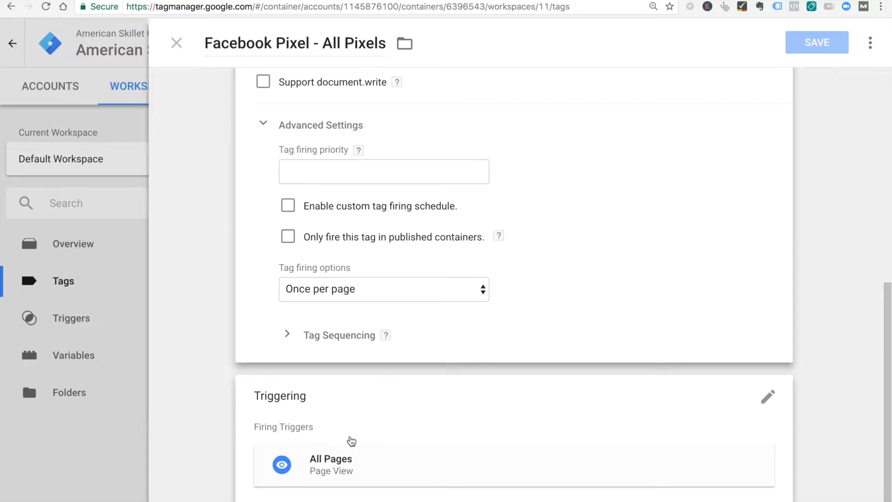
{"action": "mouse_move", "coordinate": [324, 450]}
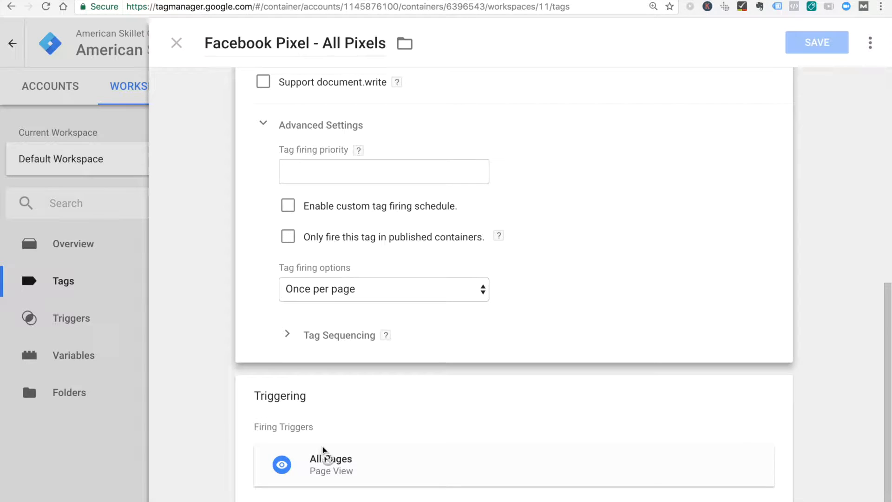
{"action": "mouse_move", "coordinate": [322, 413]}
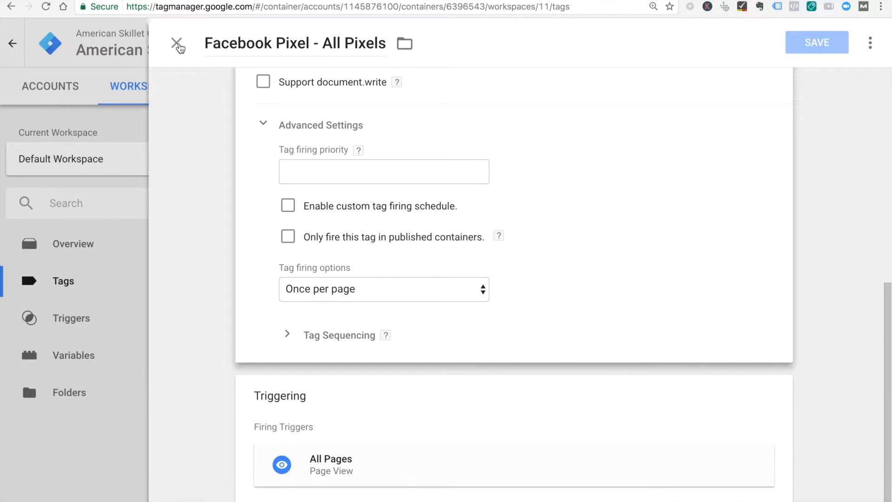
Step: Open the Minnesota Shaped Skillet page and confirm Pixel Helper shows both pixels firing PageView
{"action": "left_click", "coordinate": [178, 46]}
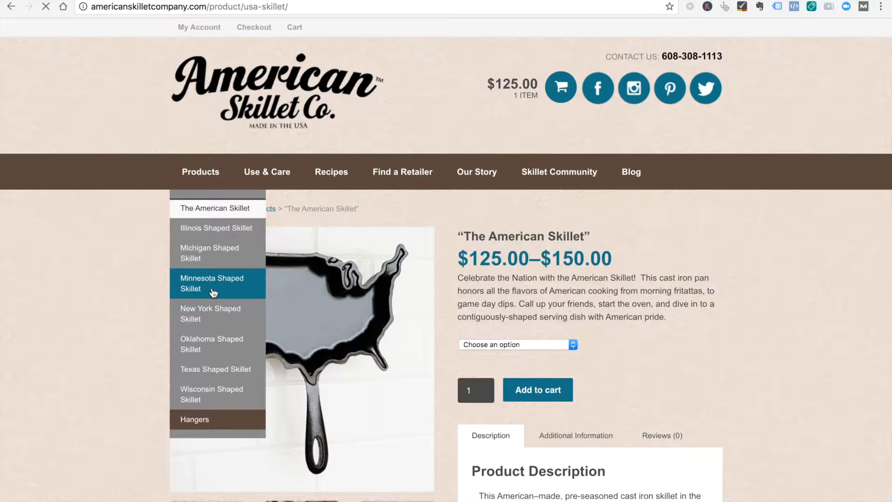
{"action": "left_click", "coordinate": [212, 283]}
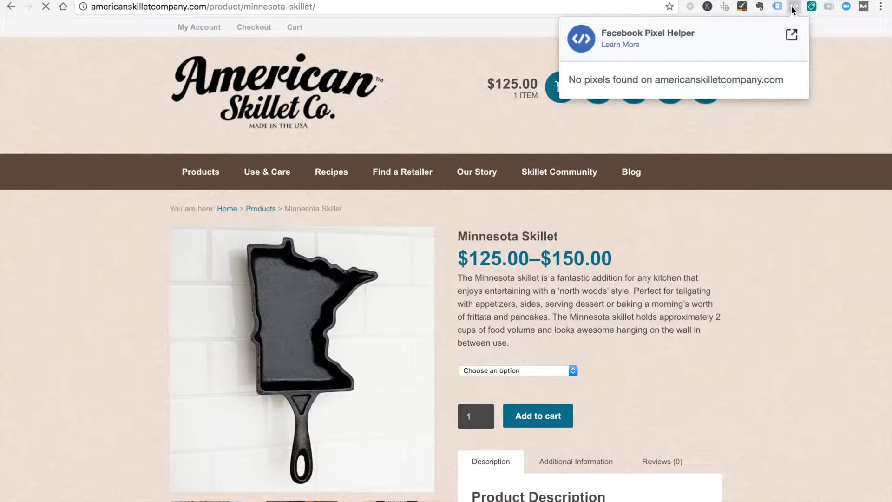
{"action": "left_click", "coordinate": [46, 6]}
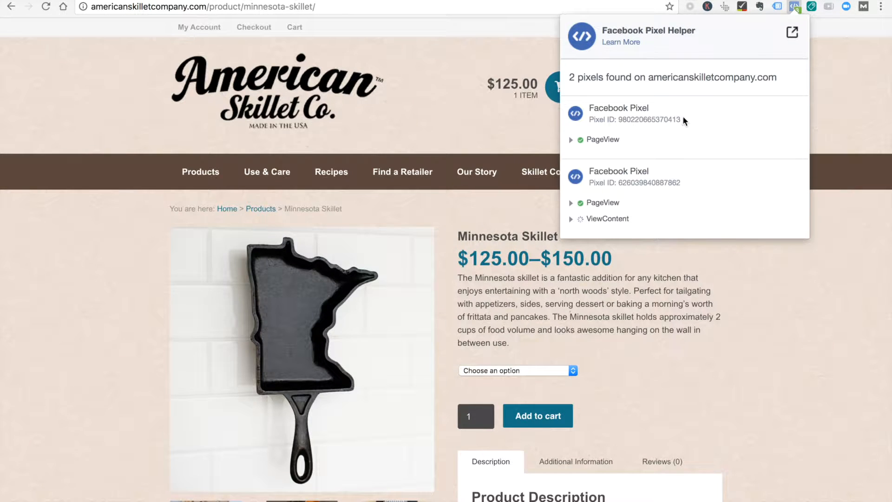
{"action": "left_click", "coordinate": [602, 139]}
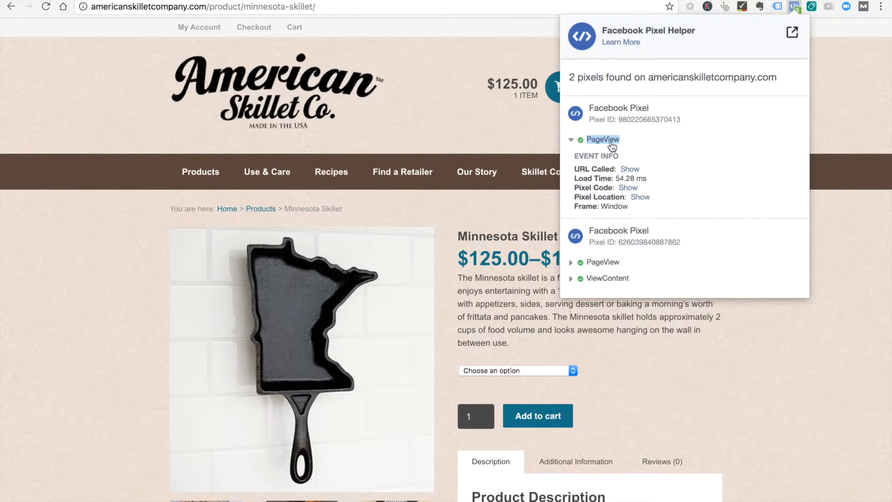
{"action": "left_click", "coordinate": [602, 140]}
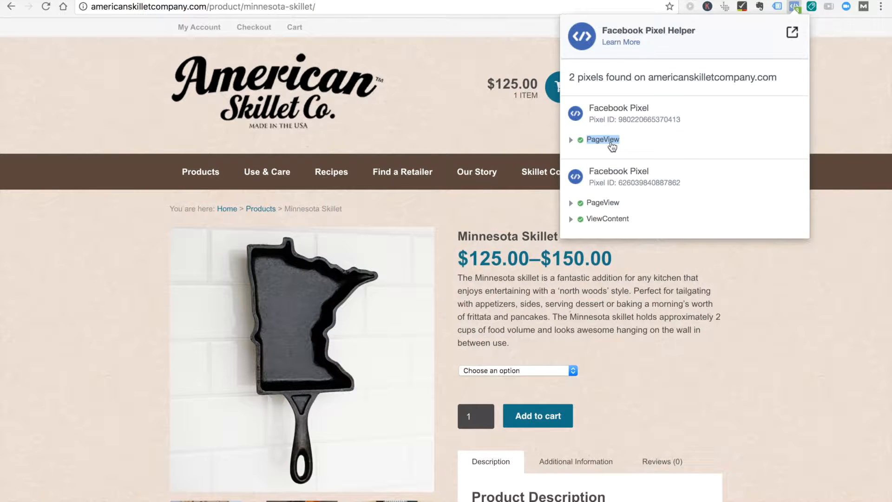
{"action": "left_click", "coordinate": [793, 6]}
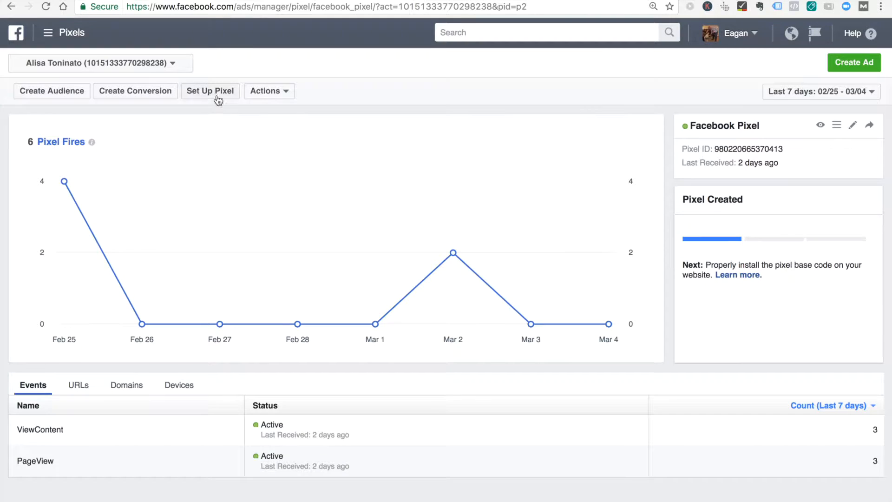
Step: Rerun the Google Tag Manager install walkthrough and copy the Add to Cart event code
{"action": "left_click", "coordinate": [209, 91]}
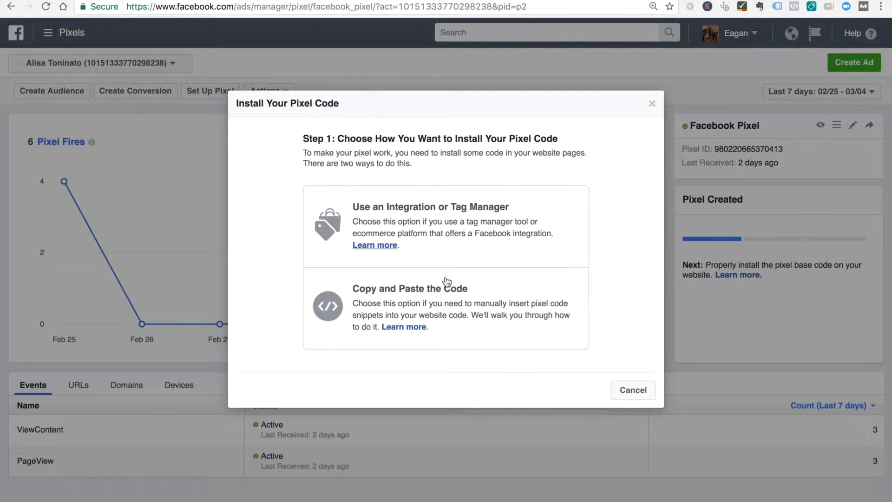
{"action": "left_click", "coordinate": [446, 224]}
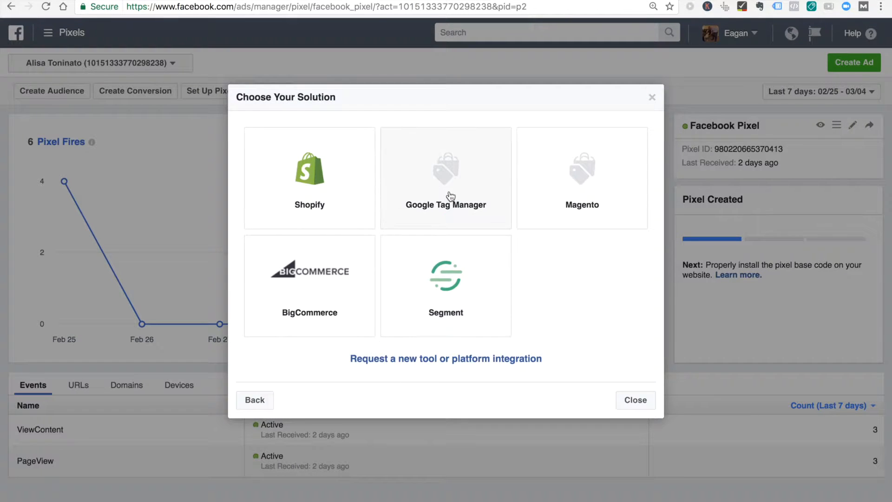
{"action": "left_click", "coordinate": [445, 177]}
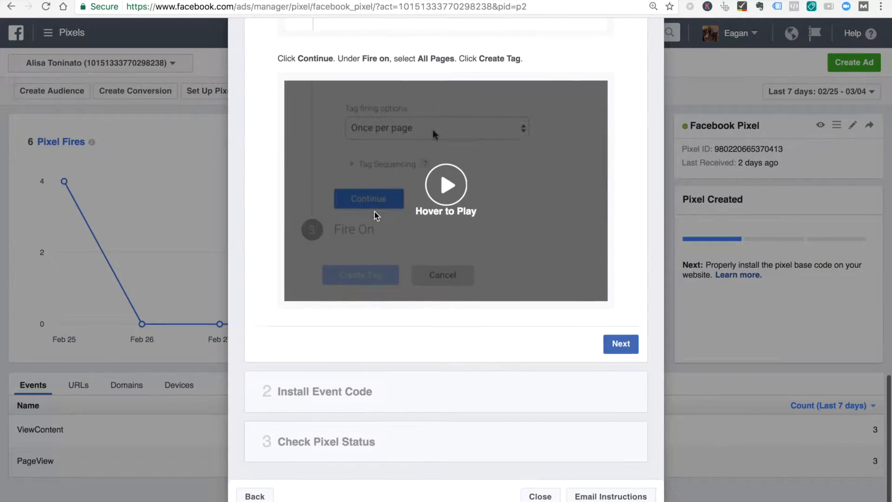
{"action": "left_click", "coordinate": [619, 344]}
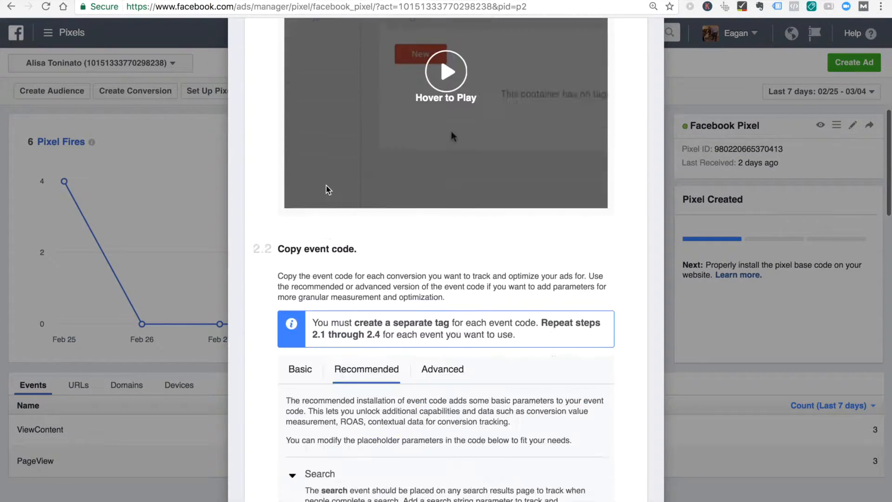
{"action": "scroll", "scroll_direction": "down", "scroll_amount": 3}
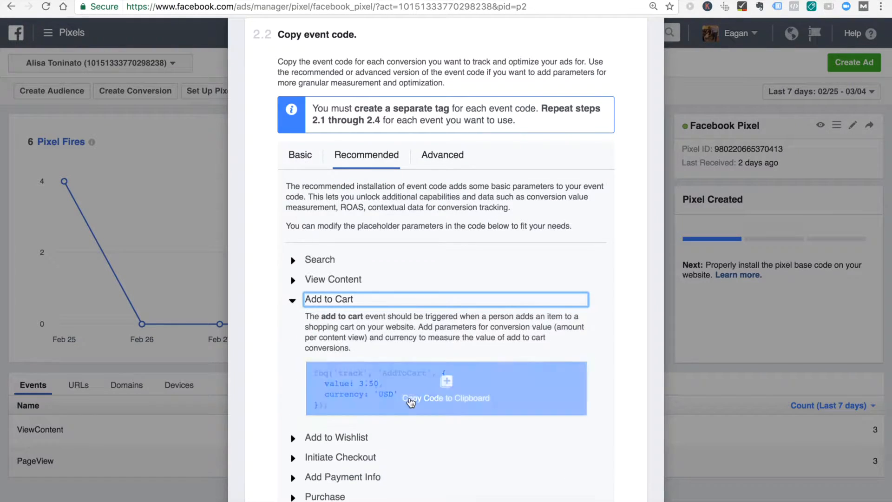
{"action": "scroll", "scroll_direction": "down", "scroll_amount": 3}
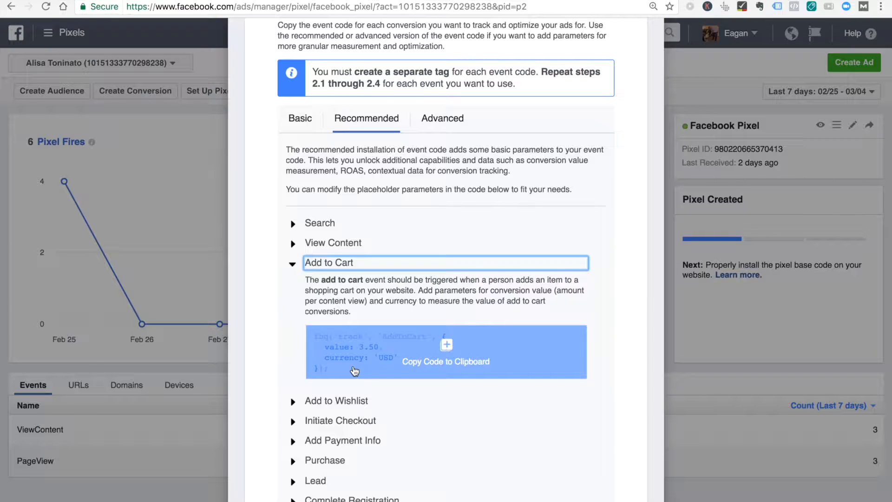
{"action": "left_click", "coordinate": [445, 351]}
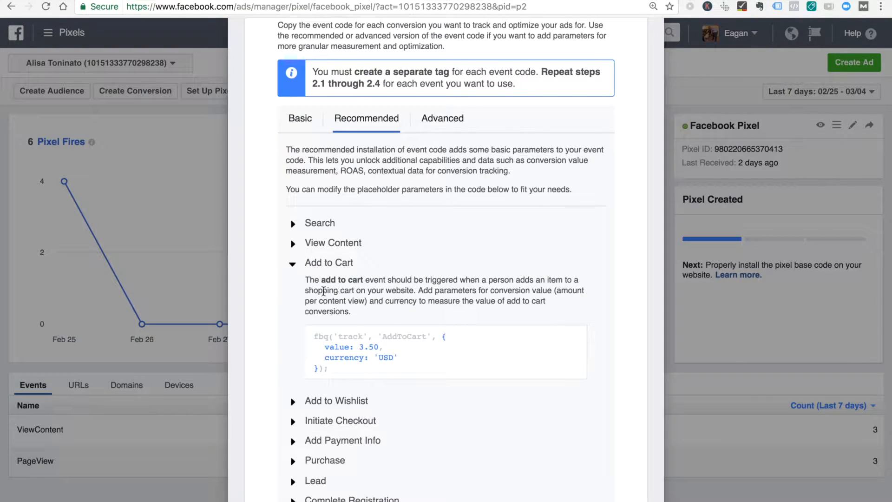
{"action": "scroll", "scroll_direction": "down", "scroll_amount": 3}
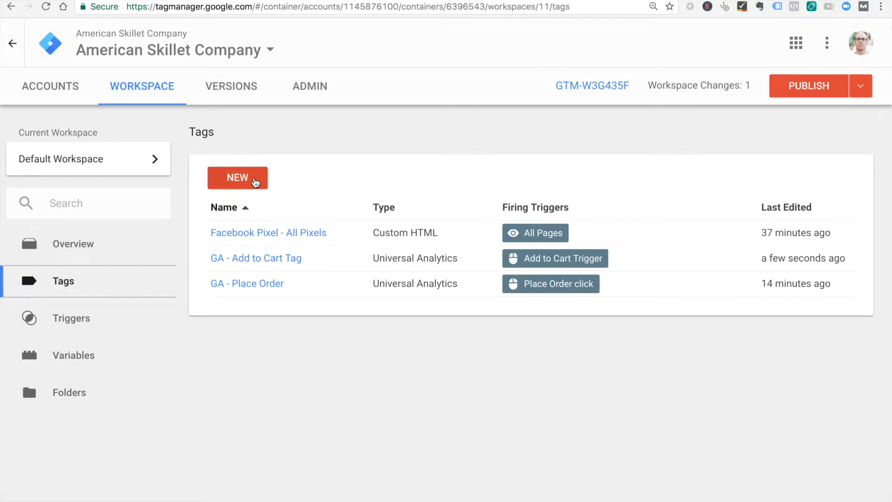
Step: Create a new tag named 'Facebook - Add to Cart'
{"action": "left_click", "coordinate": [237, 177]}
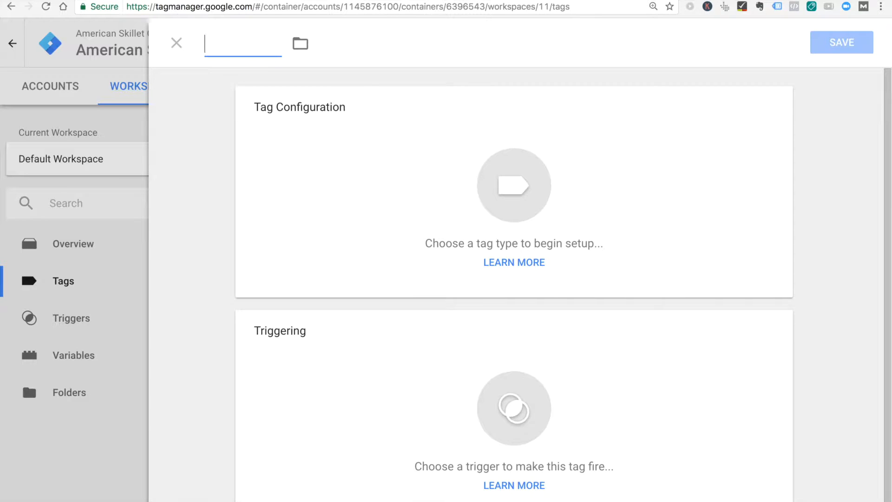
{"action": "type", "text": "Facebooo"}
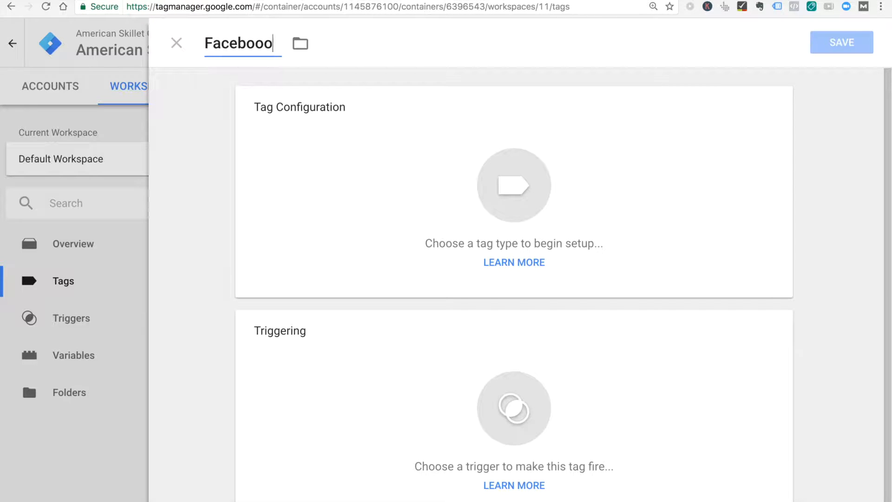
{"action": "type", "text": "Facebook - Add to"}
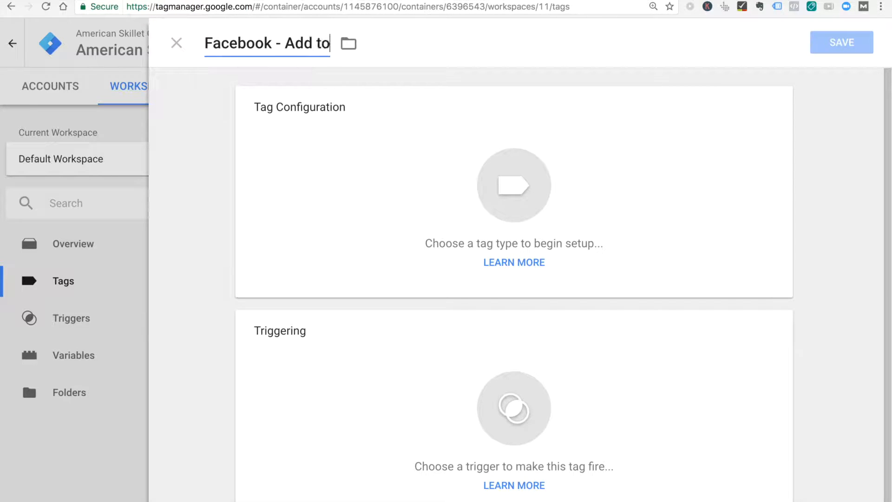
{"action": "type", "text": "Cart"}
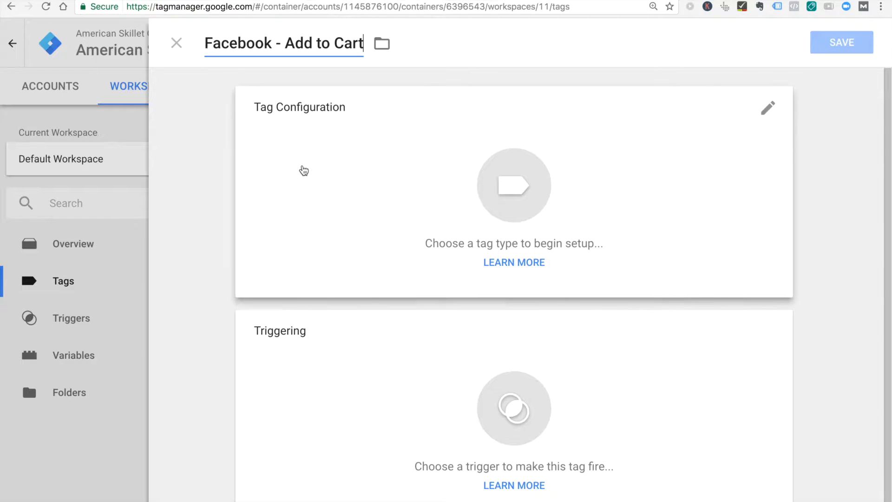
{"action": "mouse_move", "coordinate": [340, 165]}
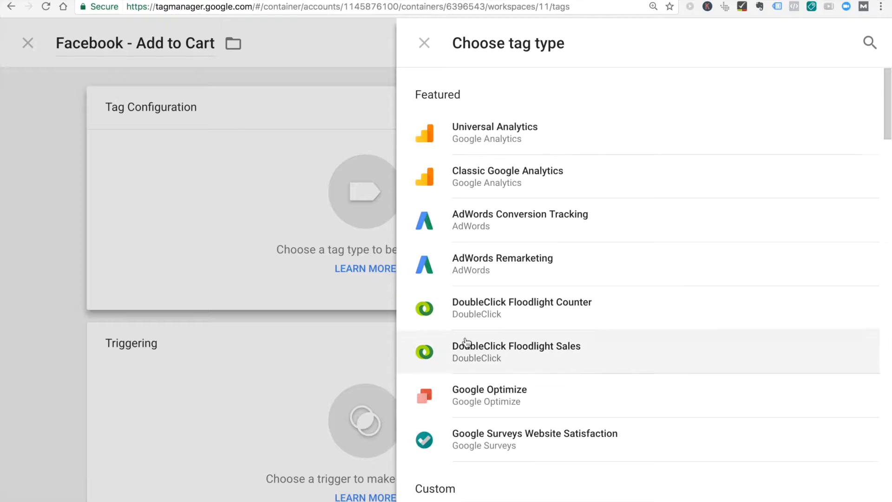
Step: Make it a Custom HTML tag containing fbq('track', 'AddToCart') code
{"action": "left_click", "coordinate": [552, 411]}
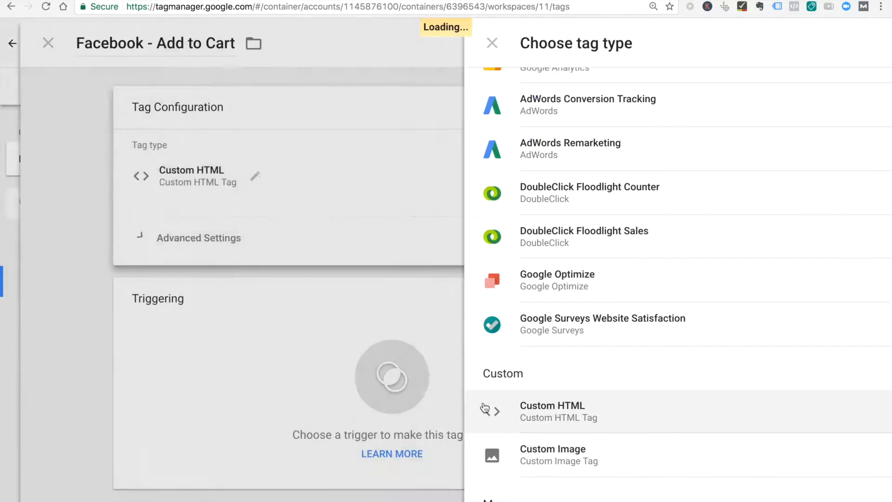
{"action": "left_click", "coordinate": [552, 405]}
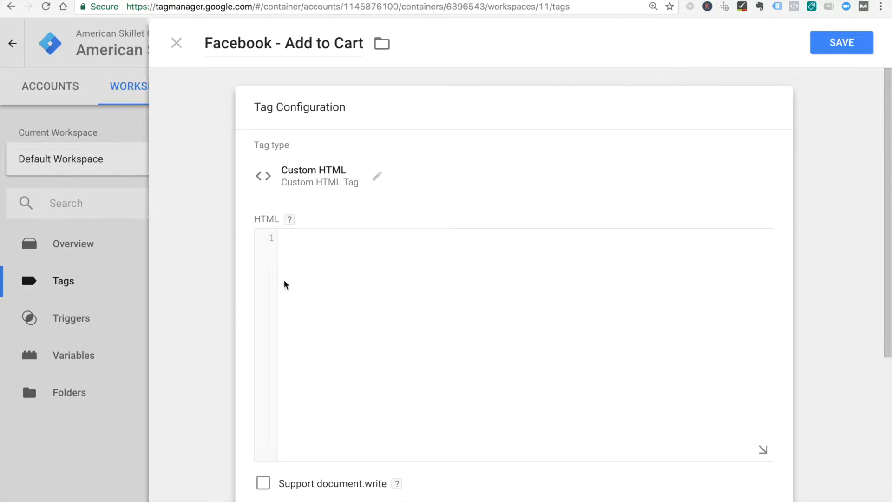
{"action": "type", "text": "fbq('track', 'AddToCart', {"}
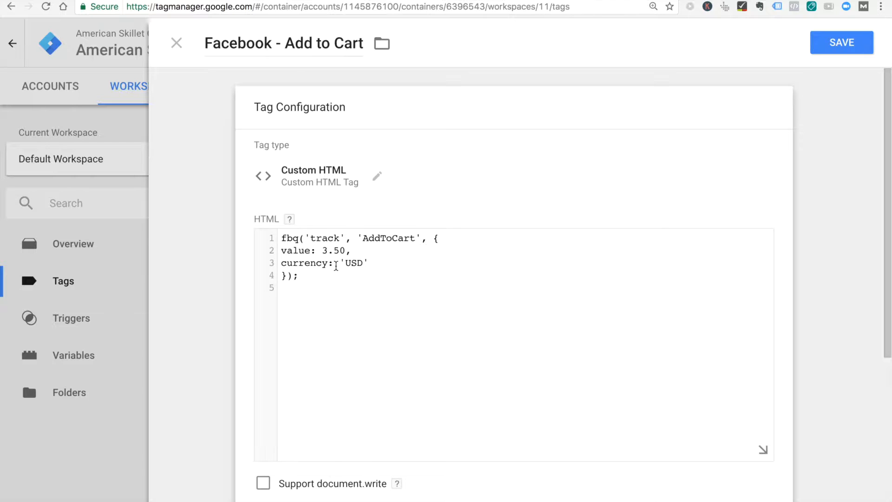
{"action": "mouse_move", "coordinate": [379, 178]}
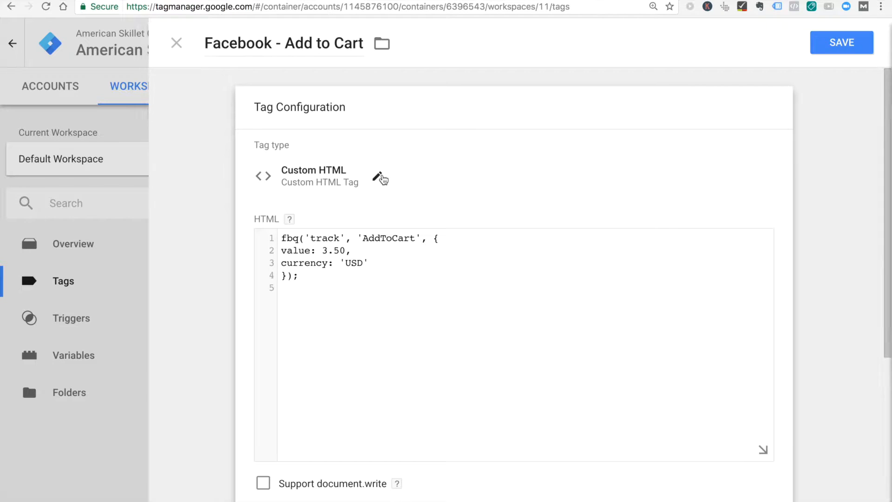
{"action": "left_click", "coordinate": [382, 176]}
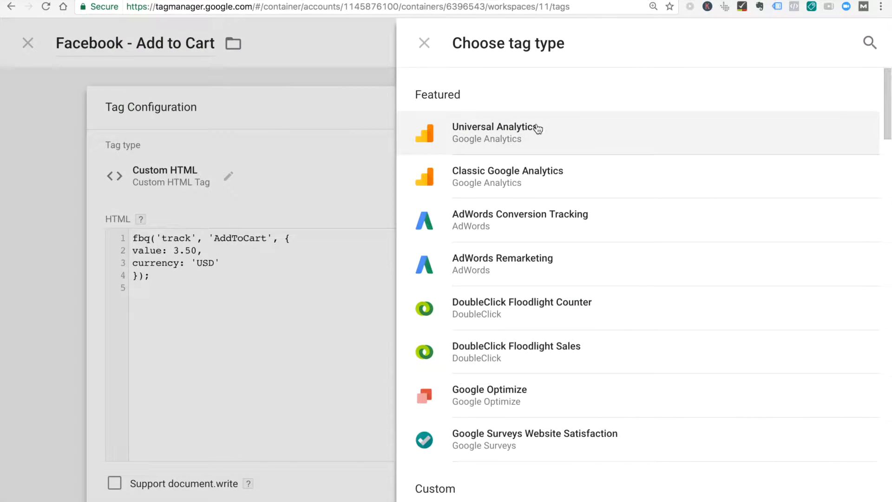
{"action": "scroll", "scroll_direction": "down", "scroll_amount": 3}
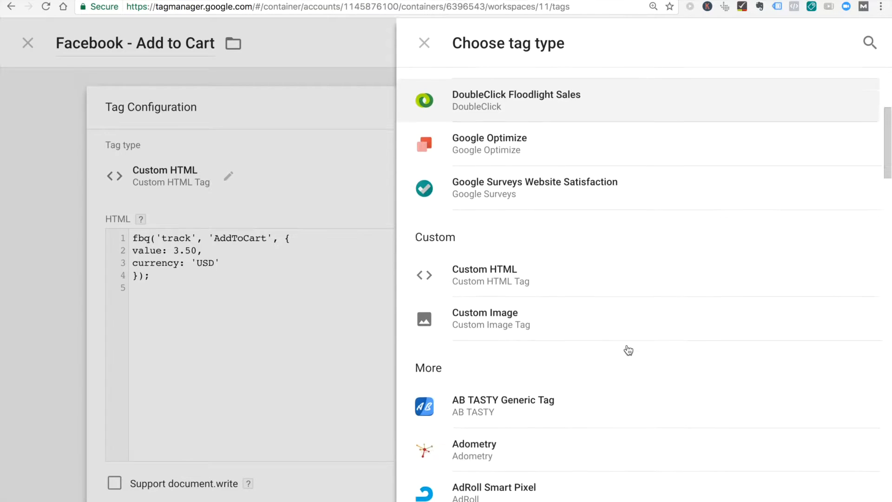
{"action": "scroll", "scroll_direction": "down", "scroll_amount": 3}
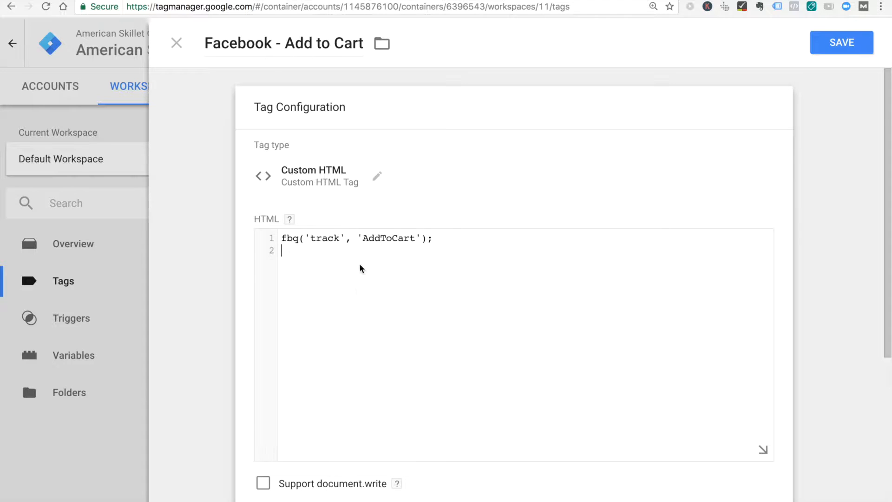
{"action": "scroll", "scroll_direction": "down", "scroll_amount": 3}
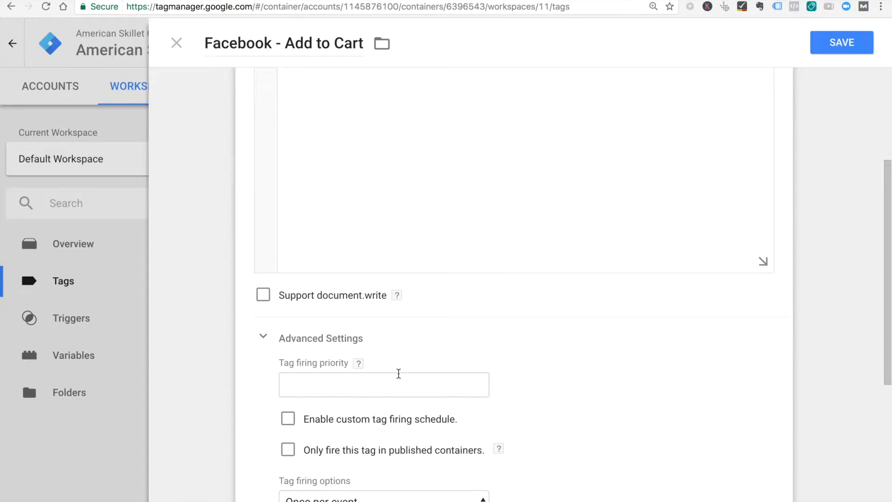
{"action": "scroll", "scroll_direction": "down", "scroll_amount": 3}
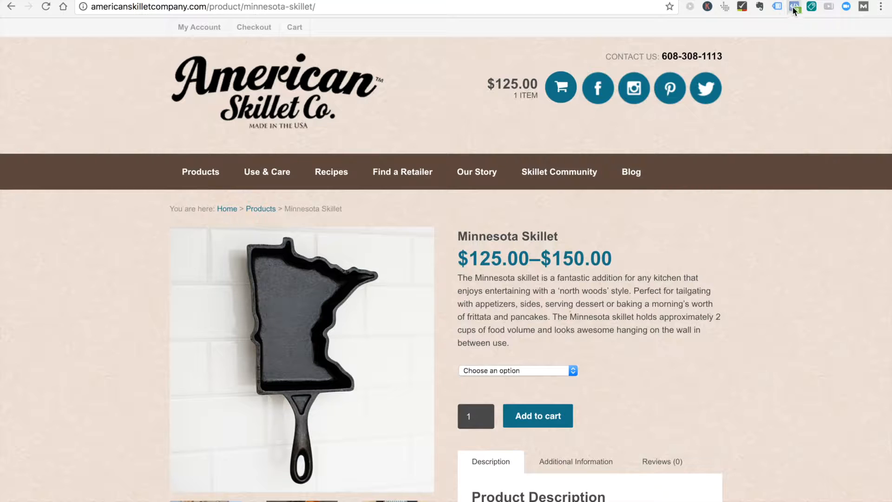
Step: View Pixel Helper's PageView and ViewContent report on the Minnesota Skillet page, then close it
{"action": "left_click", "coordinate": [793, 6]}
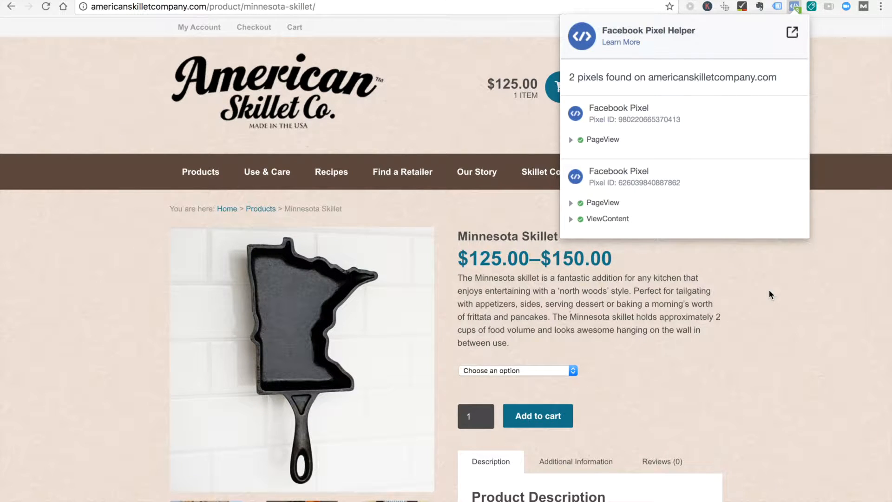
{"action": "left_click", "coordinate": [794, 6]}
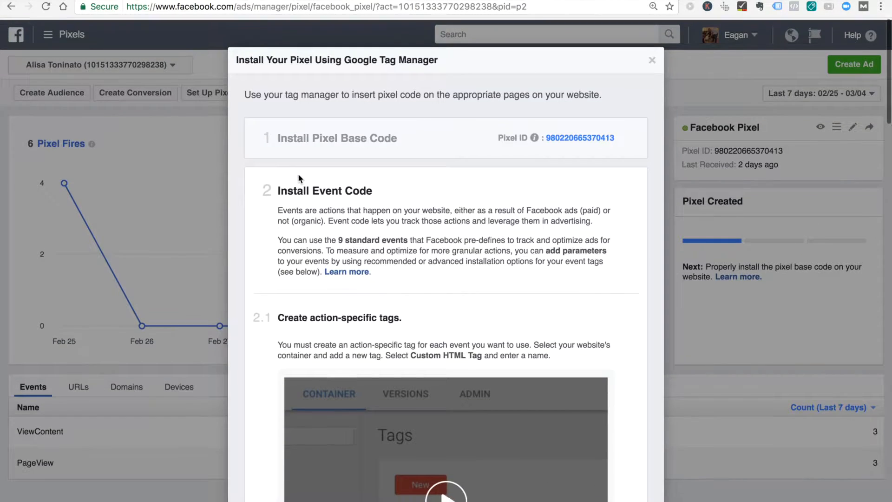
Step: Copy the pixel base code from step 1 of the Google Tag Manager install dialog
{"action": "scroll", "scroll_direction": "down", "scroll_amount": 3}
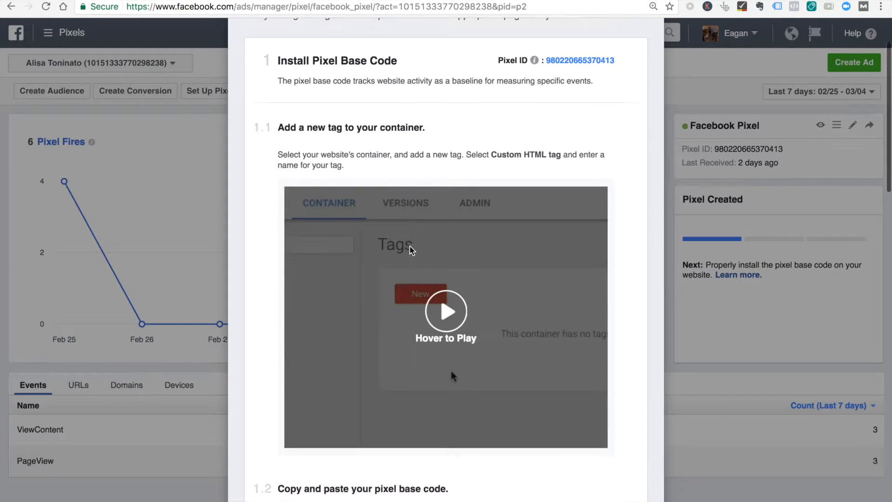
{"action": "left_click", "coordinate": [375, 333]}
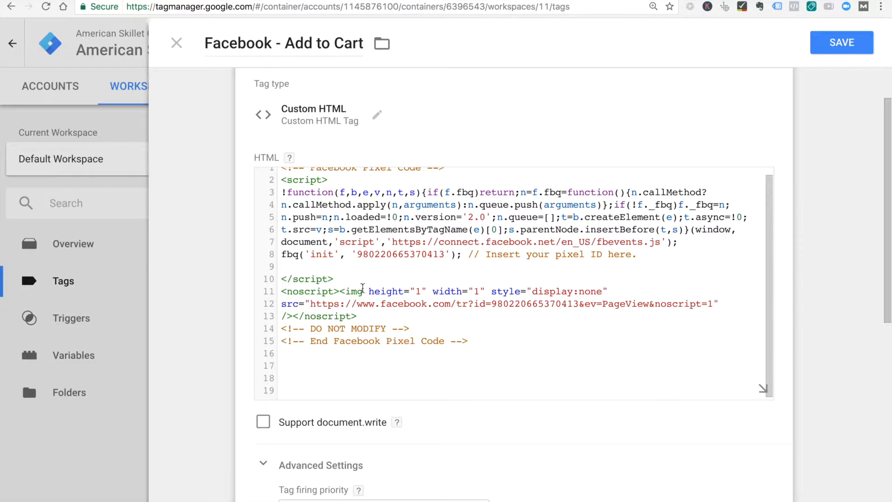
Step: Add fbq('track', 'AddToCart'); after the base code and fire the tag on Add to Cart Trigger
{"action": "type", "text": "fbq('track', 'AddToCart');"}
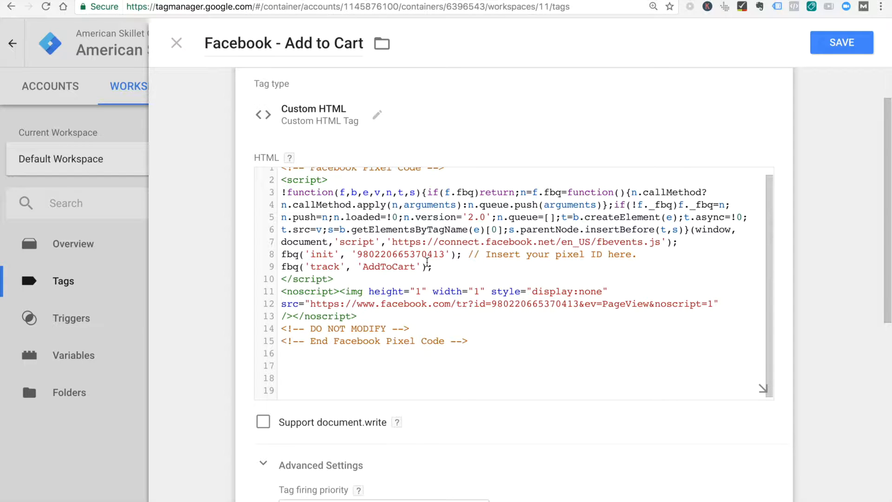
{"action": "scroll", "scroll_direction": "down", "scroll_amount": 3}
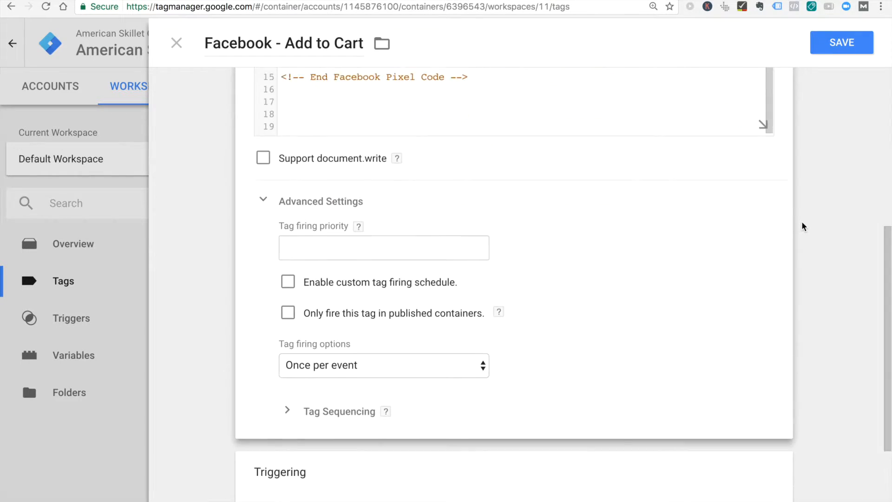
{"action": "scroll", "scroll_direction": "down", "scroll_amount": 3}
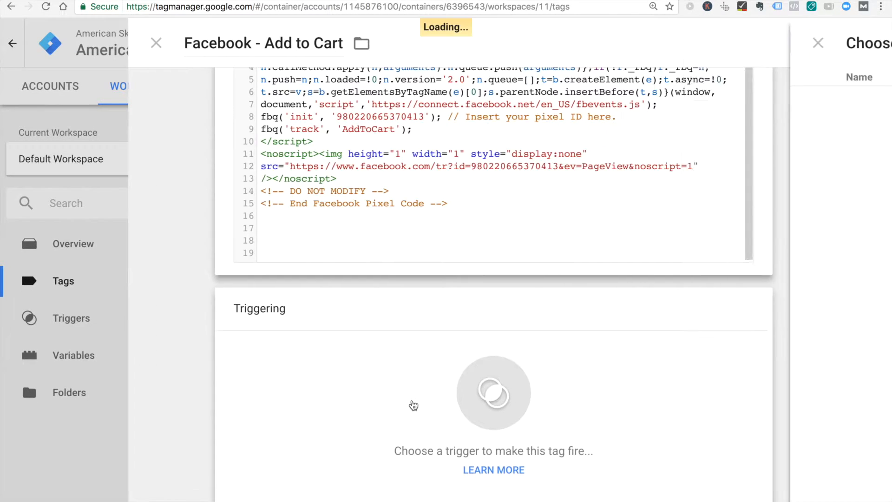
{"action": "left_click", "coordinate": [493, 393]}
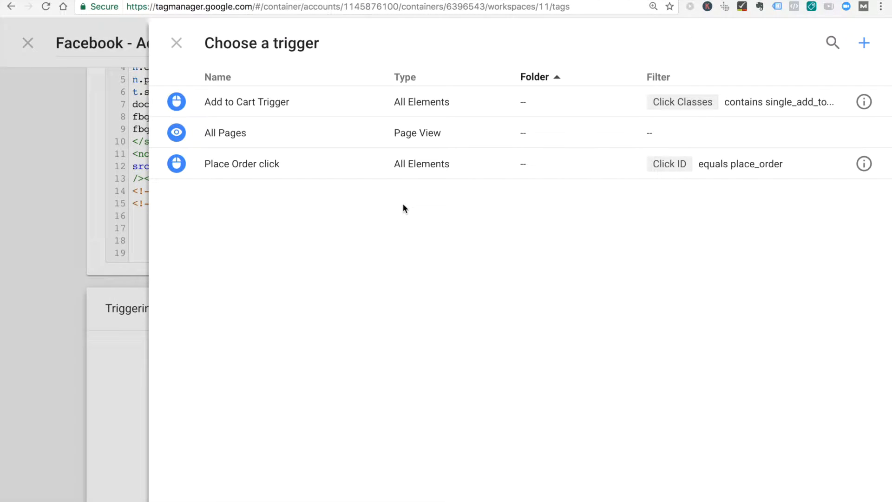
{"action": "left_click", "coordinate": [247, 101]}
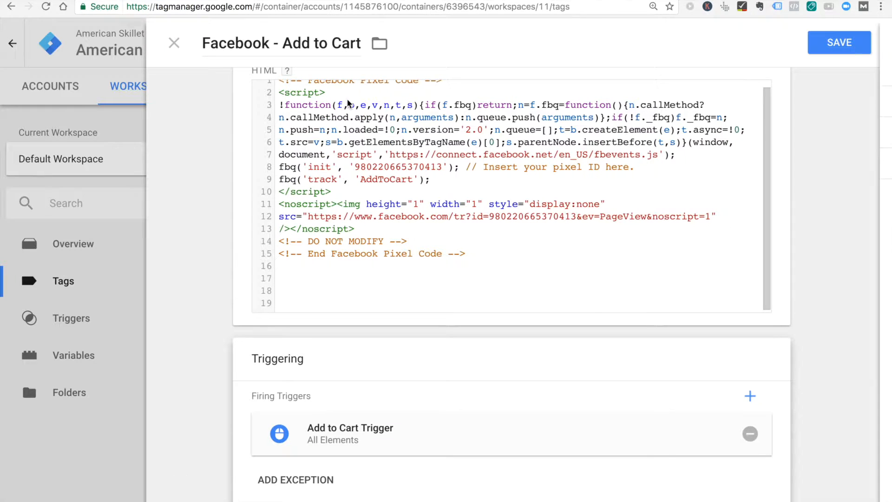
{"action": "left_click", "coordinate": [839, 42]}
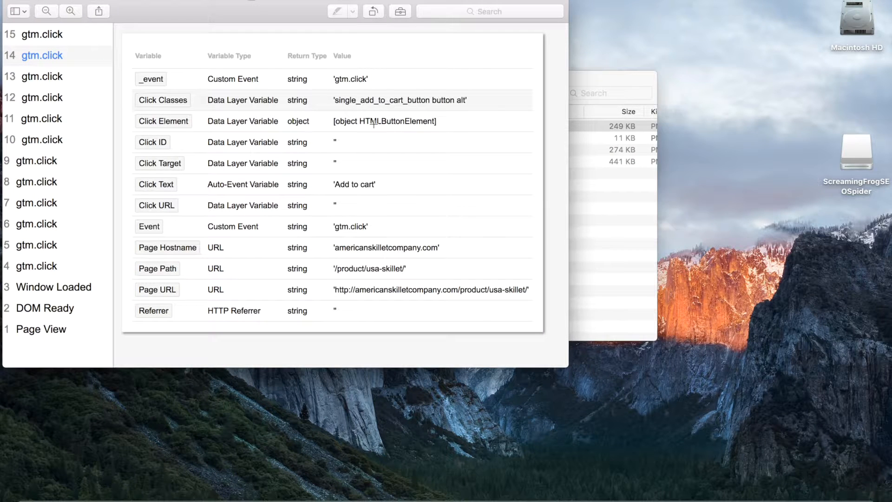
{"action": "mouse_move", "coordinate": [352, 240]}
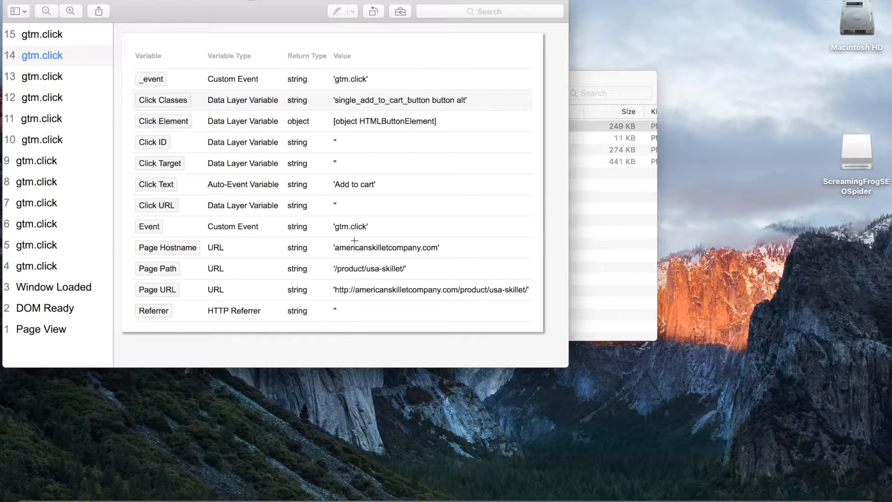
{"action": "mouse_move", "coordinate": [340, 196]}
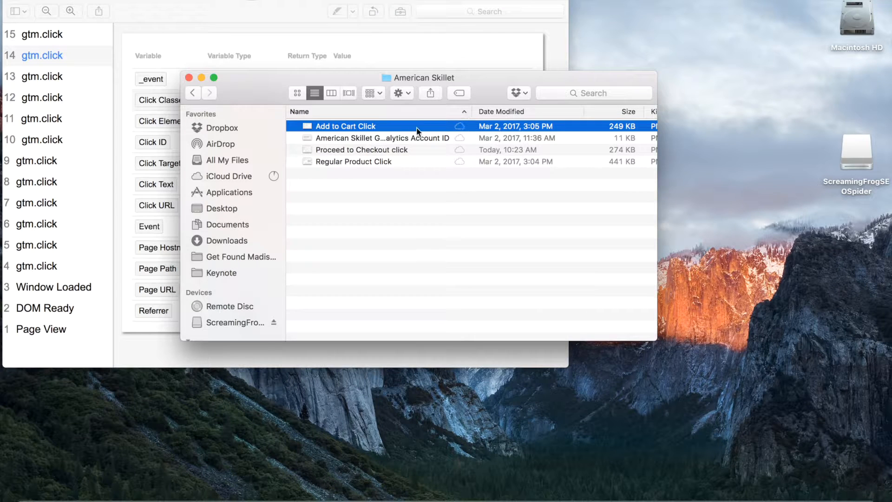
{"action": "left_click", "coordinate": [353, 161]}
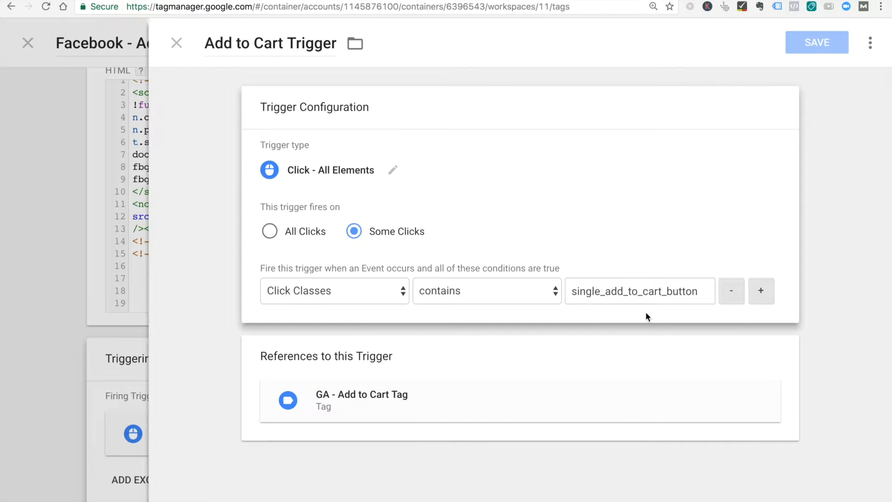
{"action": "mouse_move", "coordinate": [230, 142]}
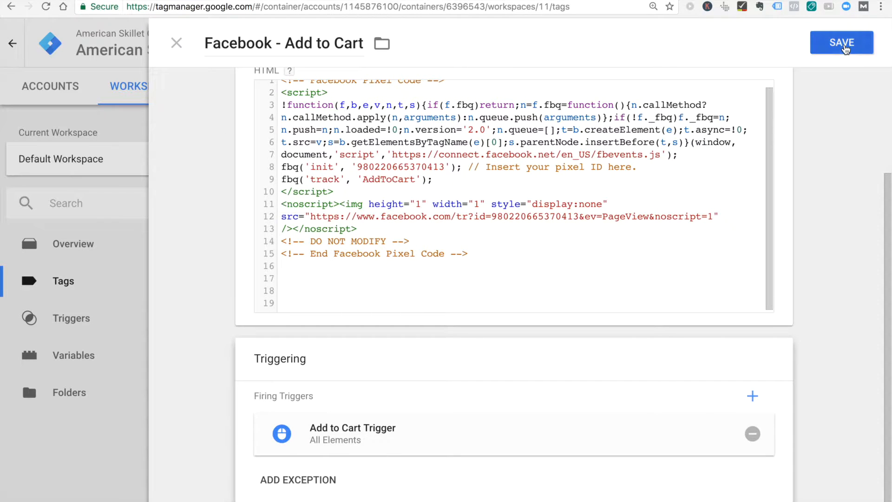
Step: Save the Facebook - Add to Cart tag and launch Preview from the Publish dropdown
{"action": "left_click", "coordinate": [841, 43]}
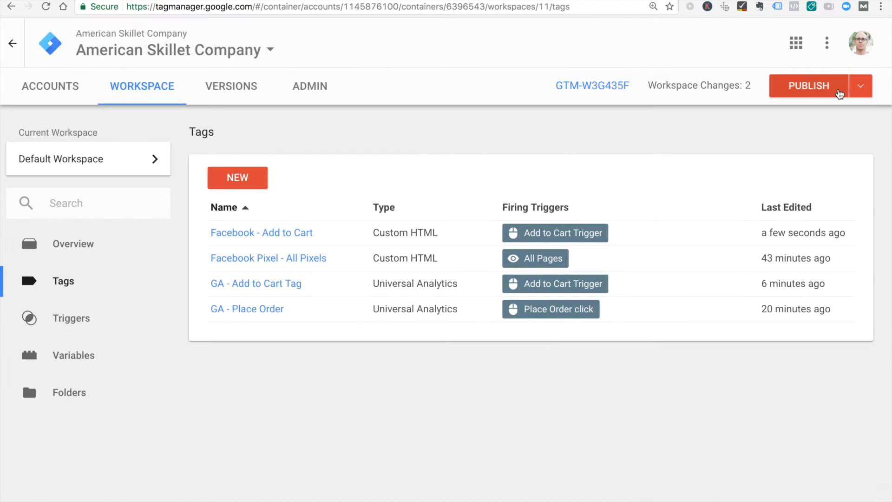
{"action": "left_click", "coordinate": [861, 85]}
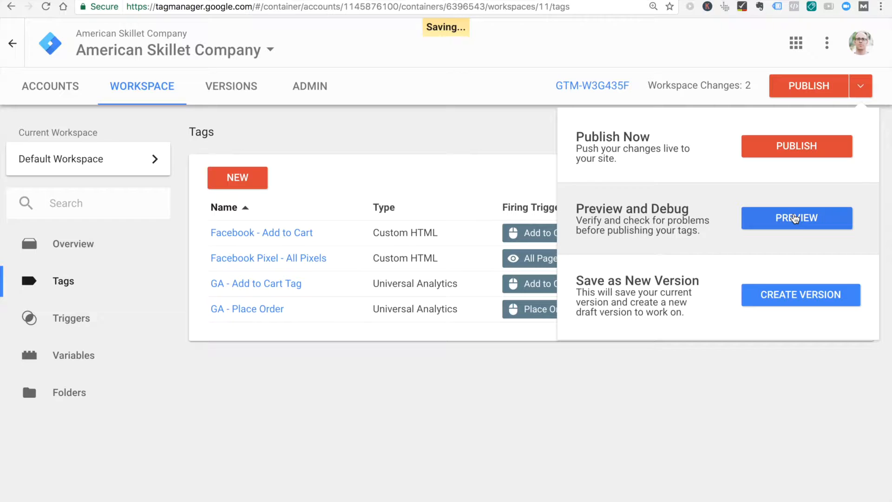
{"action": "left_click", "coordinate": [796, 217]}
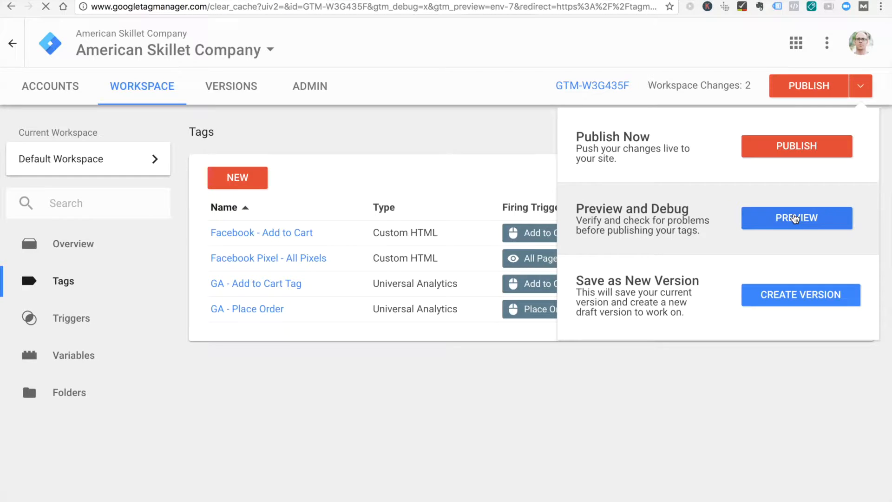
{"action": "left_click", "coordinate": [795, 218]}
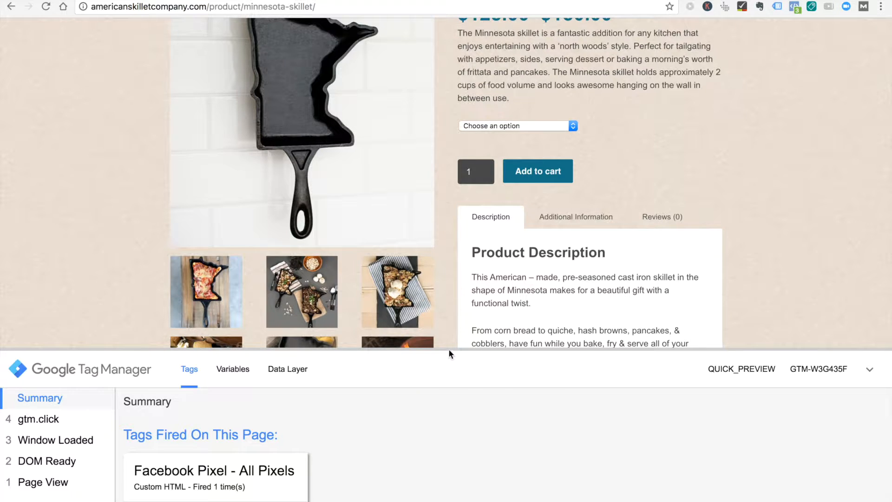
Step: Add the Minnesota skillet to cart, dismissing the options alert, so Facebook - Add to Cart fires
{"action": "left_click", "coordinate": [537, 171]}
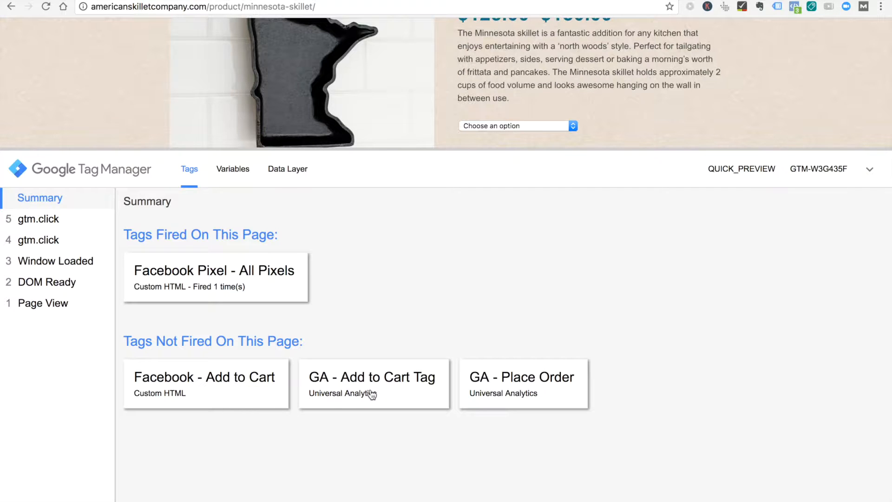
{"action": "mouse_move", "coordinate": [224, 388]}
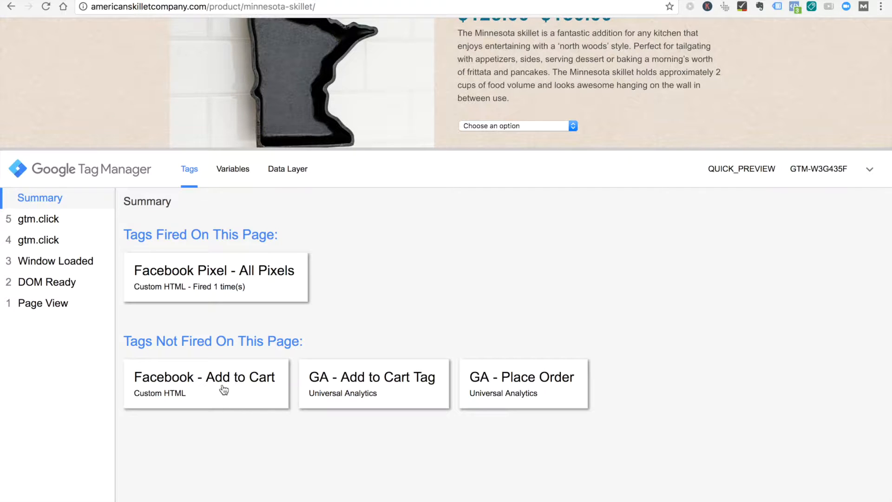
{"action": "mouse_move", "coordinate": [495, 147]}
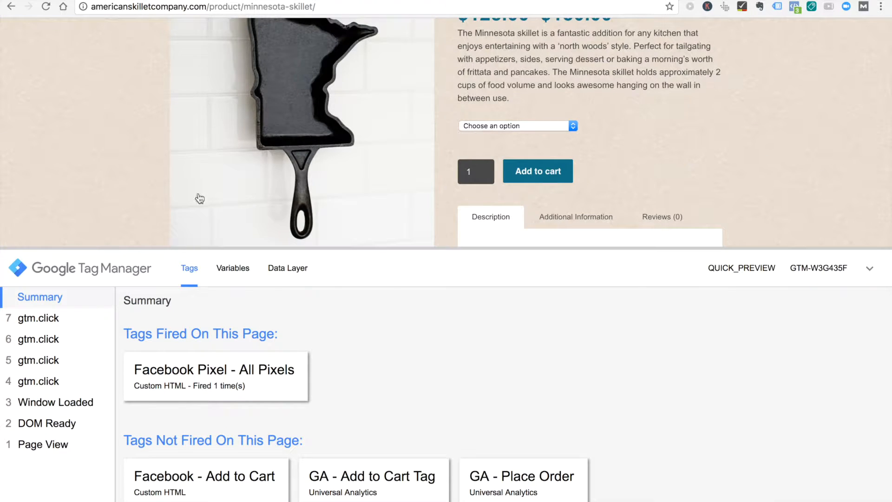
{"action": "left_click", "coordinate": [537, 170]}
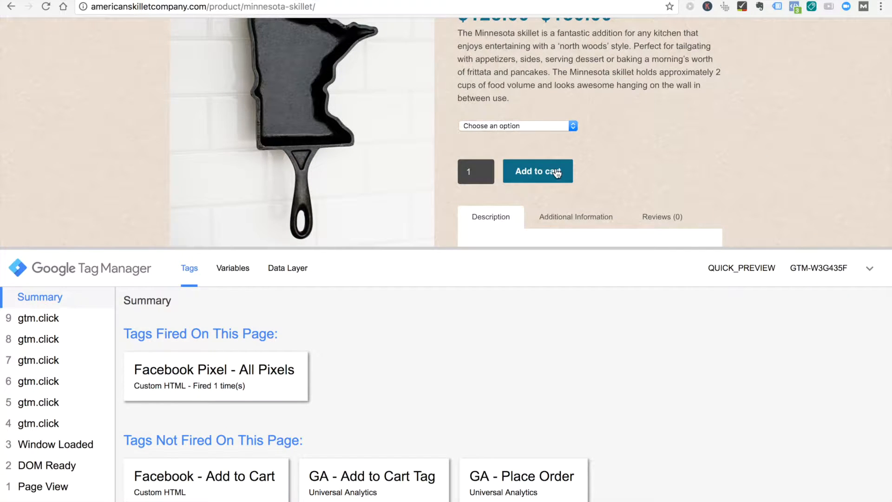
{"action": "left_click", "coordinate": [537, 171]}
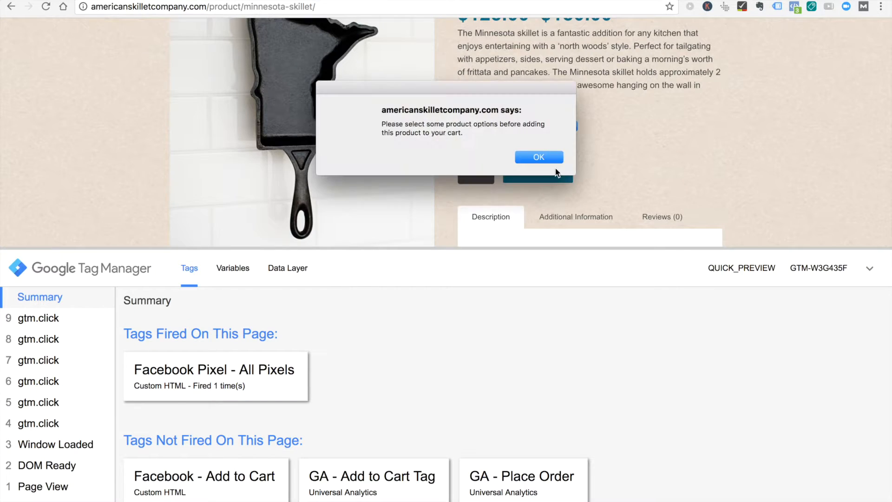
{"action": "left_click", "coordinate": [538, 156]}
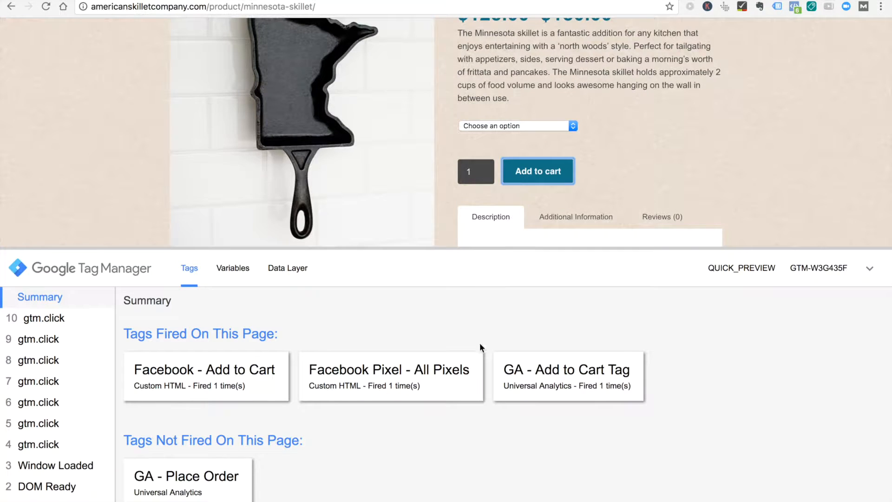
{"action": "left_click", "coordinate": [517, 125]}
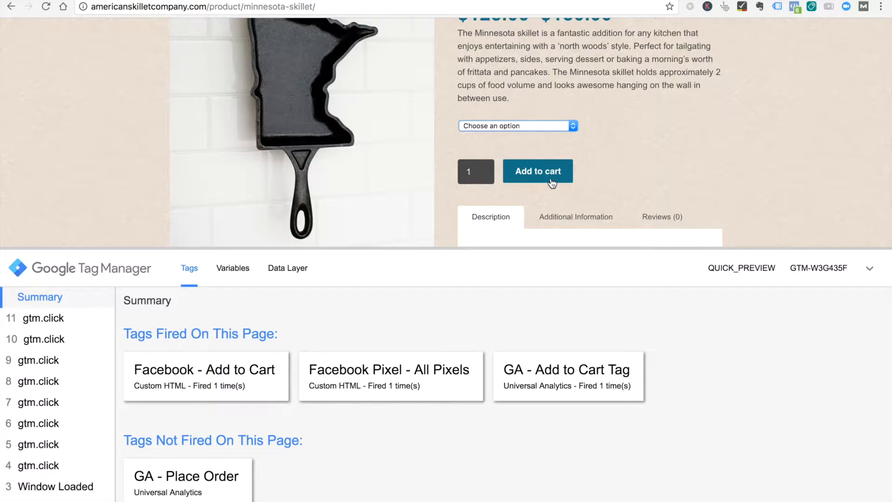
{"action": "mouse_move", "coordinate": [467, 402]}
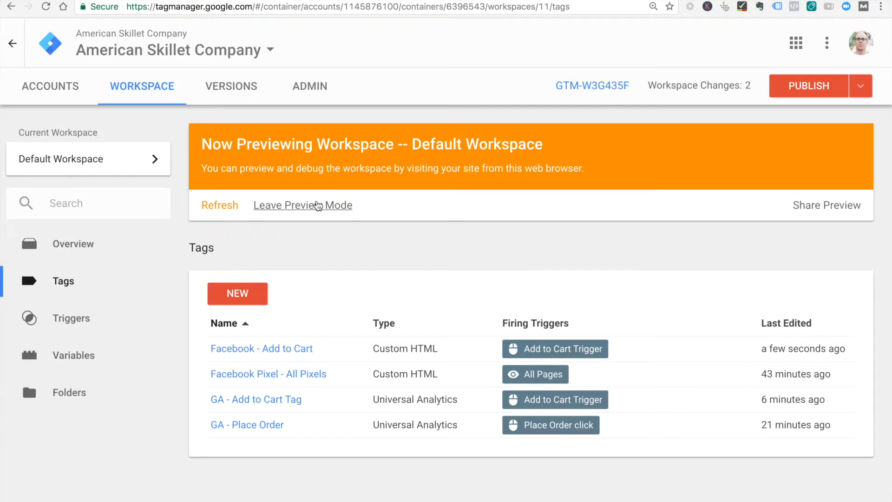
Step: Exit preview mode and publish a version named 'Adding Add to Cart Facebook pixel'
{"action": "left_click", "coordinate": [302, 205]}
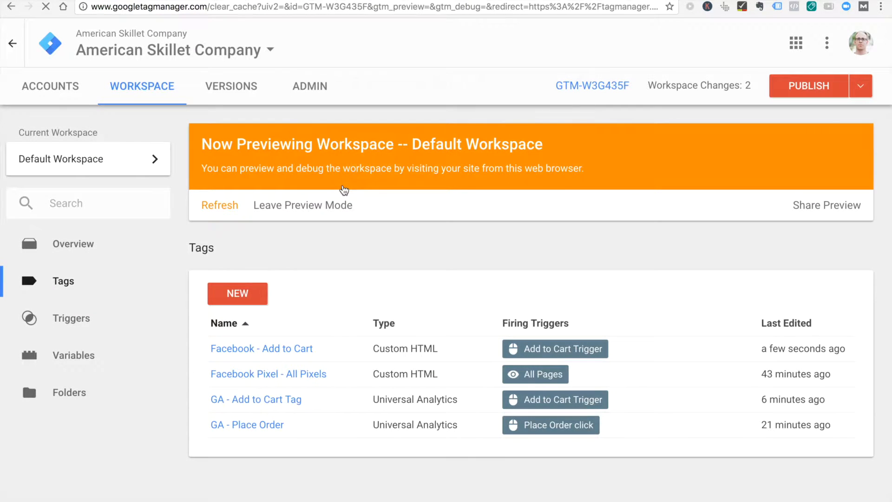
{"action": "left_click", "coordinate": [302, 205]}
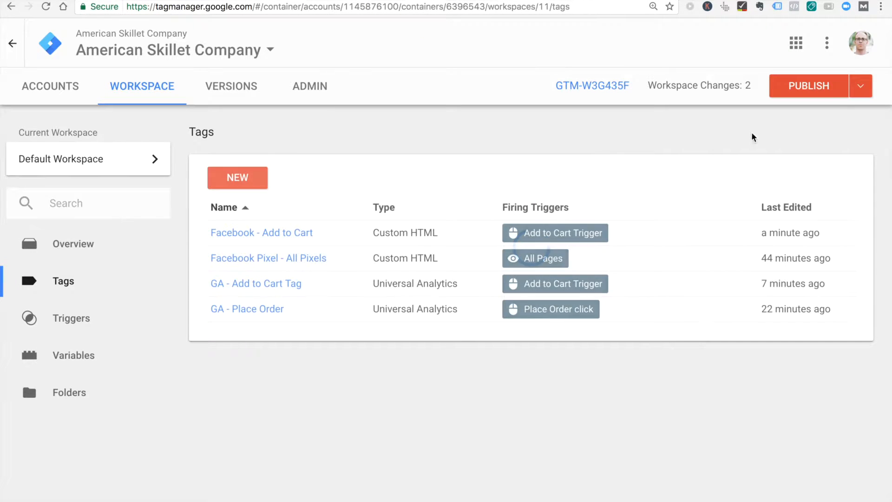
{"action": "left_click", "coordinate": [807, 86]}
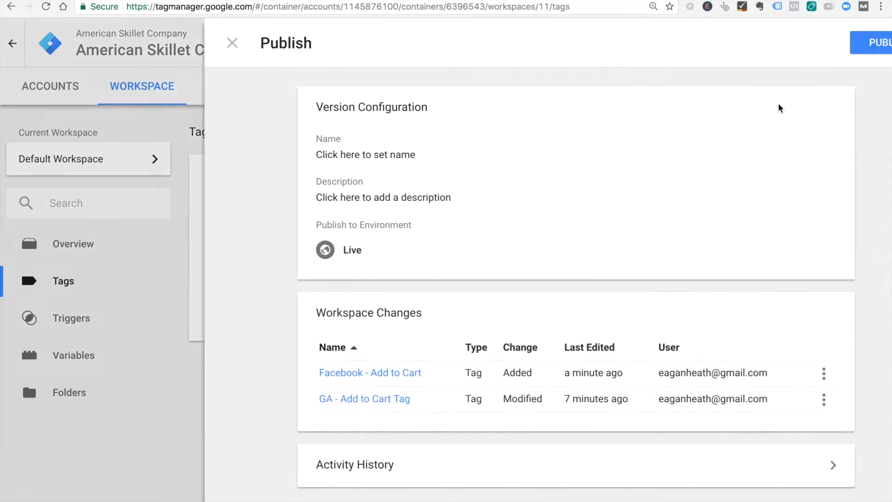
{"action": "type", "text": "A"}
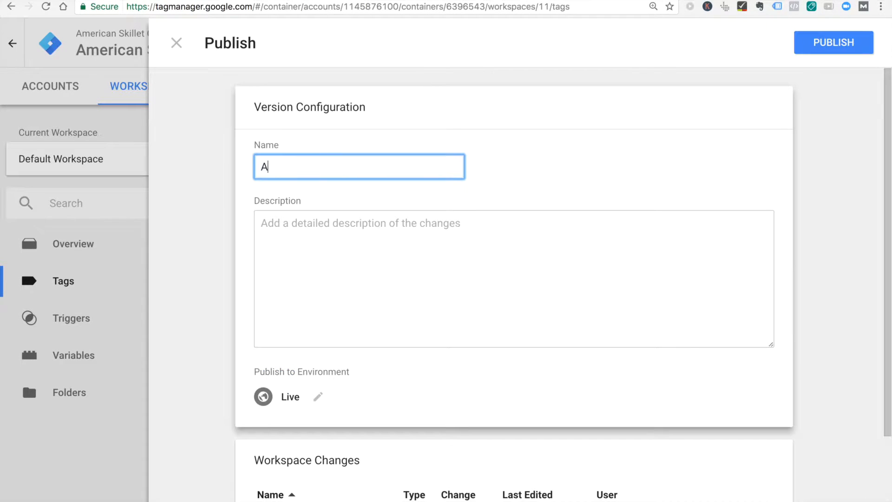
{"action": "type", "text": "dding Add to Cart Facebook pixel"}
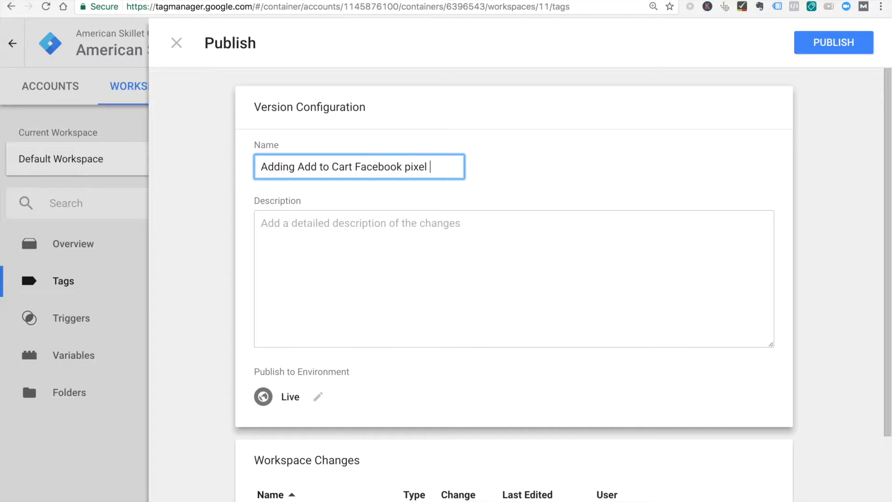
{"action": "left_click", "coordinate": [833, 42]}
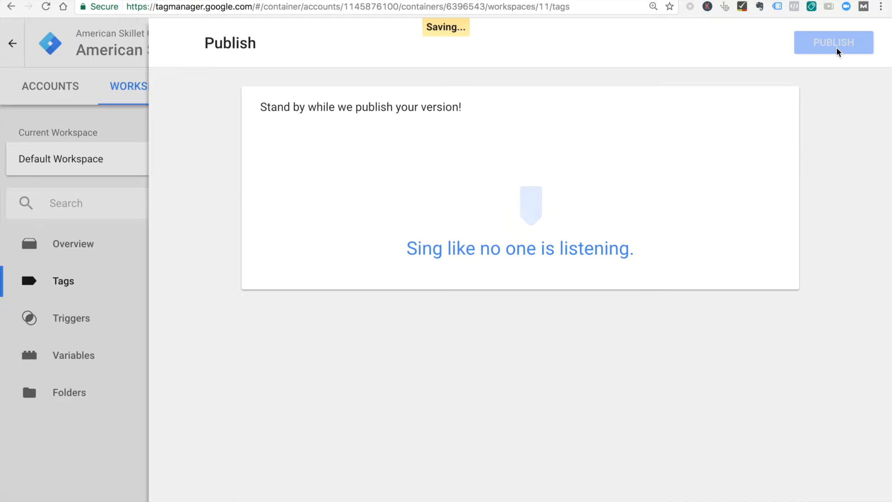
{"action": "left_click", "coordinate": [833, 42]}
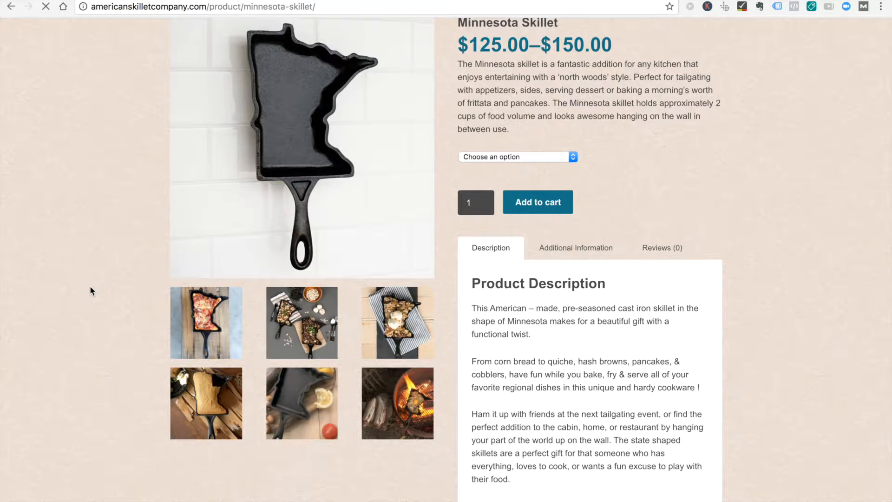
Step: Add the Minnesota skillet to cart and verify AddToCart fires for both pixels in Pixel Helper
{"action": "left_click", "coordinate": [794, 6]}
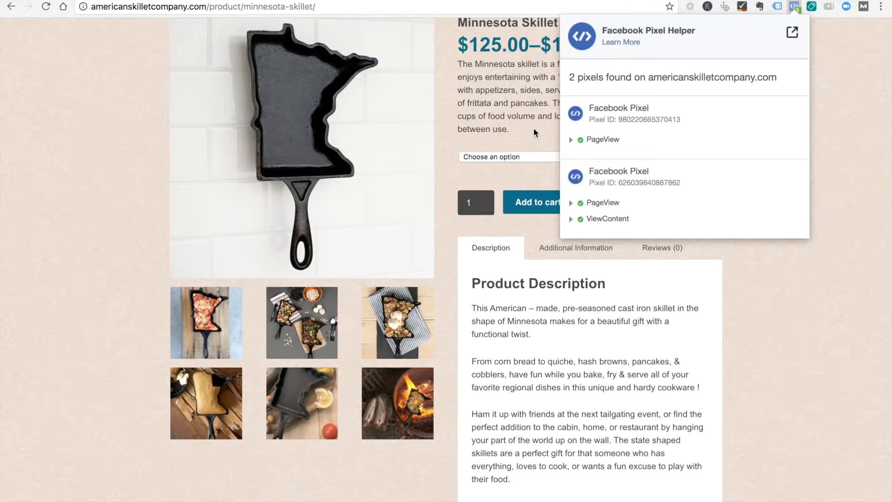
{"action": "left_click", "coordinate": [794, 6]}
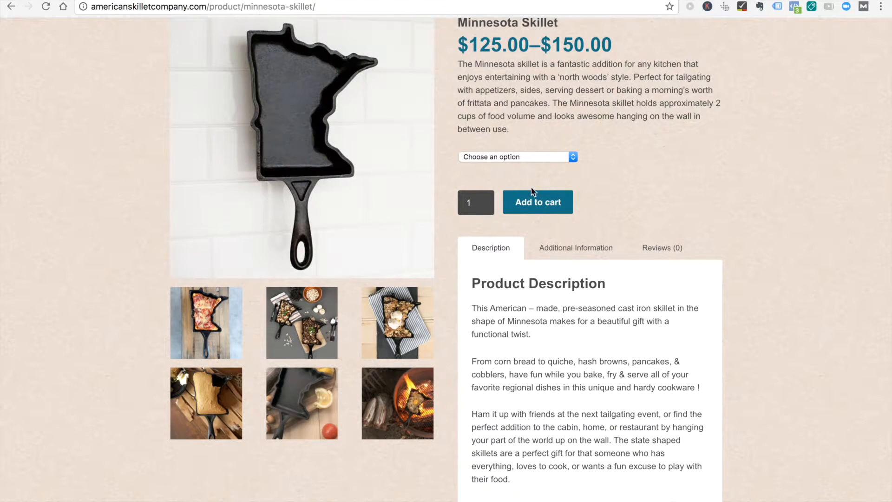
{"action": "left_click", "coordinate": [537, 202]}
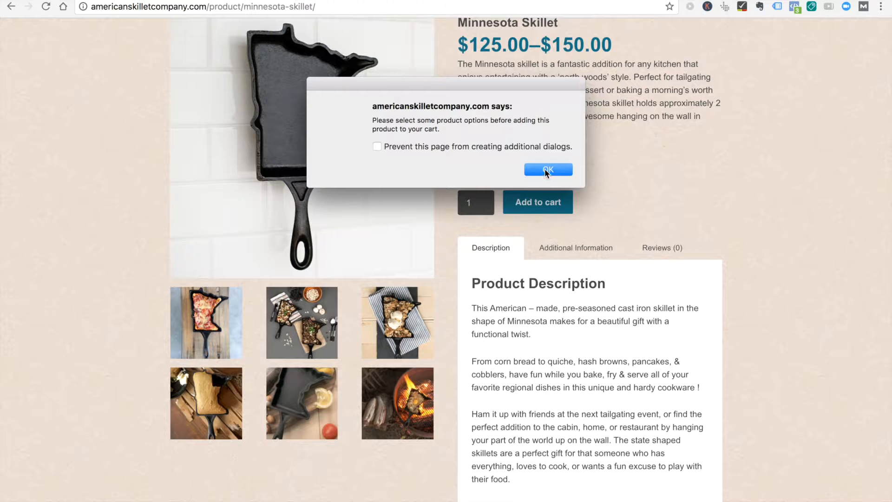
{"action": "left_click", "coordinate": [793, 6]}
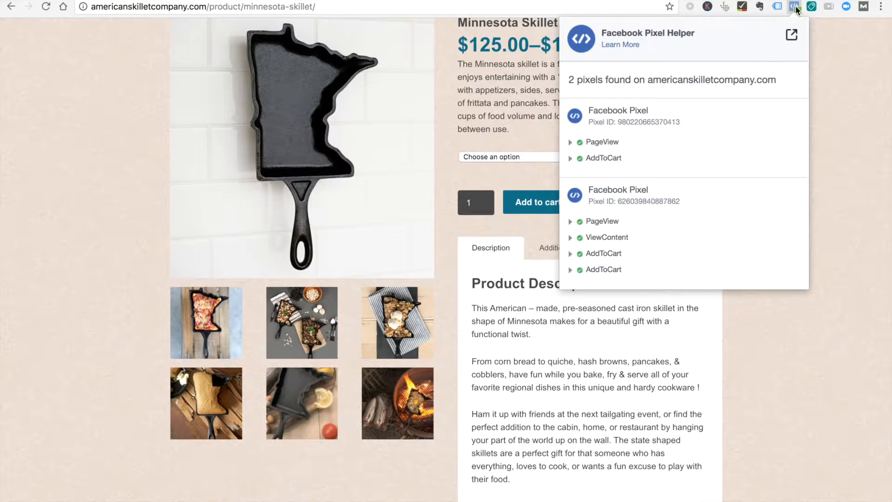
{"action": "left_click", "coordinate": [603, 157]}
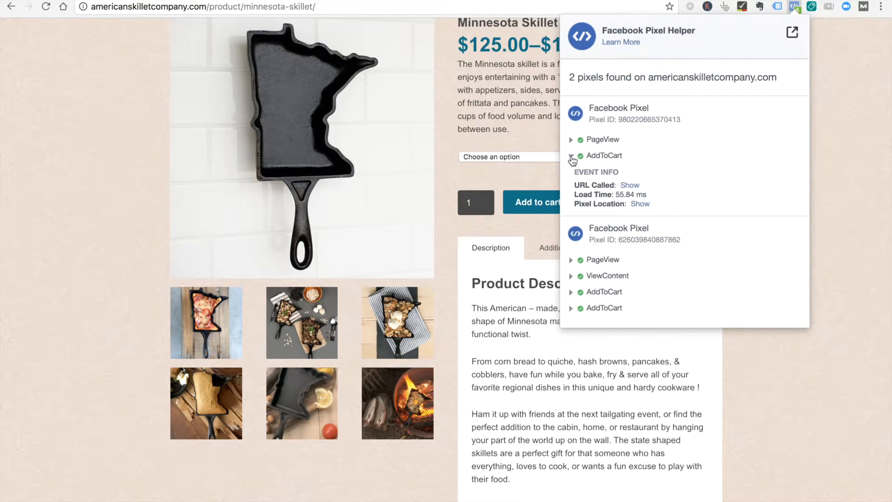
{"action": "left_click", "coordinate": [572, 155]}
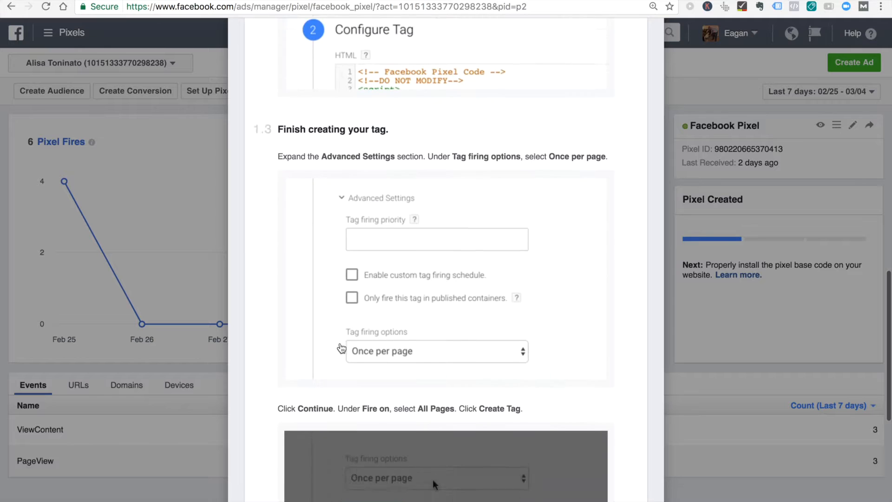
Step: Scroll to the event code section and view the Basic Add to Cart code
{"action": "scroll", "scroll_direction": "down", "scroll_amount": 3}
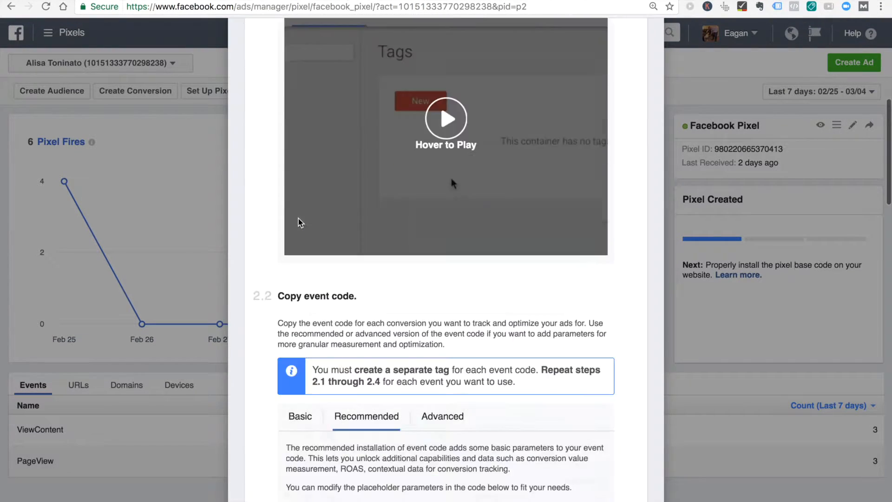
{"action": "left_click", "coordinate": [300, 180]}
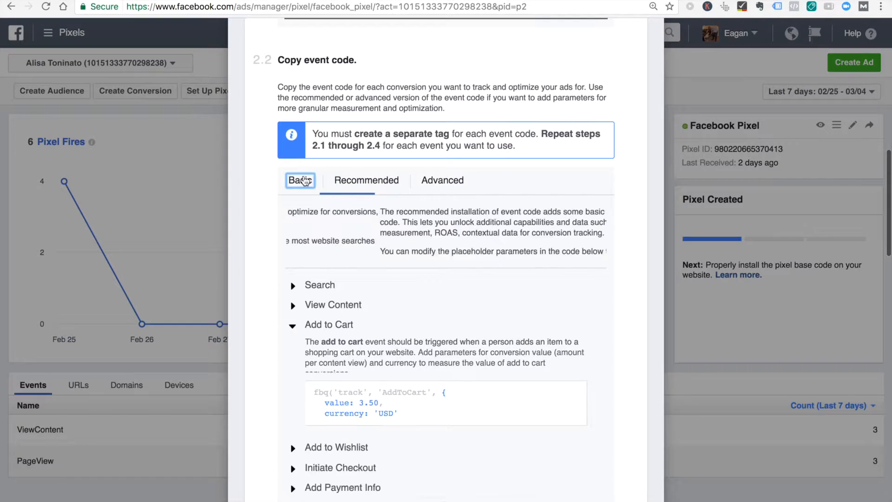
{"action": "left_click", "coordinate": [299, 180]}
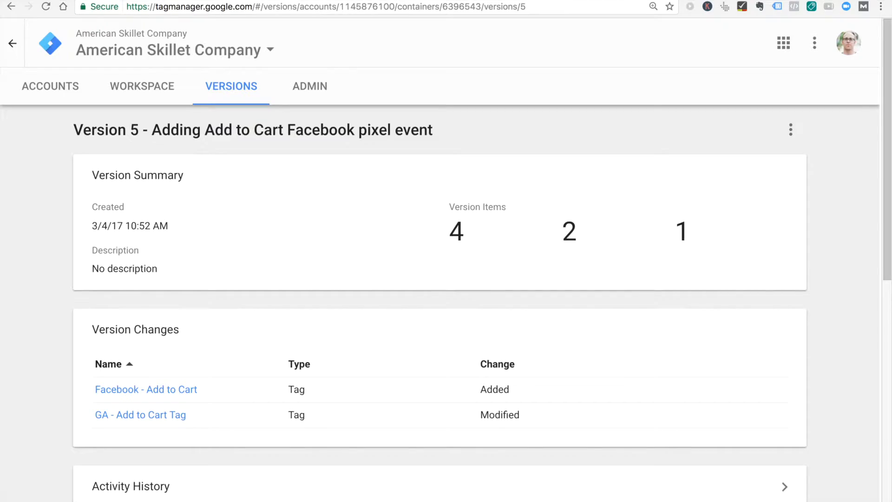
Step: Create a new trigger named 'Viewed a Product' with the Page View type
{"action": "left_click", "coordinate": [141, 86]}
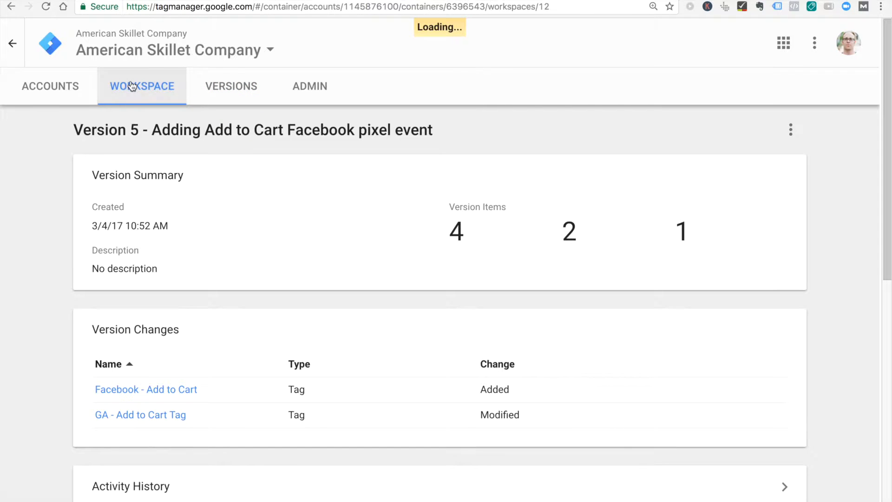
{"action": "left_click", "coordinate": [141, 86]}
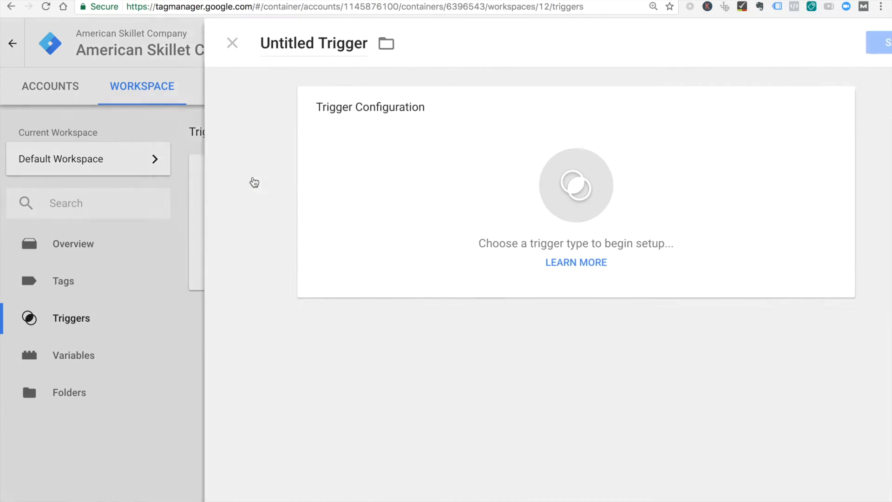
{"action": "left_click", "coordinate": [312, 43]}
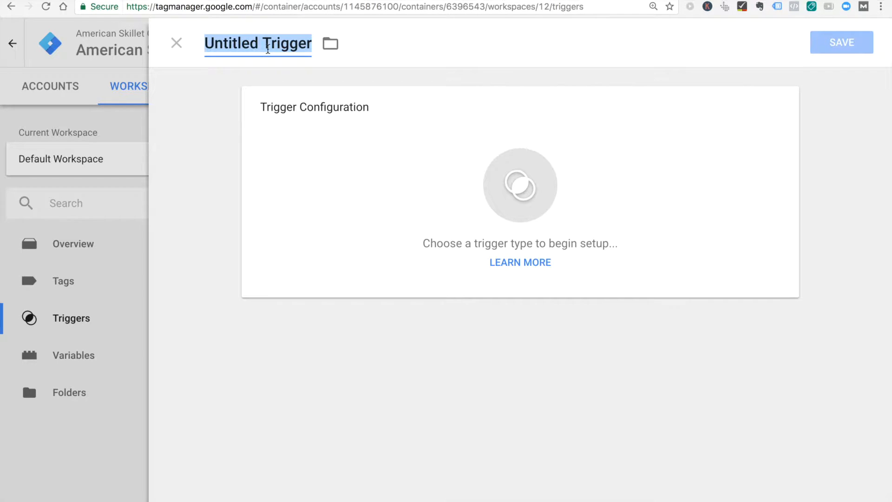
{"action": "type", "text": "Viewed a Product"}
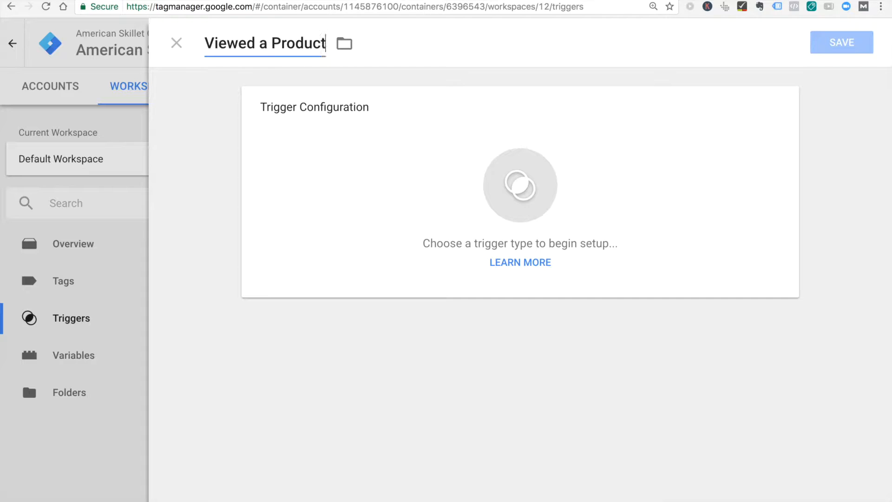
{"action": "left_click", "coordinate": [519, 185]}
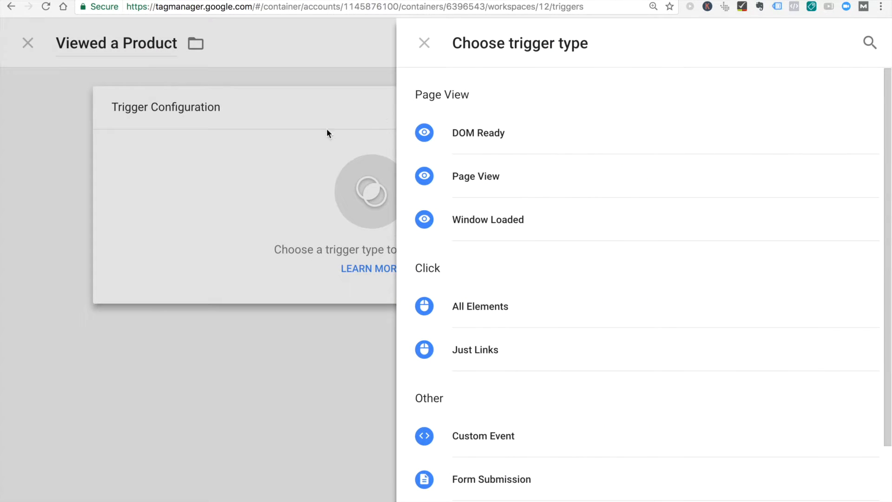
{"action": "left_click", "coordinate": [476, 175]}
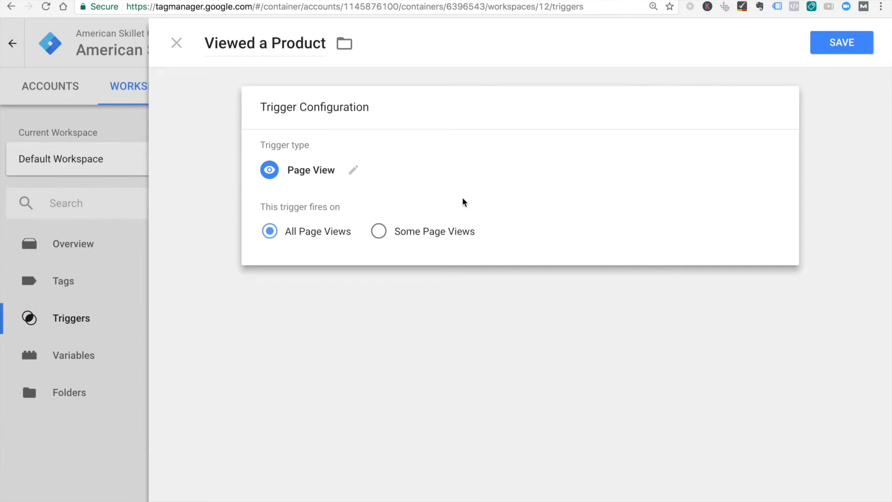
Step: Limit it to Some Page Views where Page URL starts with /product/, and save
{"action": "left_click", "coordinate": [378, 231]}
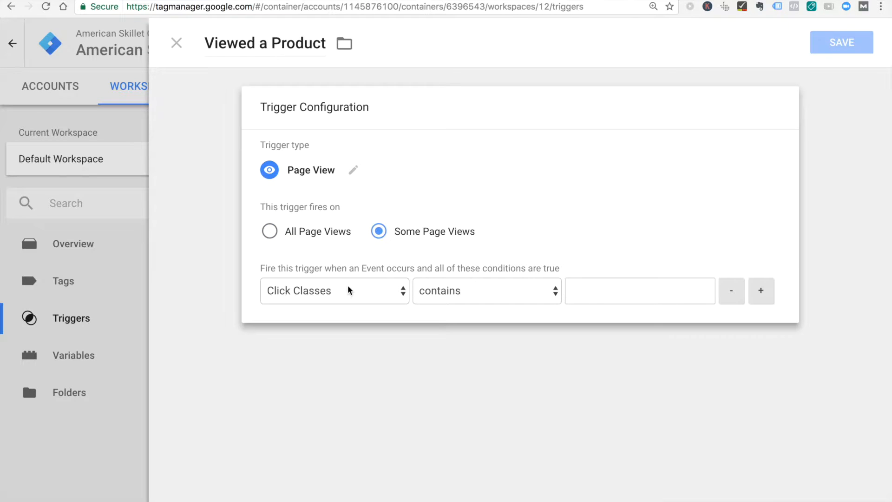
{"action": "left_click", "coordinate": [334, 291]}
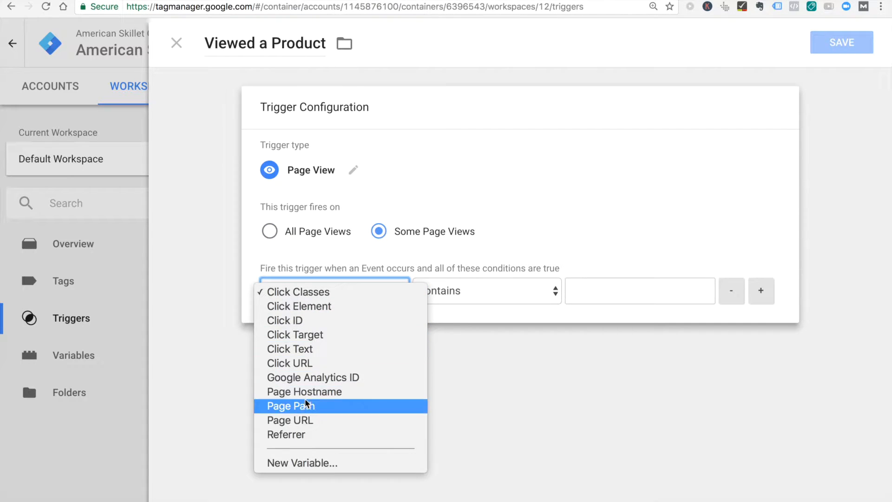
{"action": "left_click", "coordinate": [290, 420]}
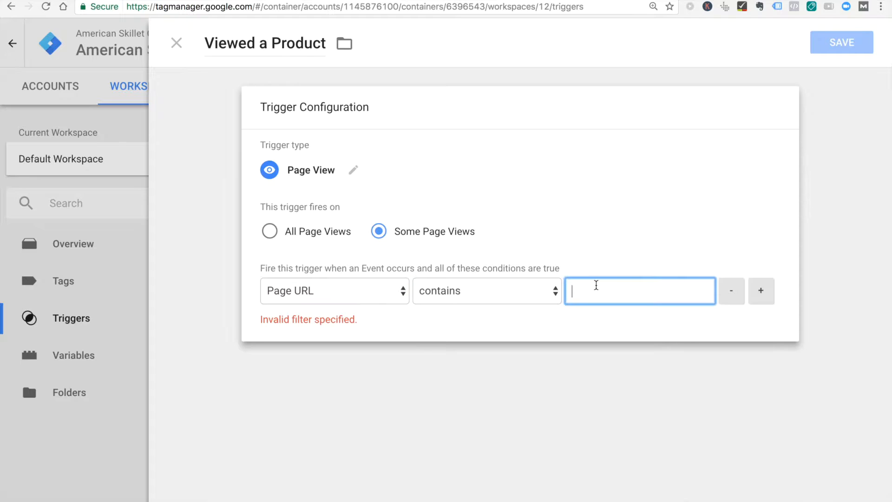
{"action": "left_click", "coordinate": [486, 290]}
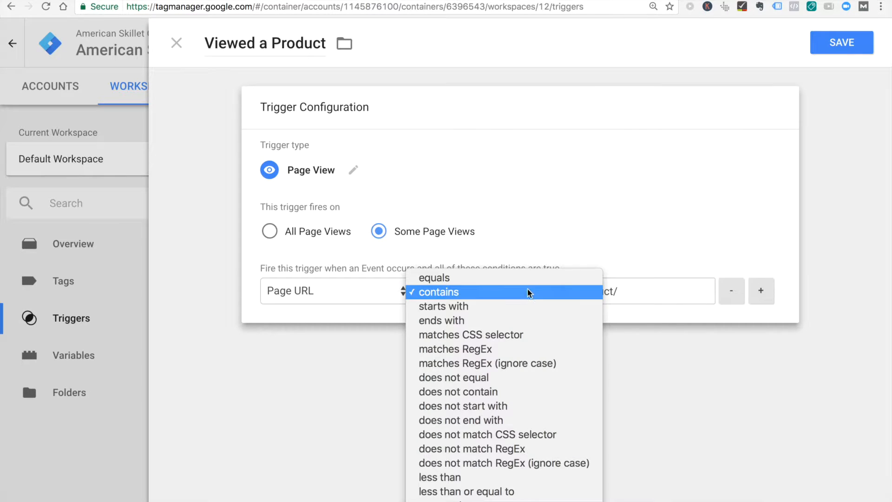
{"action": "left_click", "coordinate": [444, 306]}
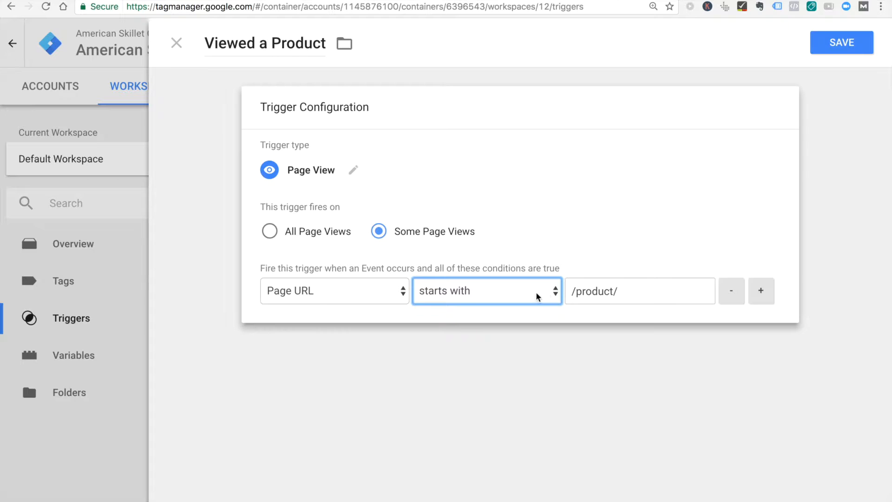
{"action": "left_click", "coordinate": [842, 42]}
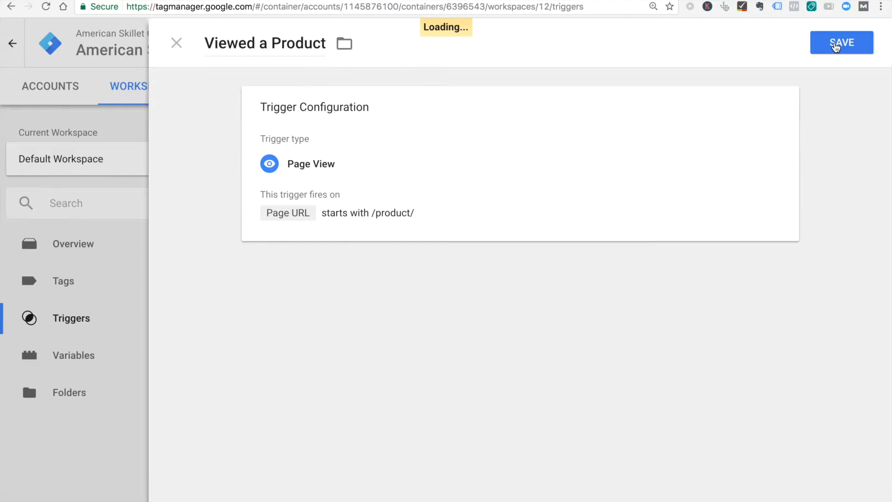
{"action": "left_click", "coordinate": [841, 42]}
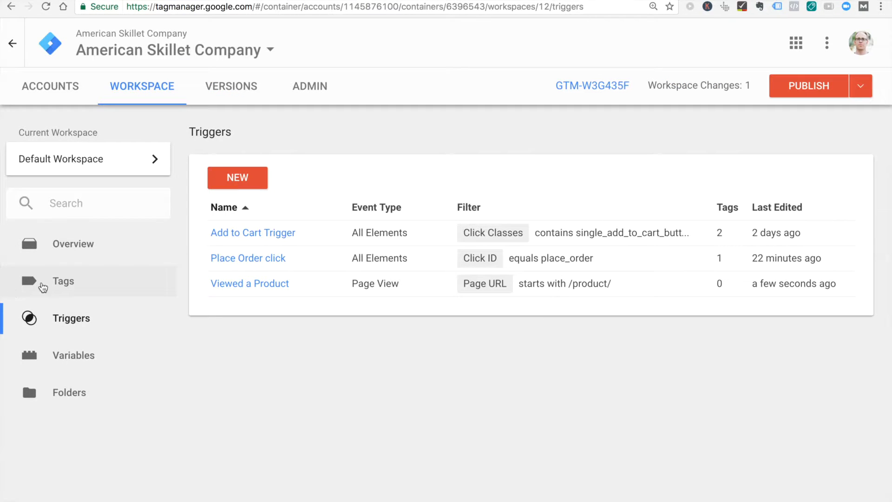
Step: Go to the tags list and reveal the View Content code, fbq('track', 'ViewContent')
{"action": "left_click", "coordinate": [63, 281]}
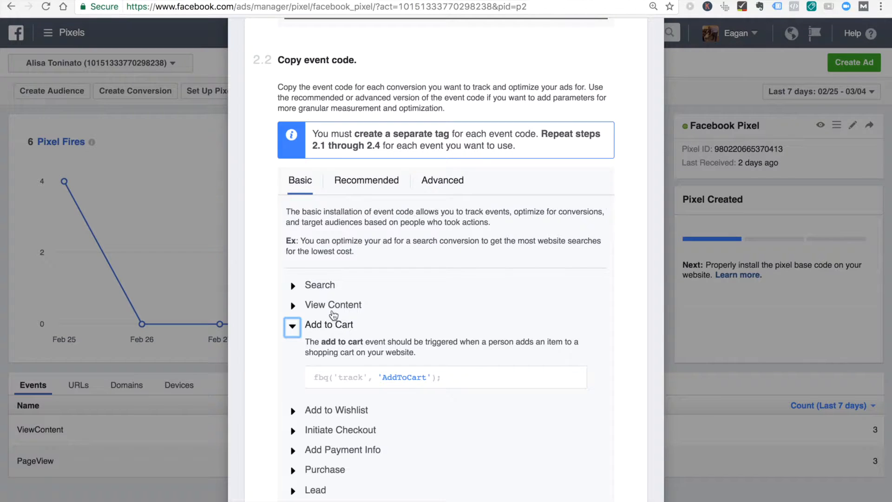
{"action": "left_click", "coordinate": [333, 305]}
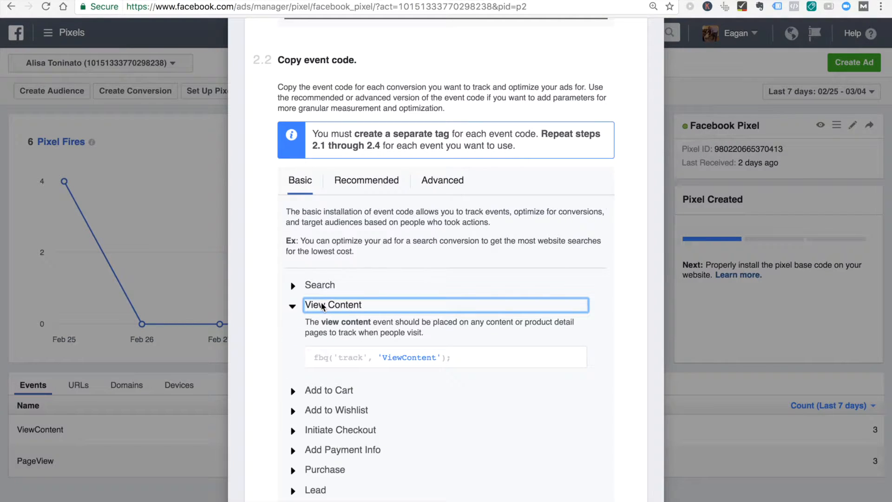
{"action": "mouse_move", "coordinate": [446, 357]}
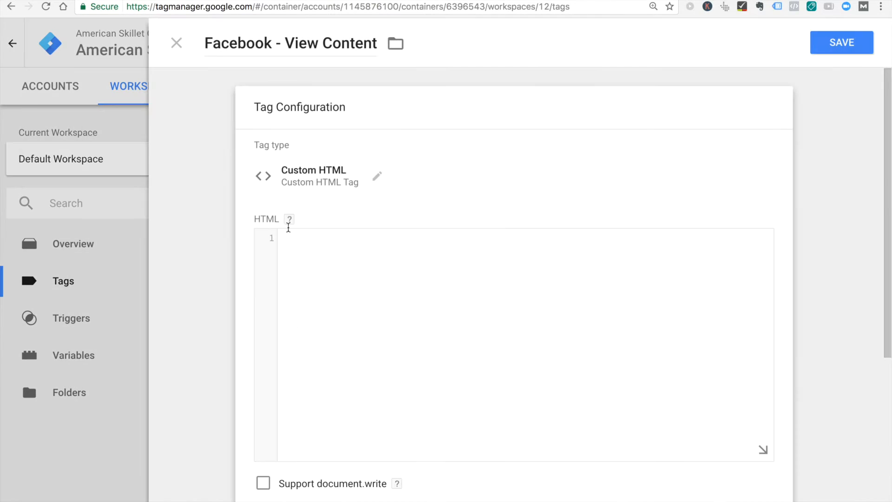
Step: Fill the tag with the pixel base code, changing the tracked event to ViewContent
{"action": "type", "text": "/product/"}
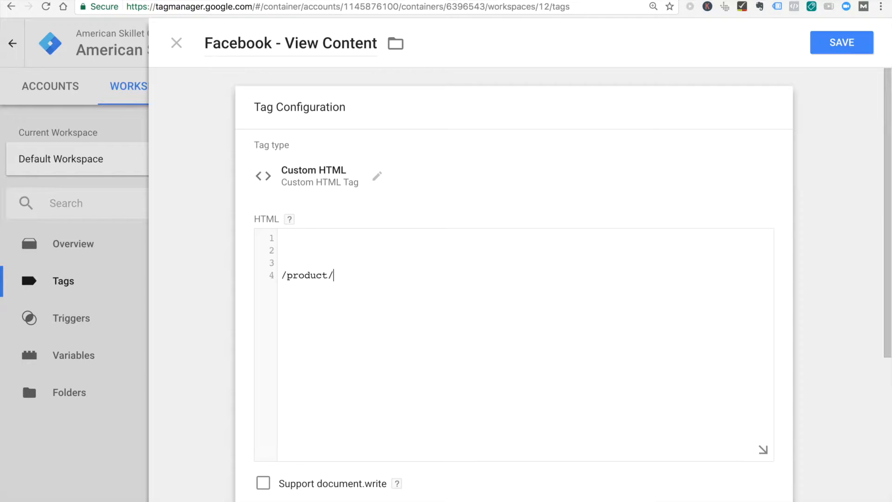
{"action": "key", "text": "Backspace"}
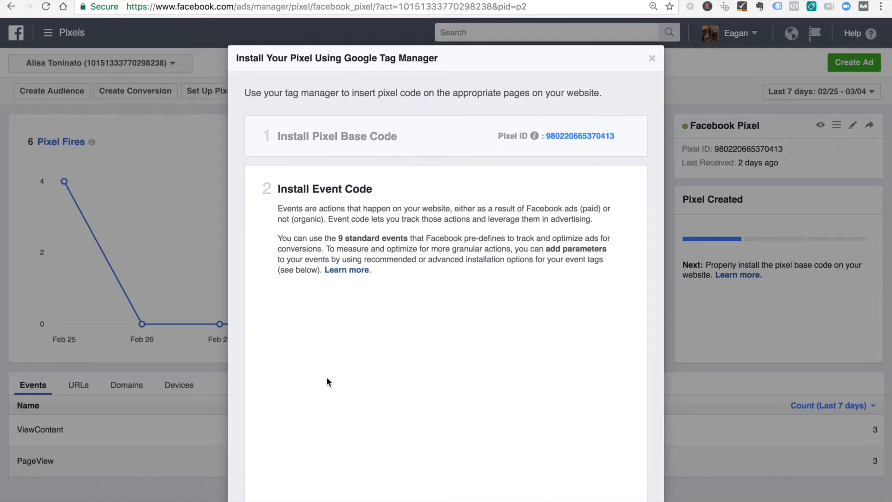
{"action": "scroll", "scroll_direction": "down", "scroll_amount": 3}
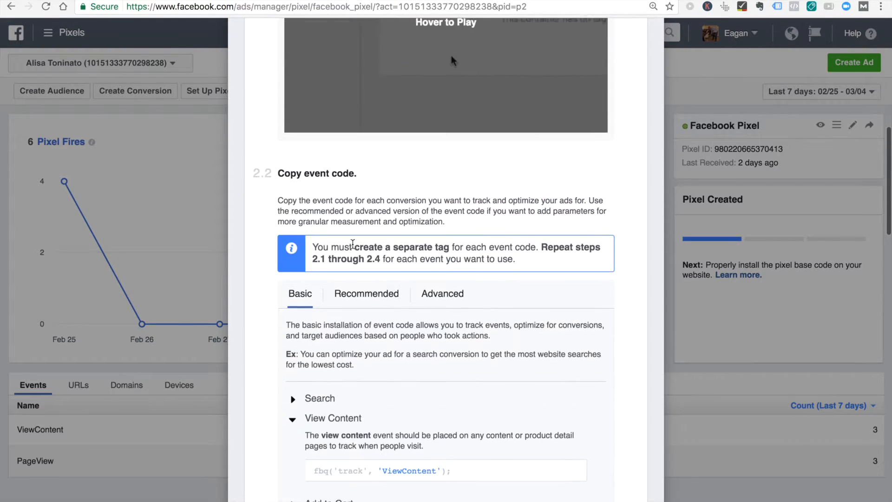
{"action": "left_click", "coordinate": [445, 469]}
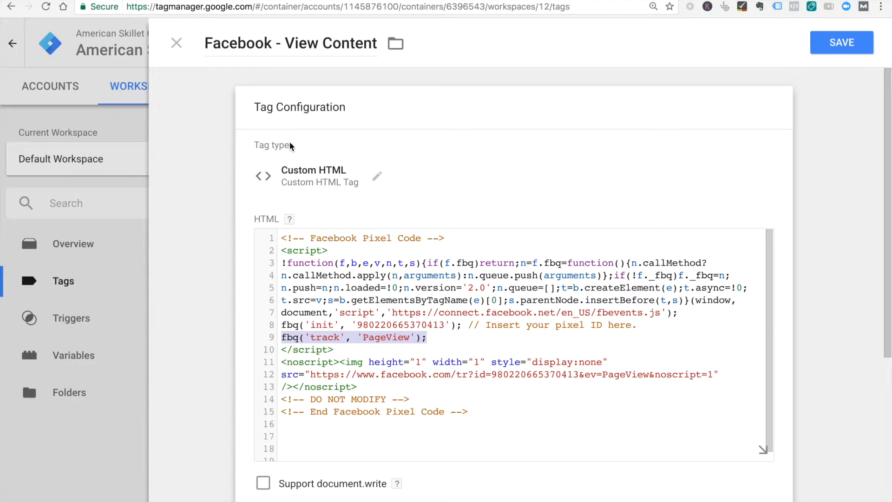
{"action": "type", "text": "ViewContent"}
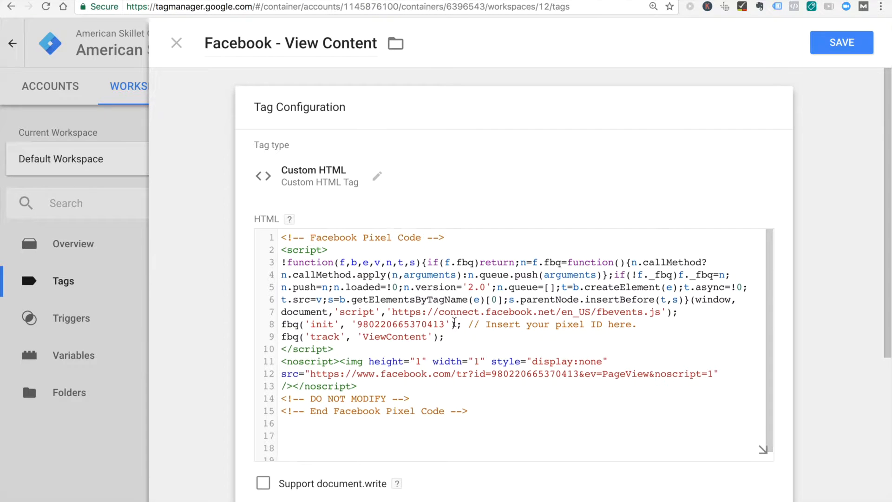
{"action": "mouse_move", "coordinate": [841, 43]}
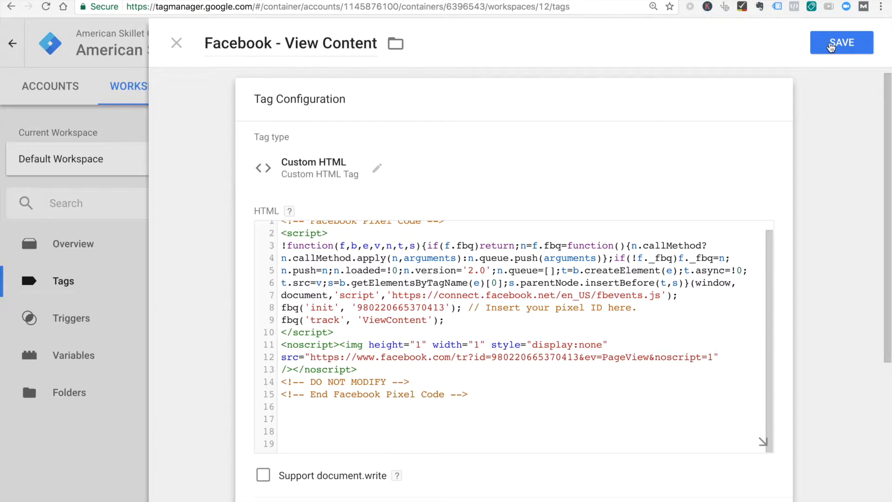
Step: Attach the Viewed a Product trigger and save the Facebook - View Content tag
{"action": "scroll", "scroll_direction": "down", "scroll_amount": 3}
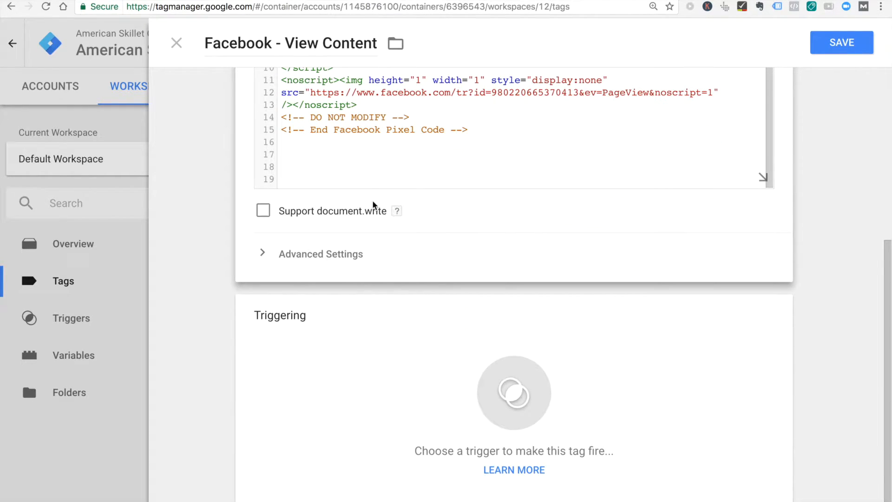
{"action": "left_click", "coordinate": [841, 42]}
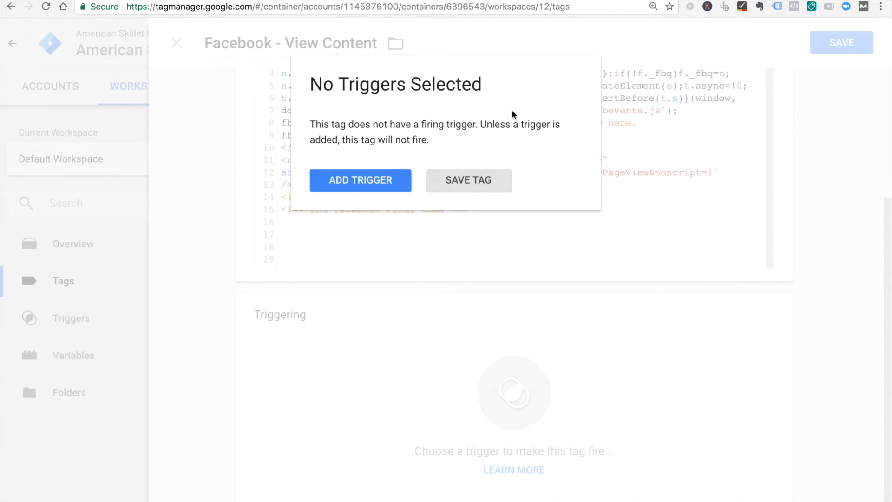
{"action": "left_click", "coordinate": [360, 180]}
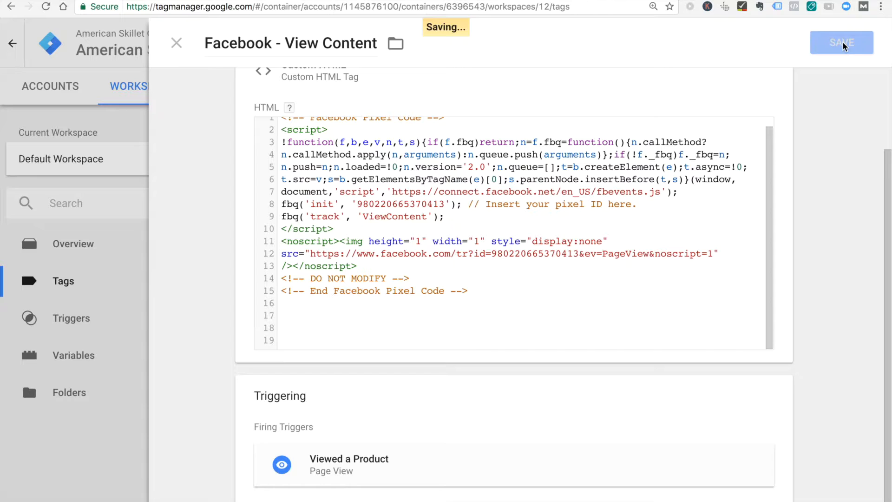
{"action": "left_click", "coordinate": [842, 42]}
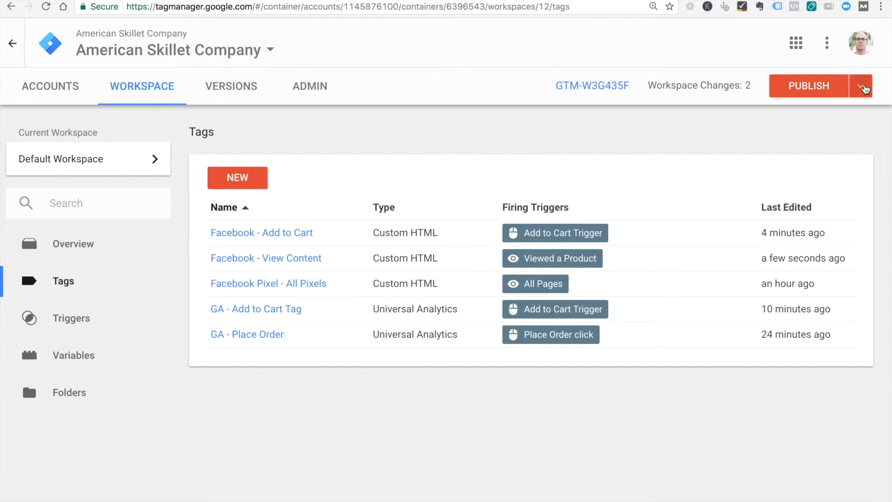
Step: Preview the workspace and browse to The American Skillet product page to check View Content
{"action": "left_click", "coordinate": [865, 85]}
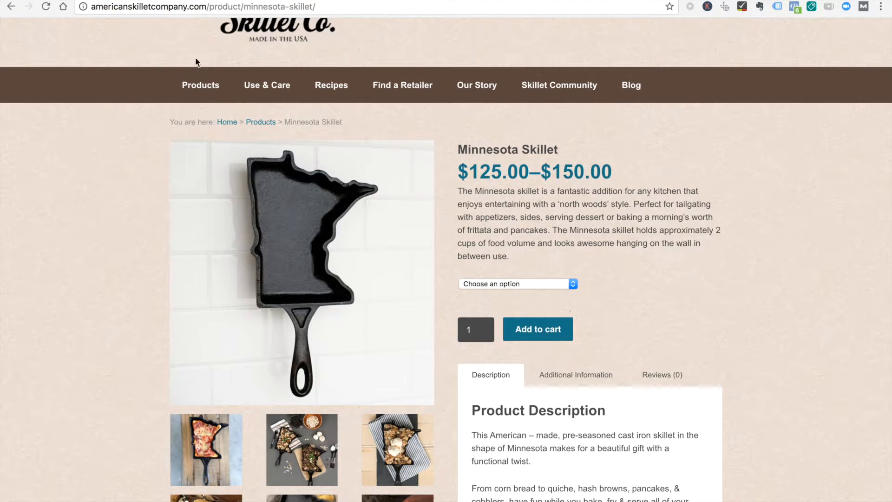
{"action": "left_click", "coordinate": [277, 28]}
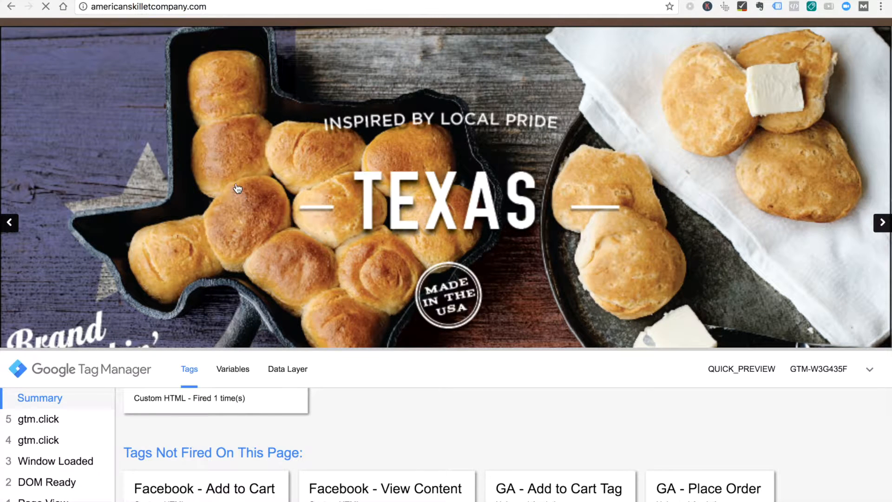
{"action": "left_click", "coordinate": [238, 188]}
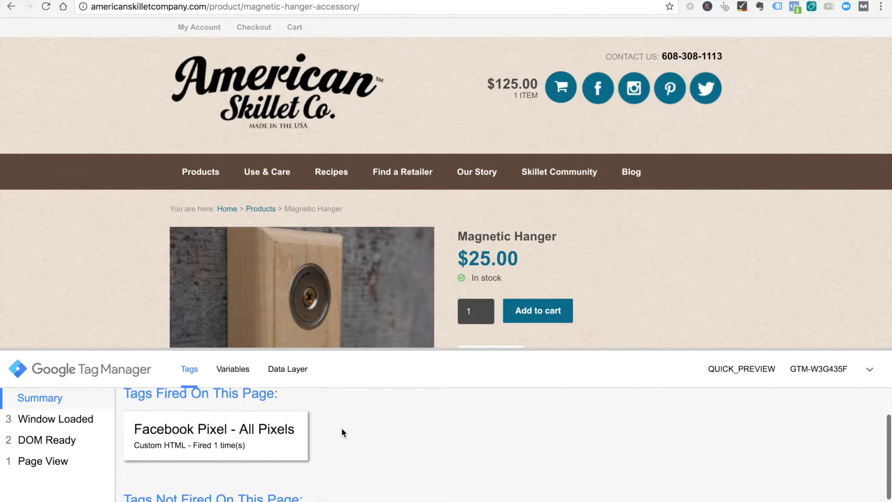
{"action": "scroll", "scroll_direction": "down", "scroll_amount": 3}
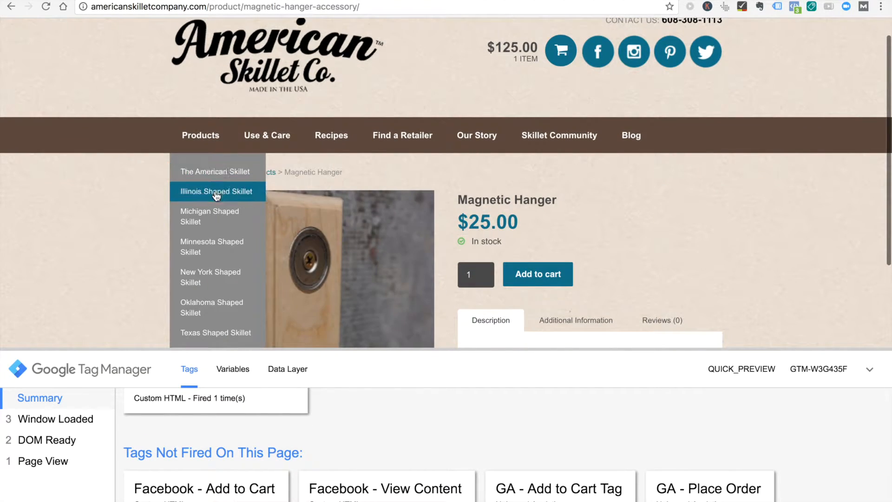
{"action": "left_click", "coordinate": [214, 171]}
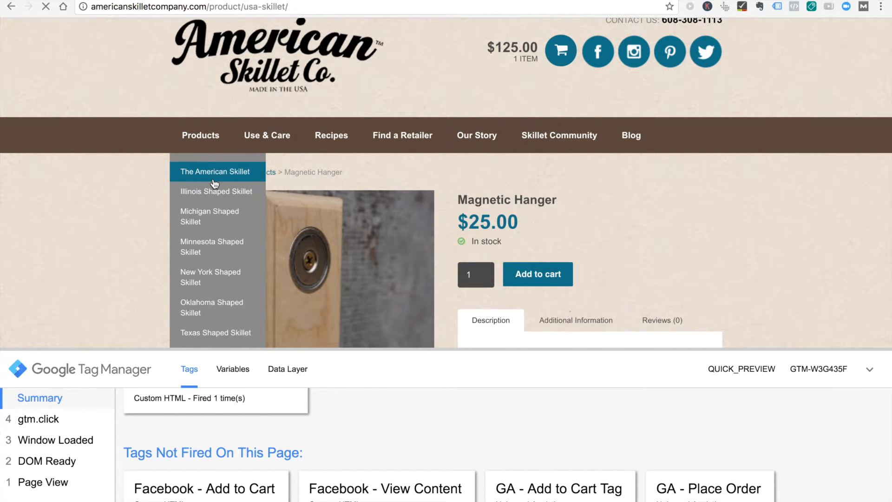
{"action": "left_click", "coordinate": [214, 172]}
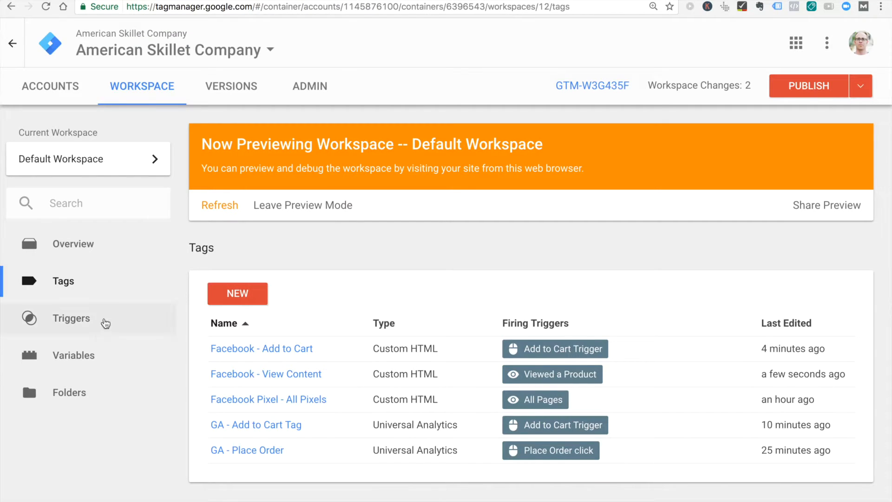
Step: Change Viewed a Product to Page URL contains /product/, save, and start Preview
{"action": "left_click", "coordinate": [70, 318]}
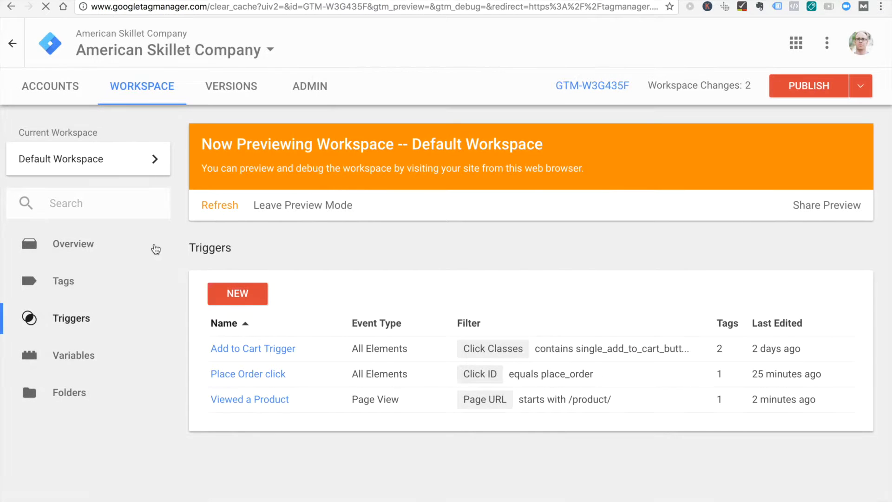
{"action": "left_click", "coordinate": [302, 205]}
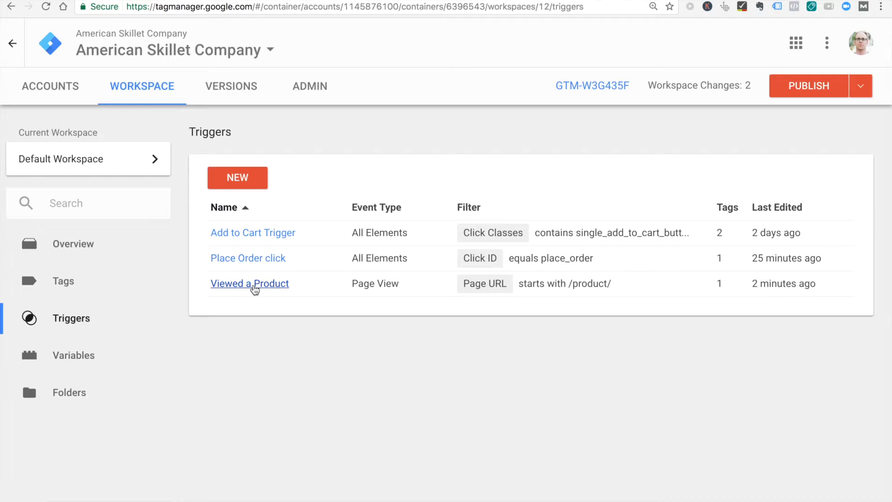
{"action": "left_click", "coordinate": [249, 283]}
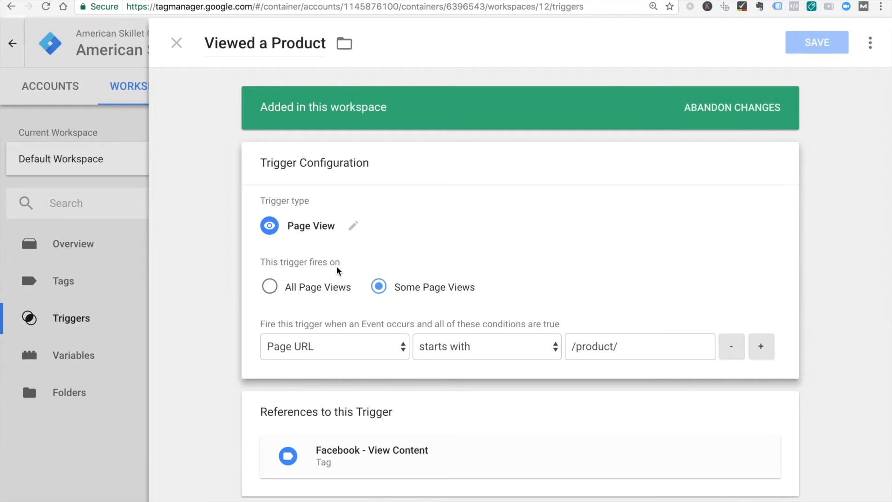
{"action": "left_click", "coordinate": [487, 347]}
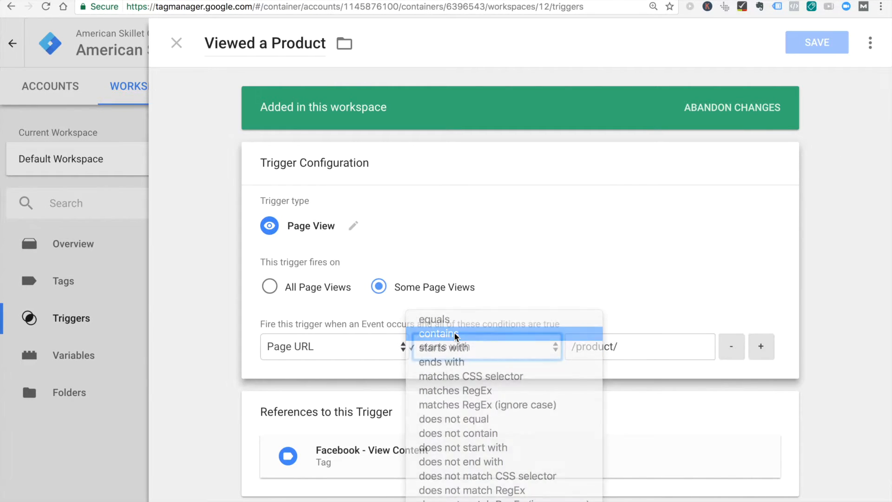
{"action": "left_click", "coordinate": [438, 334]}
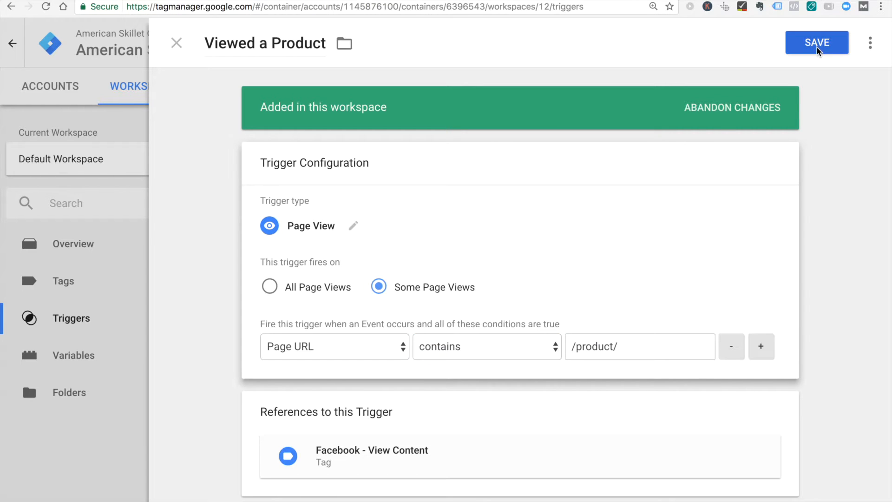
{"action": "left_click", "coordinate": [816, 42]}
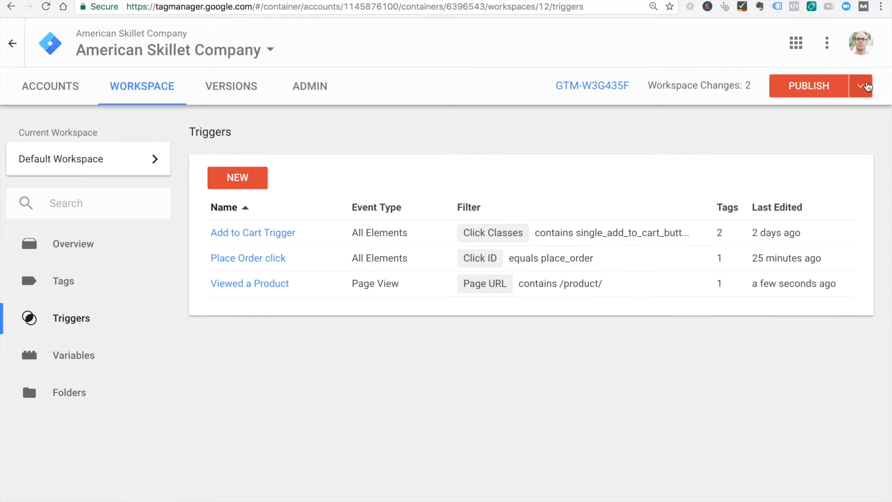
{"action": "left_click", "coordinate": [883, 86]}
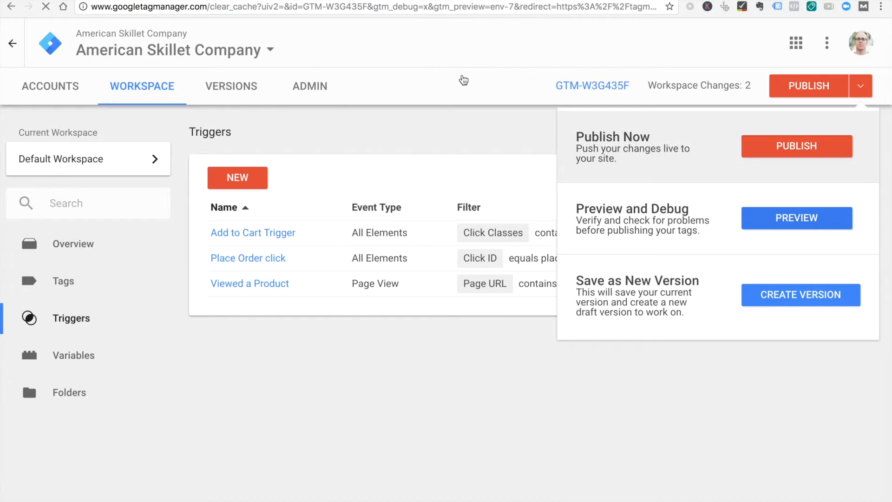
Step: Confirm View Content fires on The American Skillet page, then open Minnesota Shaped Skillet
{"action": "left_click", "coordinate": [796, 218]}
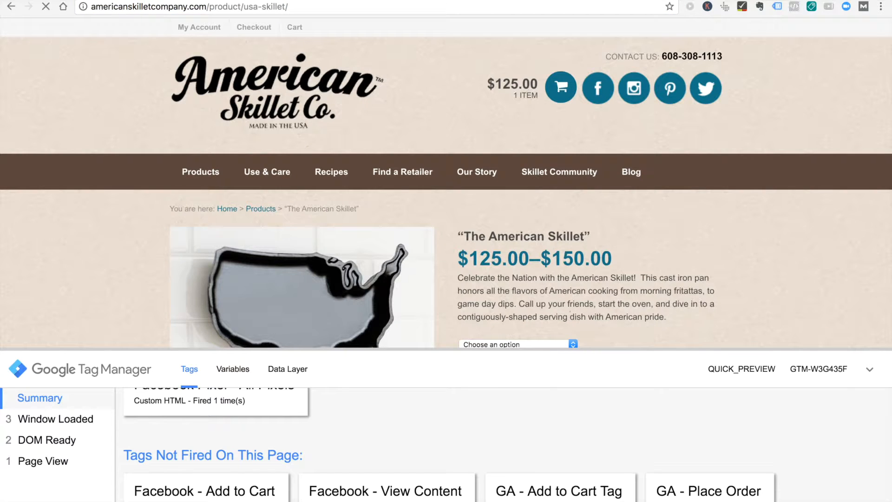
{"action": "mouse_move", "coordinate": [294, 440]}
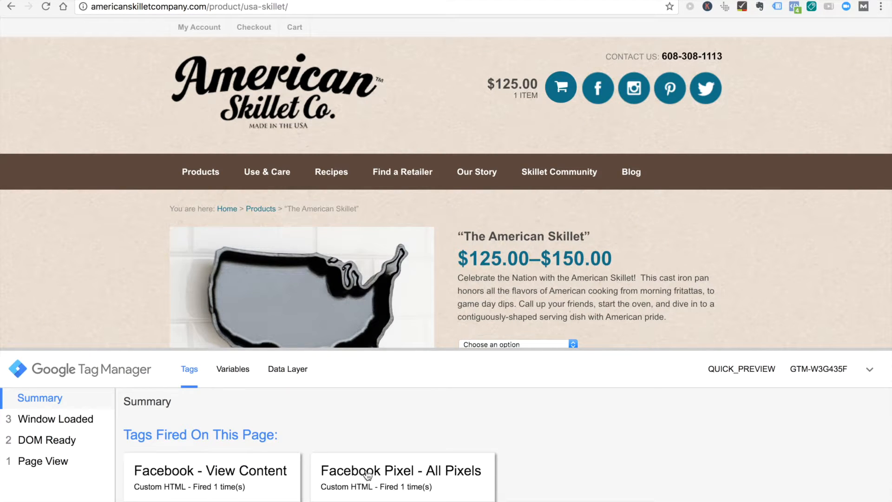
{"action": "mouse_move", "coordinate": [350, 377]}
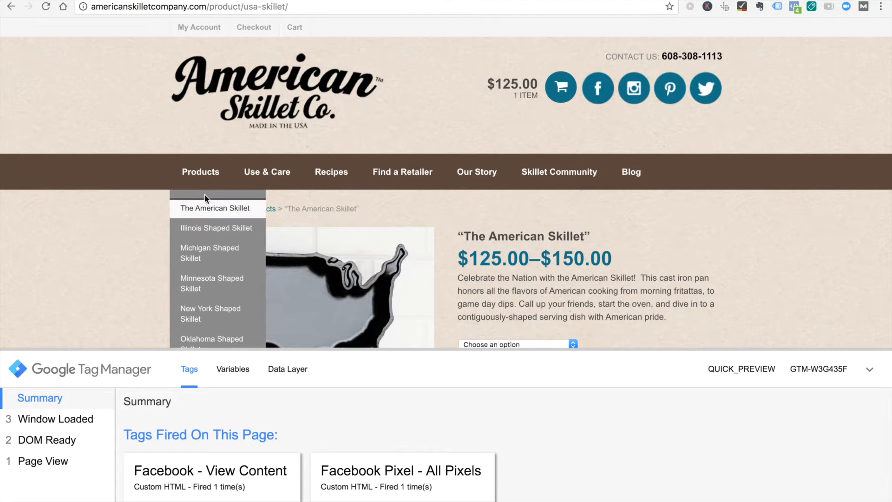
{"action": "left_click", "coordinate": [212, 283]}
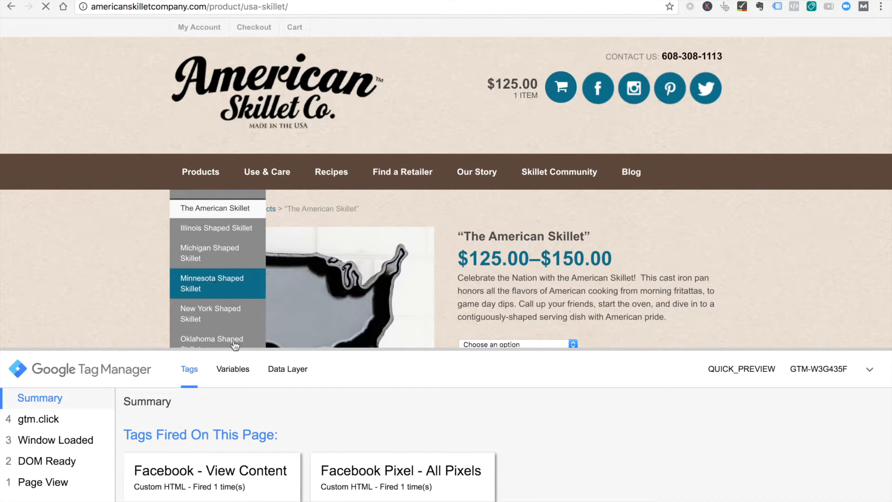
{"action": "left_click", "coordinate": [210, 283]}
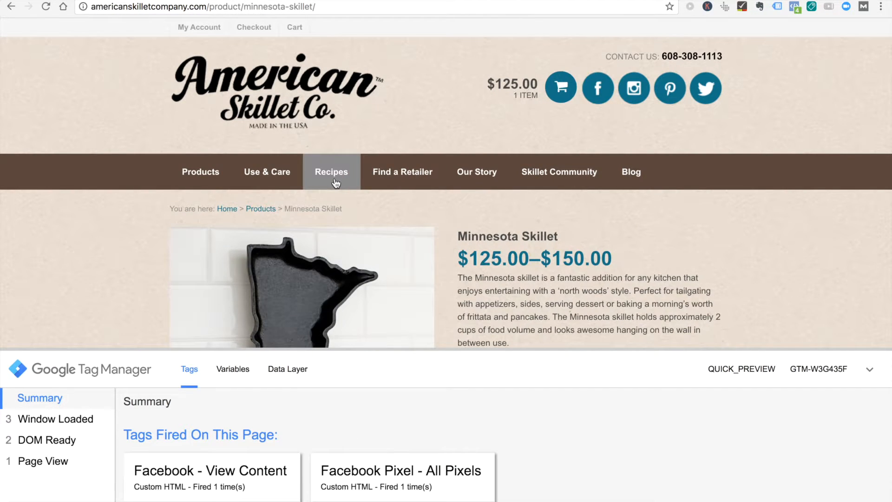
Step: Go to the Recipes page and confirm Facebook - View Content does not fire there
{"action": "left_click", "coordinate": [330, 172]}
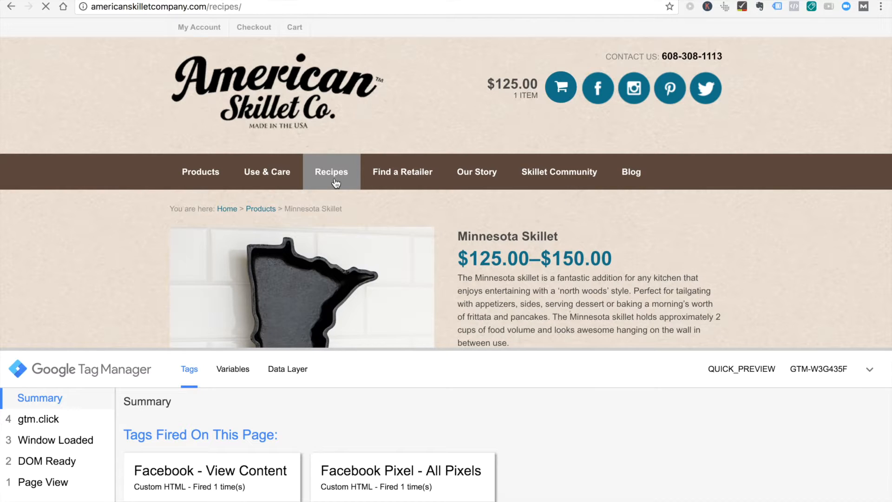
{"action": "left_click", "coordinate": [331, 172]}
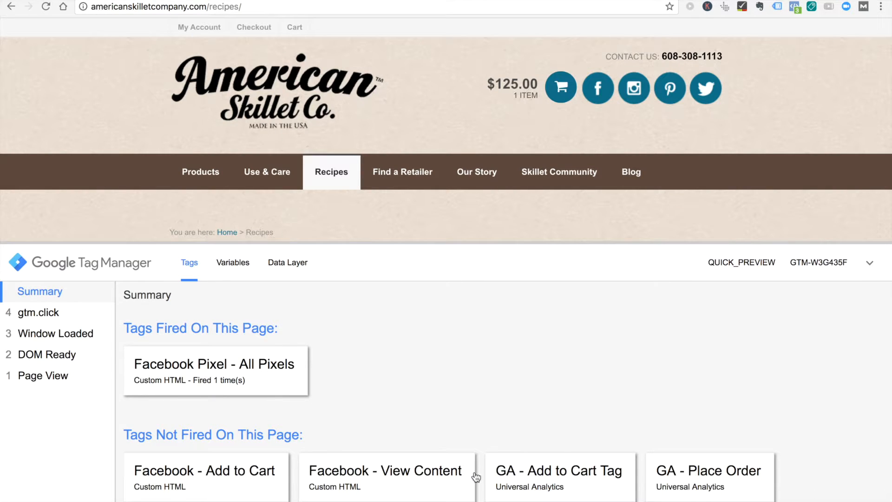
{"action": "mouse_move", "coordinate": [269, 128]}
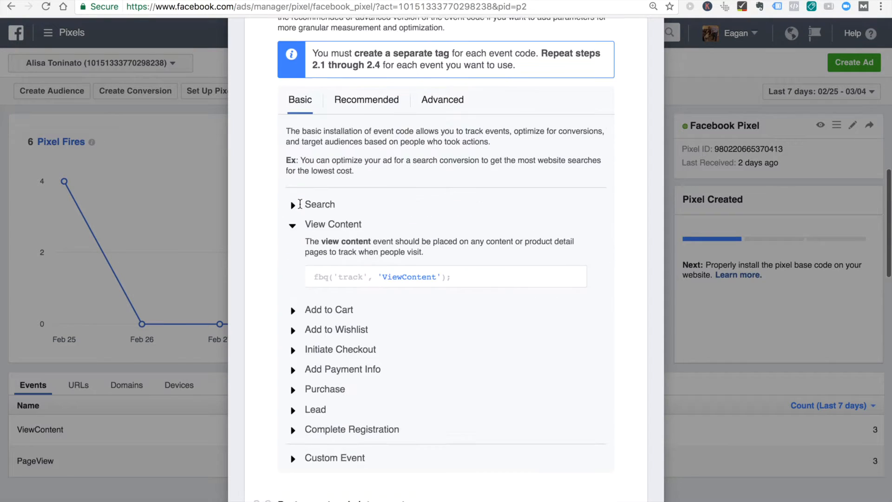
Step: Scroll Facebook's basic event codes down to Initiate Checkout and return to Tag Manager
{"action": "scroll", "scroll_direction": "down", "scroll_amount": 3}
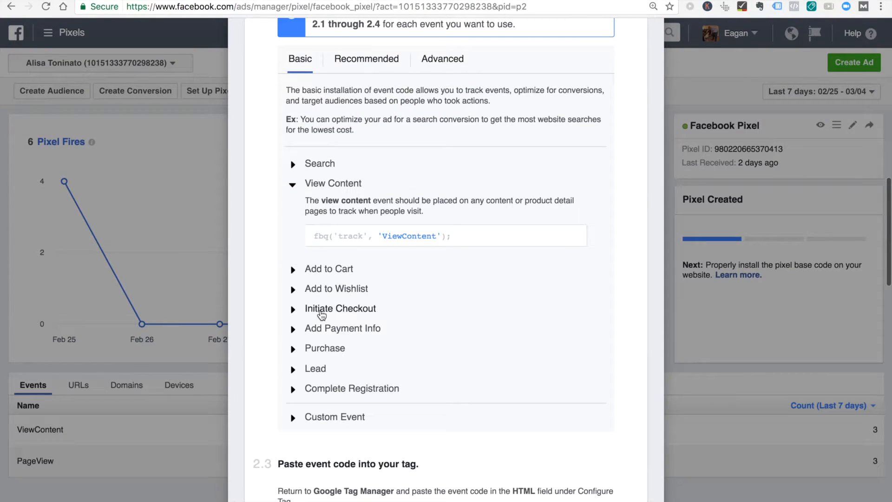
{"action": "left_click", "coordinate": [340, 308]}
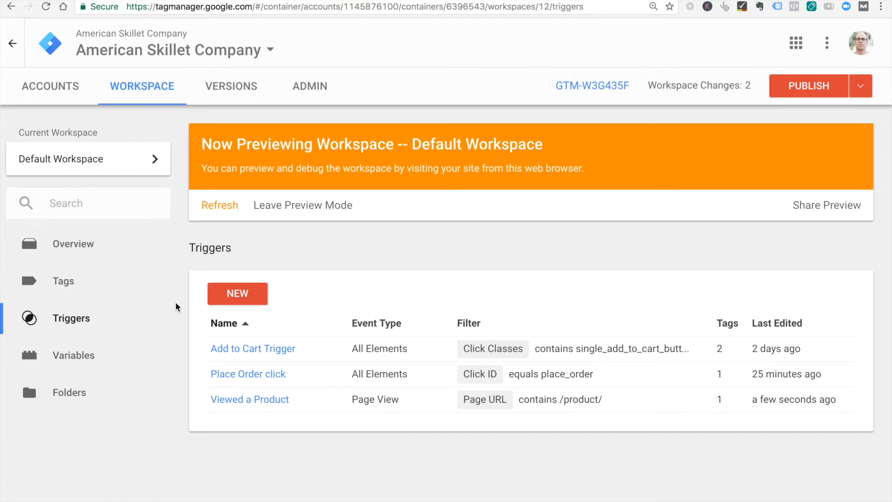
Step: Leave preview mode for the Default Workspace and confirm with OK
{"action": "left_click", "coordinate": [302, 205]}
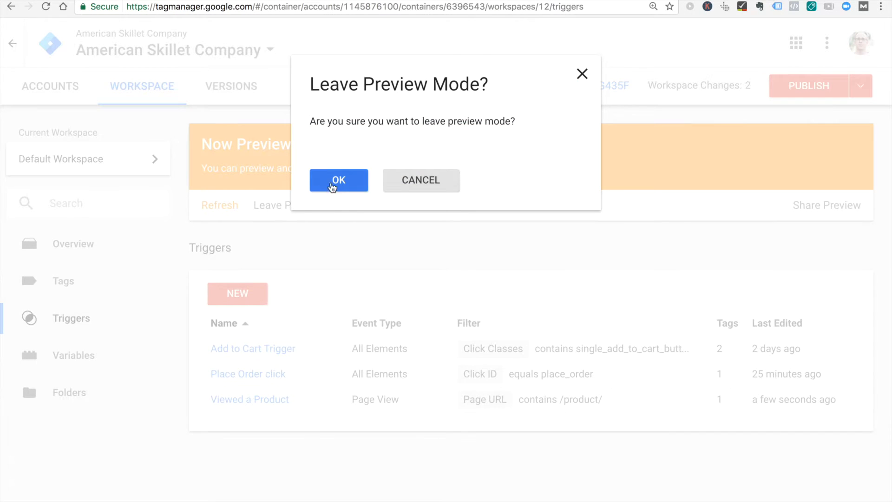
{"action": "left_click", "coordinate": [339, 180]}
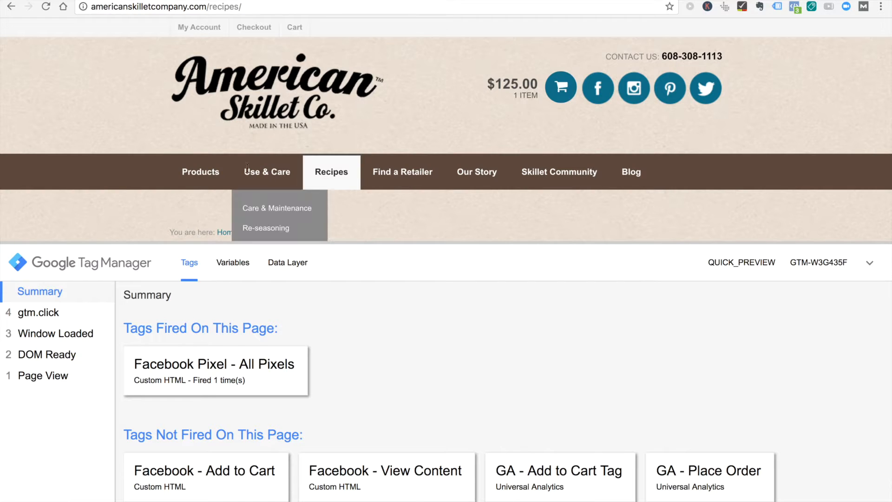
Step: Go from the cart to the checkout page and select its /checkout/ URL path
{"action": "left_click", "coordinate": [560, 88]}
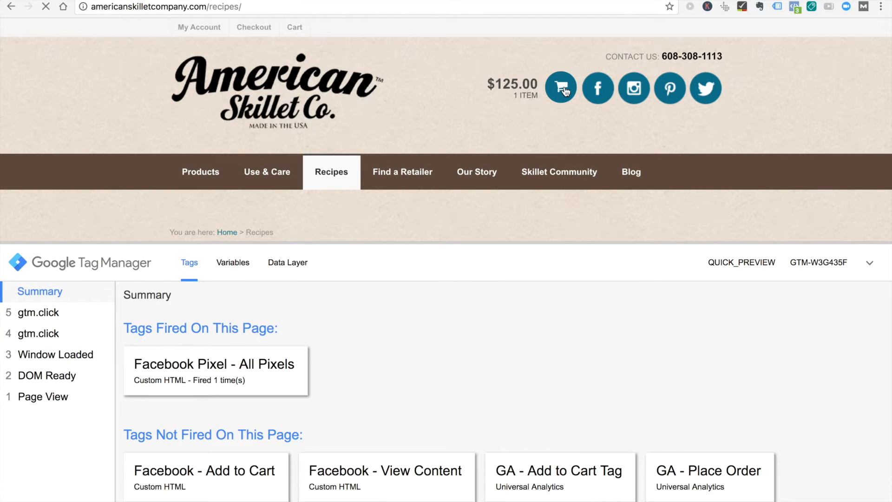
{"action": "left_click", "coordinate": [561, 88]}
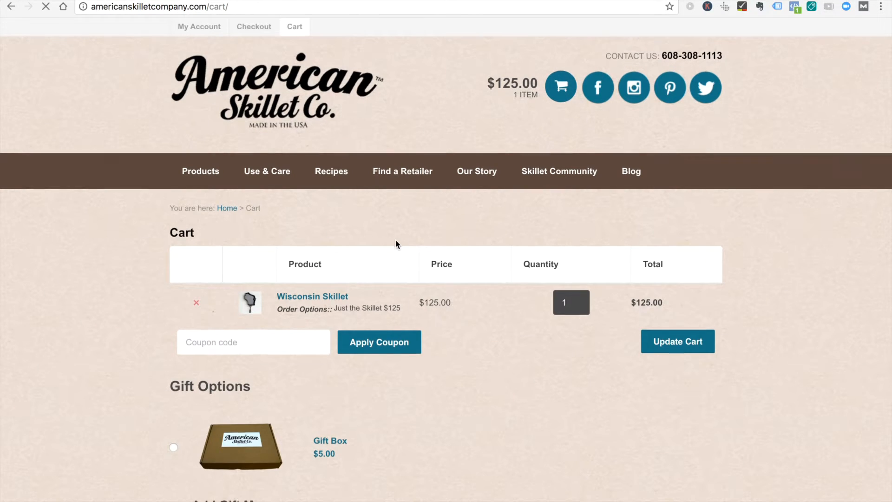
{"action": "scroll", "scroll_direction": "down", "scroll_amount": 3}
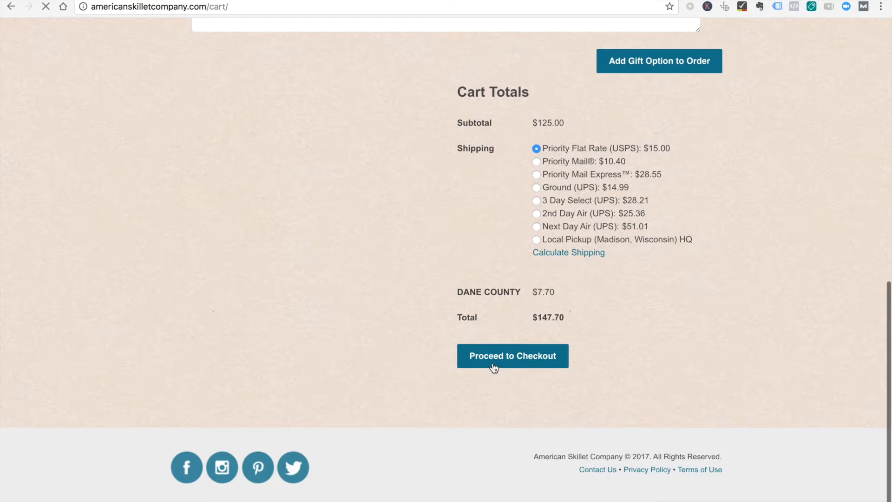
{"action": "left_click", "coordinate": [512, 356]}
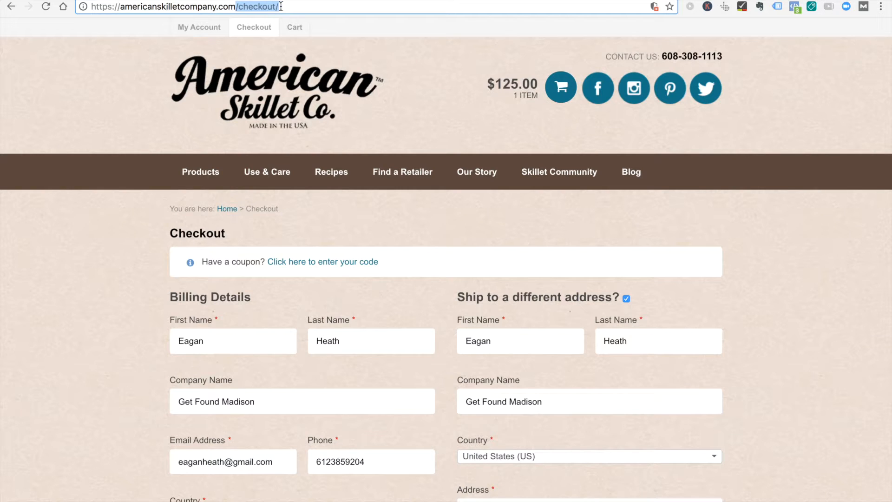
{"action": "left_click", "coordinate": [317, 6]}
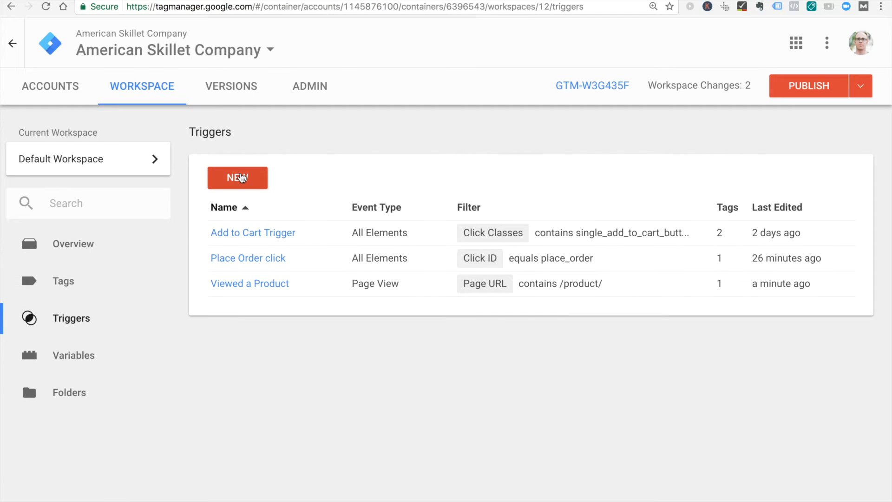
Step: Save a 'Facebook - Initiate Checkout' Page View trigger where Page URL equals /checkout/
{"action": "left_click", "coordinate": [238, 178]}
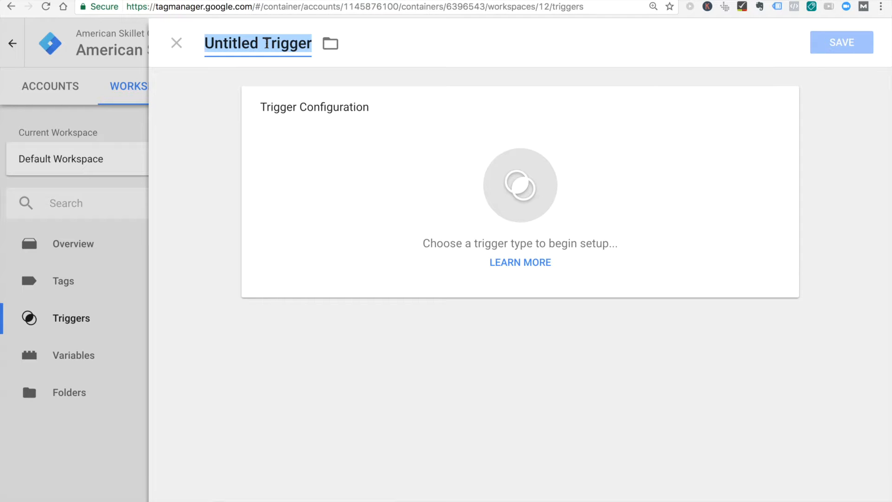
{"action": "type", "text": "In"}
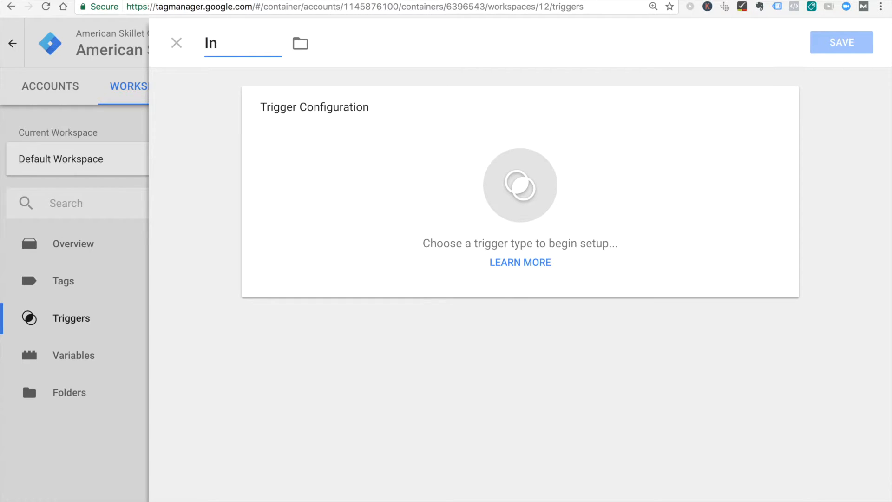
{"action": "type", "text": "Facebook - Initiate Checkout"}
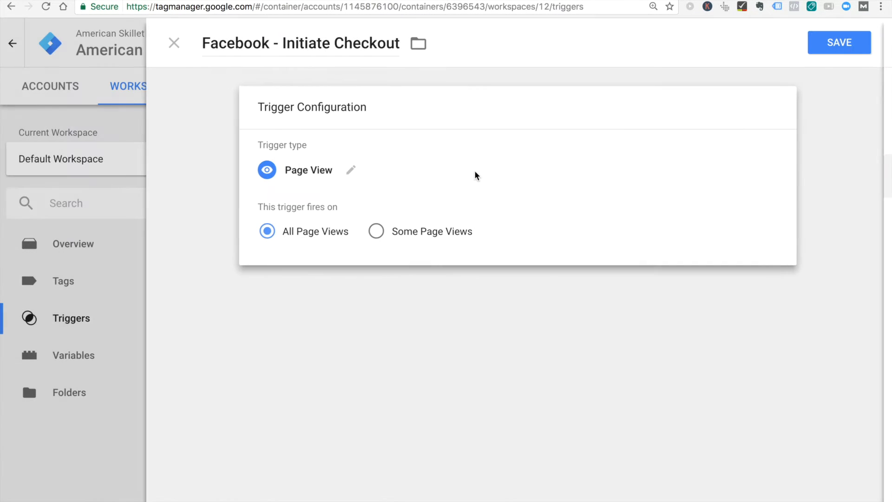
{"action": "left_click", "coordinate": [377, 231]}
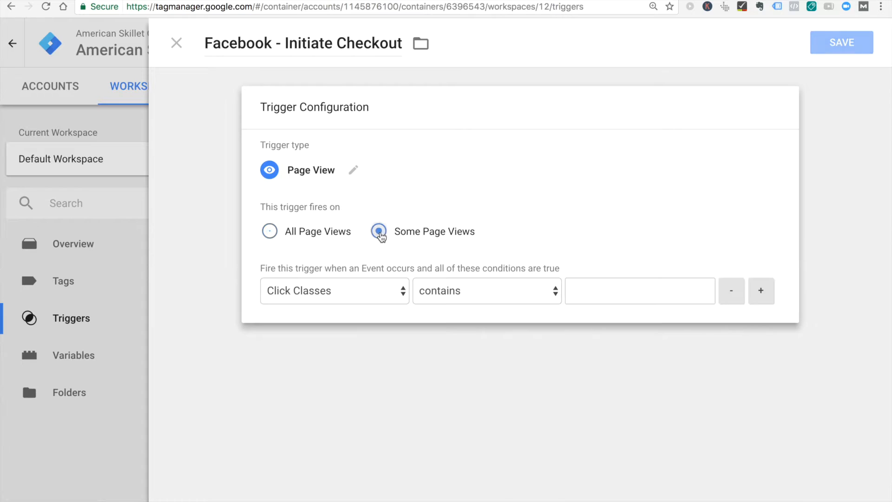
{"action": "left_click", "coordinate": [334, 291]}
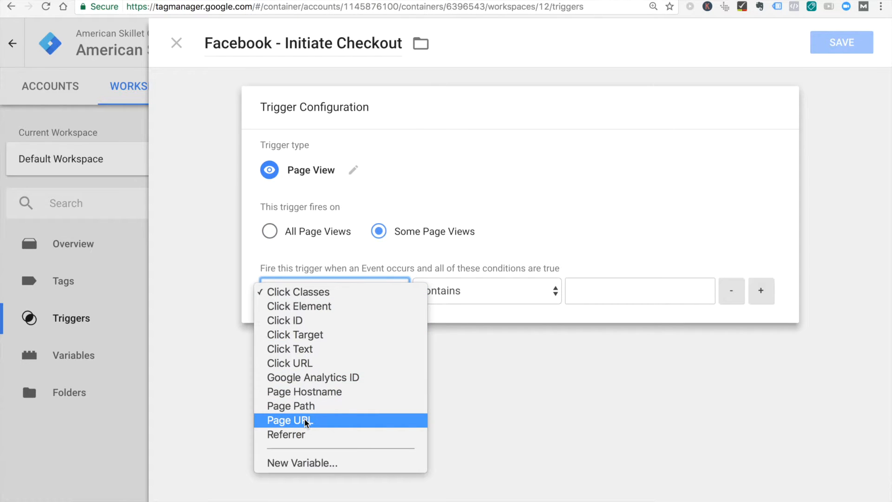
{"action": "left_click", "coordinate": [289, 420]}
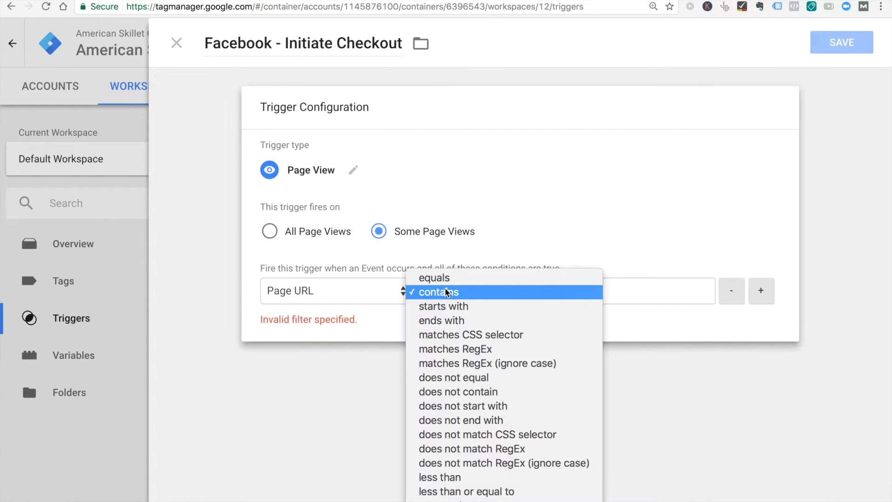
{"action": "left_click", "coordinate": [443, 306]}
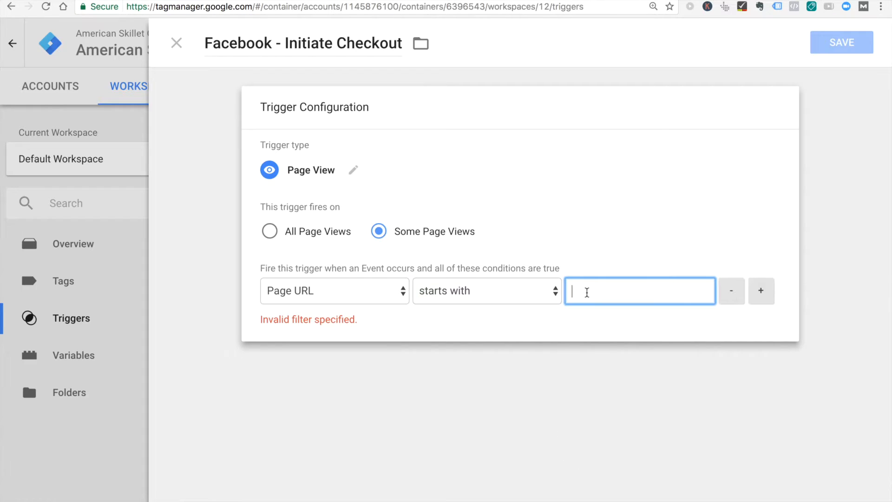
{"action": "type", "text": "/checkout/"}
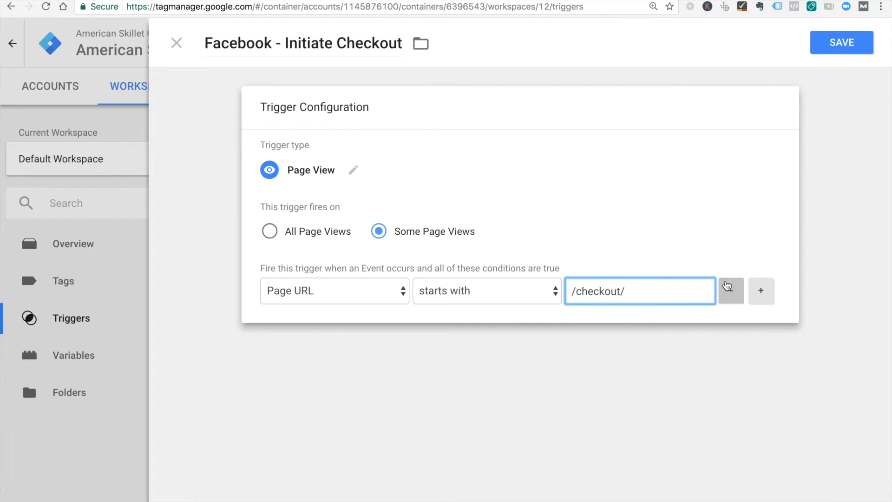
{"action": "left_click", "coordinate": [487, 291]}
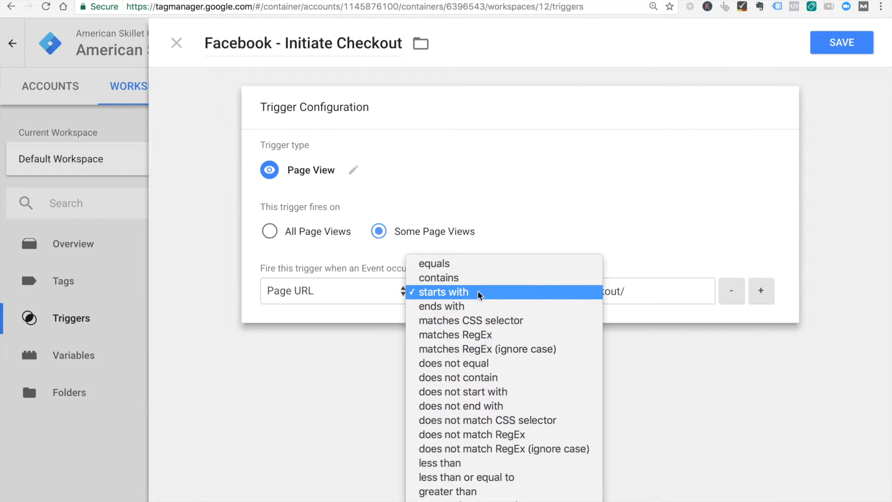
{"action": "left_click", "coordinate": [434, 263]}
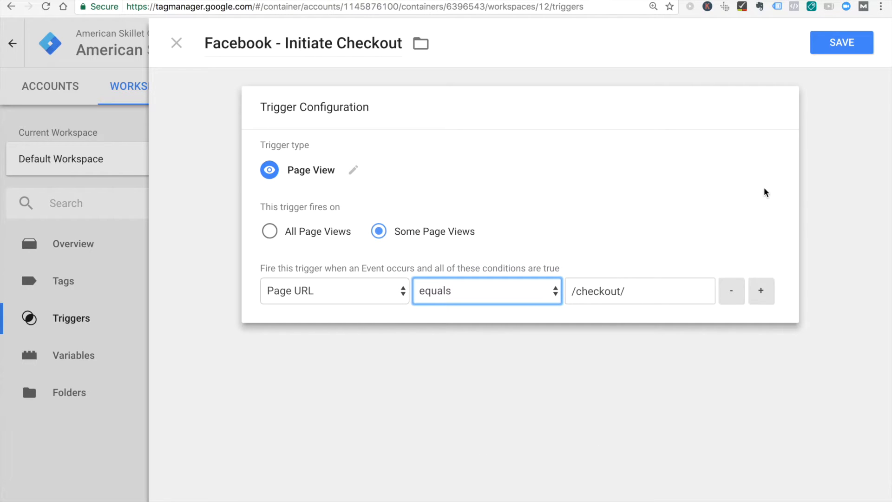
{"action": "mouse_move", "coordinate": [655, 278]}
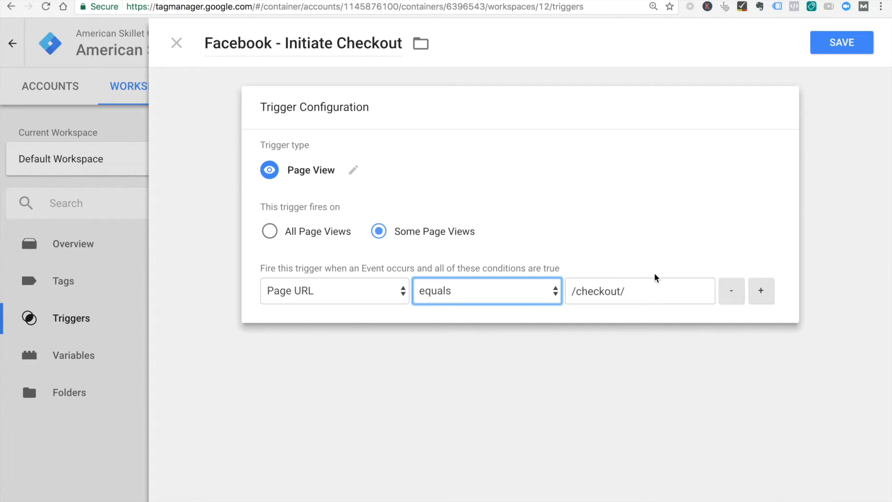
{"action": "mouse_move", "coordinate": [813, 72]}
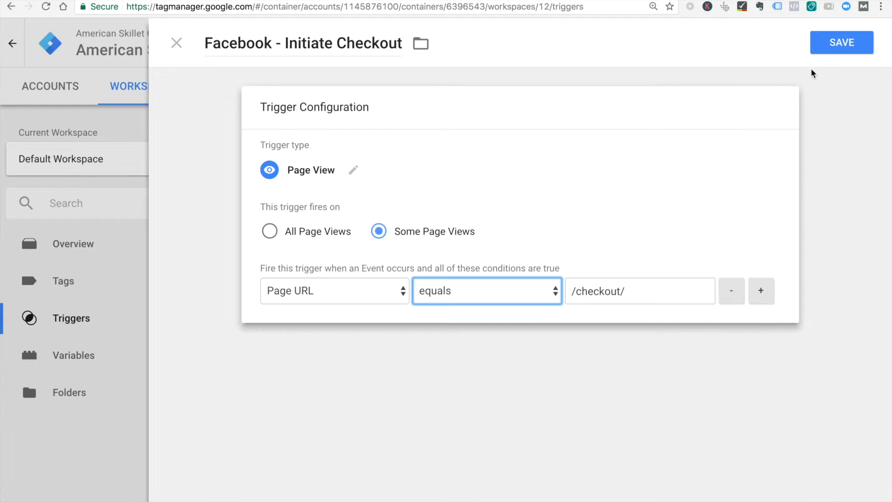
{"action": "left_click", "coordinate": [841, 42]}
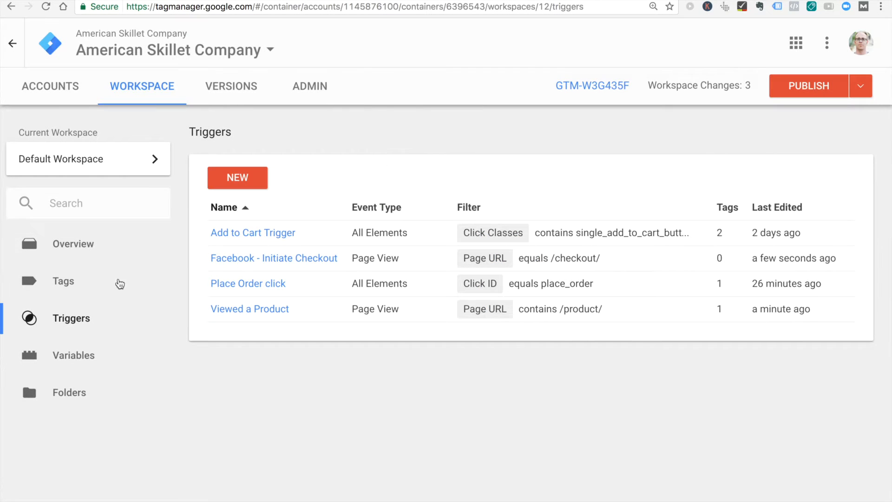
Step: Create a new tag and name it 'Facebook - Initiate Checkout'
{"action": "left_click", "coordinate": [63, 280]}
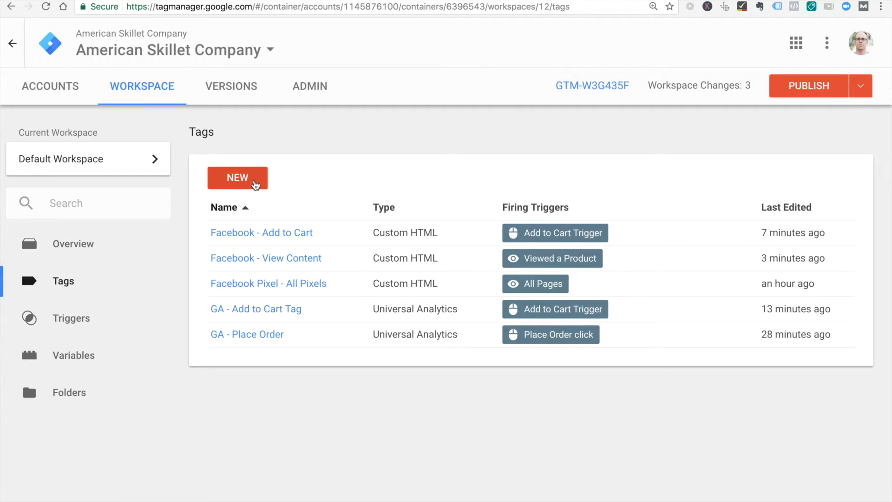
{"action": "left_click", "coordinate": [237, 177]}
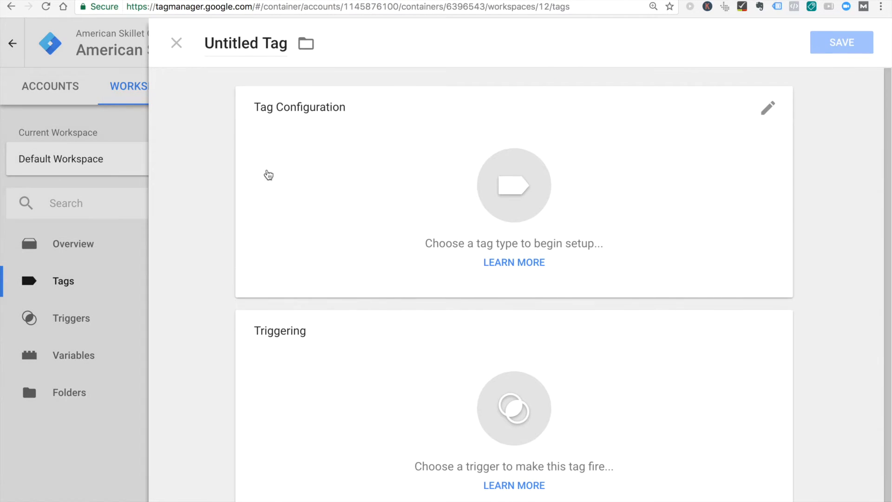
{"action": "left_click", "coordinate": [246, 43]}
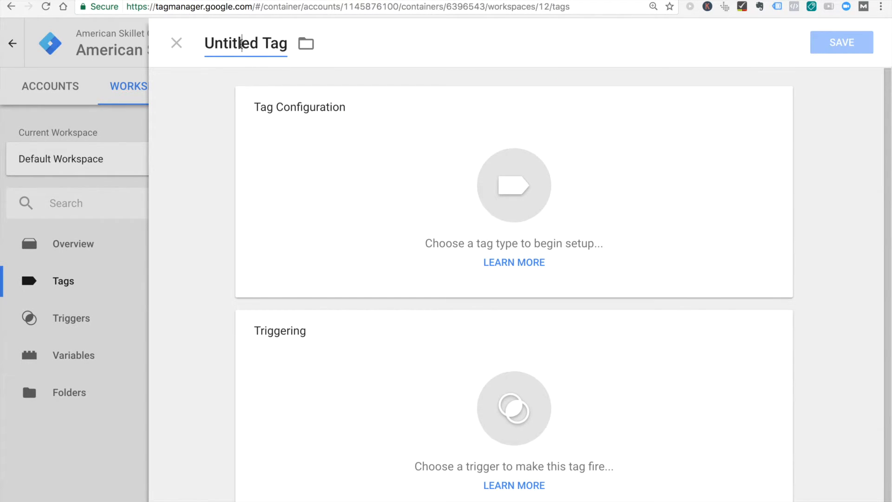
{"action": "type", "text": "Facebook - Initia"}
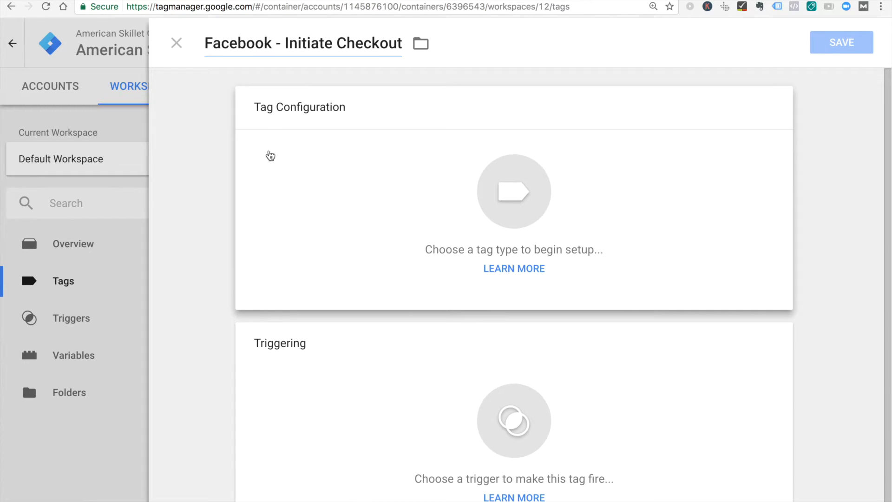
{"action": "left_click", "coordinate": [513, 190]}
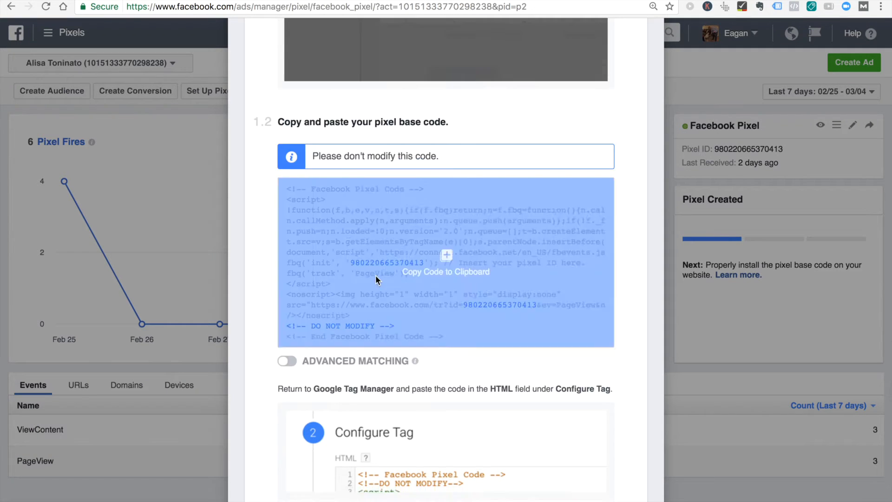
Step: Scroll to 2.2 Copy event code and expand Initiate Checkout under Basic
{"action": "scroll", "scroll_direction": "down", "scroll_amount": 3}
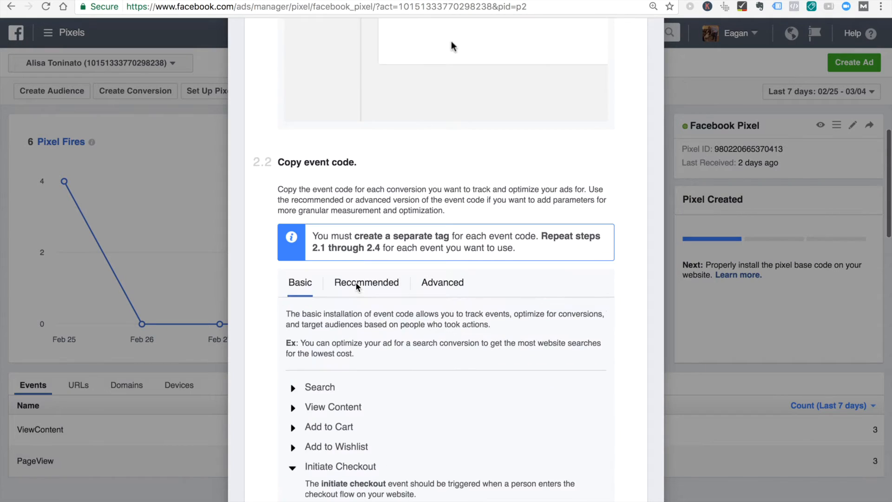
{"action": "left_click", "coordinate": [446, 401]}
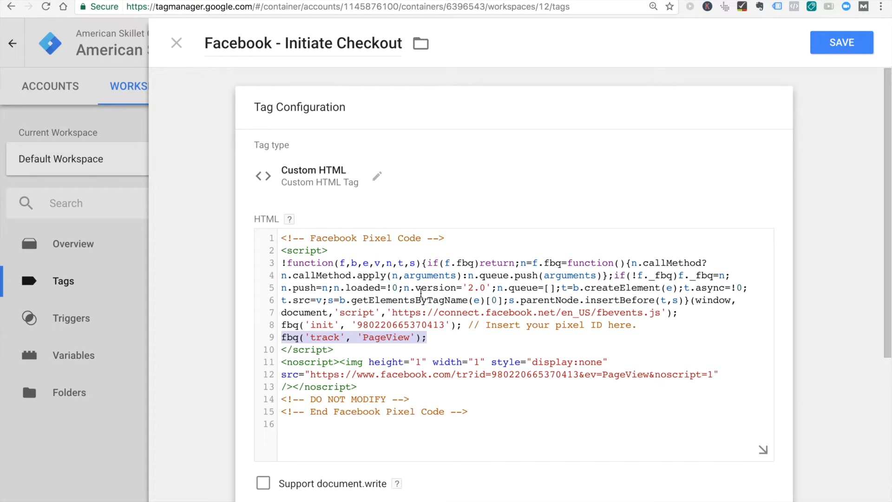
Step: Change the tag's event to InitiateCheckout, attach the Facebook - Initiate Checkout trigger, and save
{"action": "type", "text": "InitiateCheckout"}
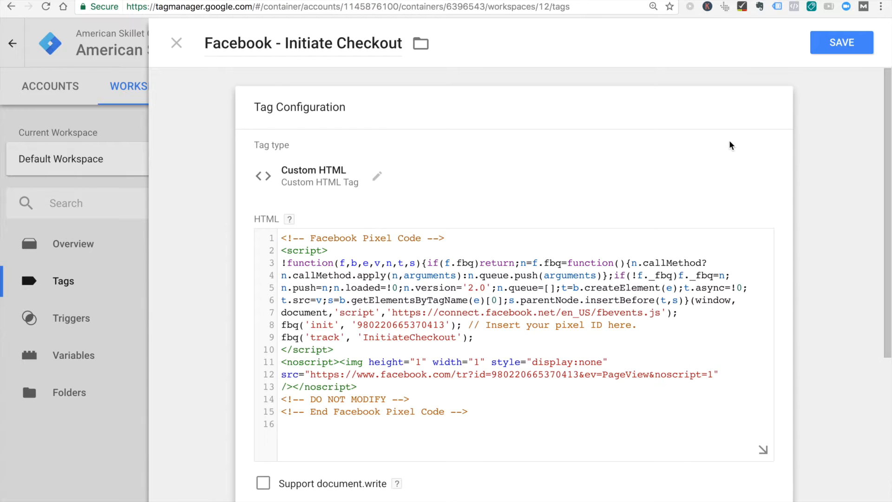
{"action": "scroll", "scroll_direction": "down", "scroll_amount": 3}
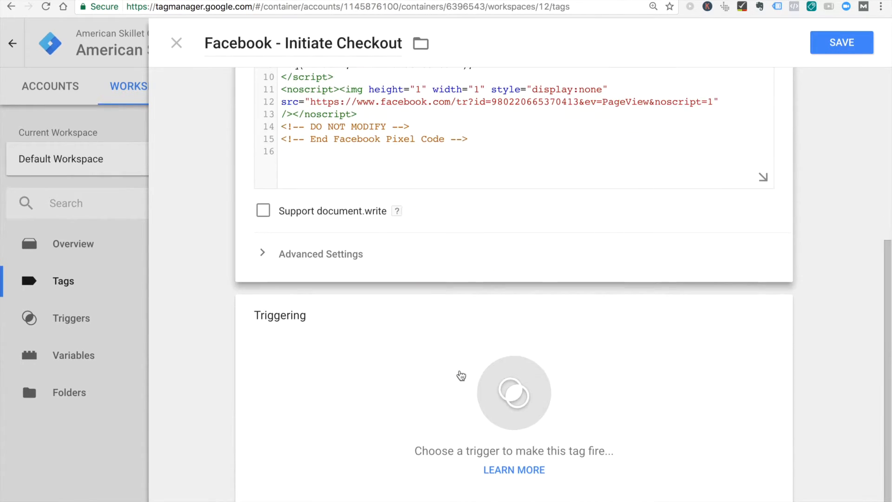
{"action": "left_click", "coordinate": [513, 392]}
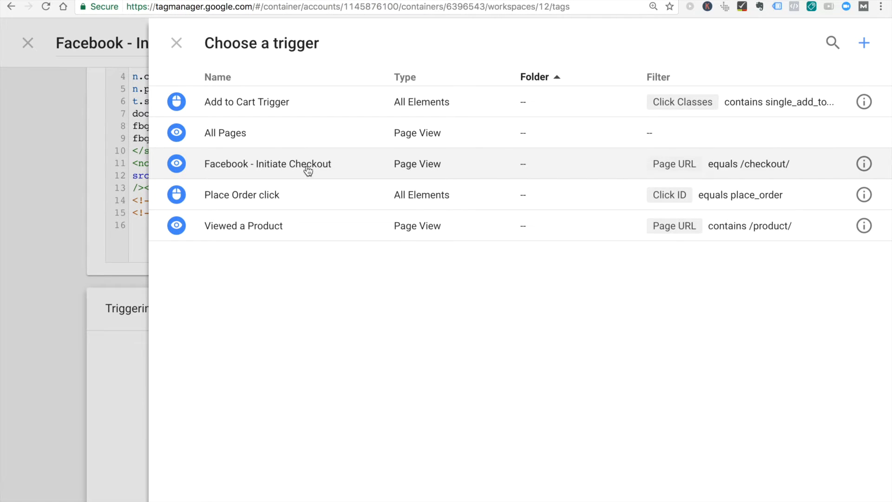
{"action": "mouse_move", "coordinate": [256, 165]}
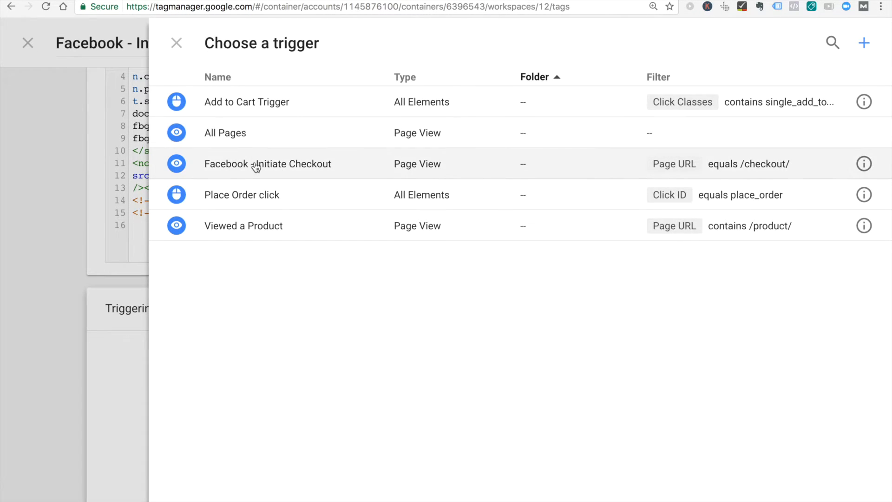
{"action": "left_click", "coordinate": [268, 164]}
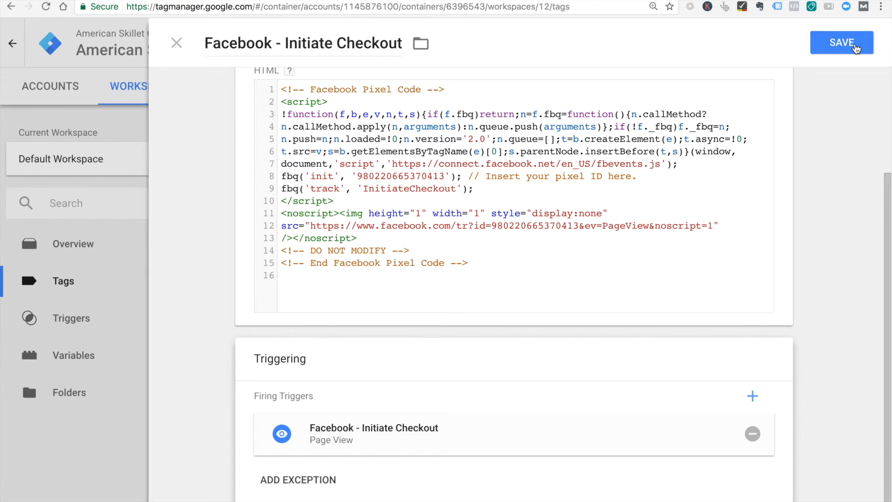
{"action": "left_click", "coordinate": [841, 43]}
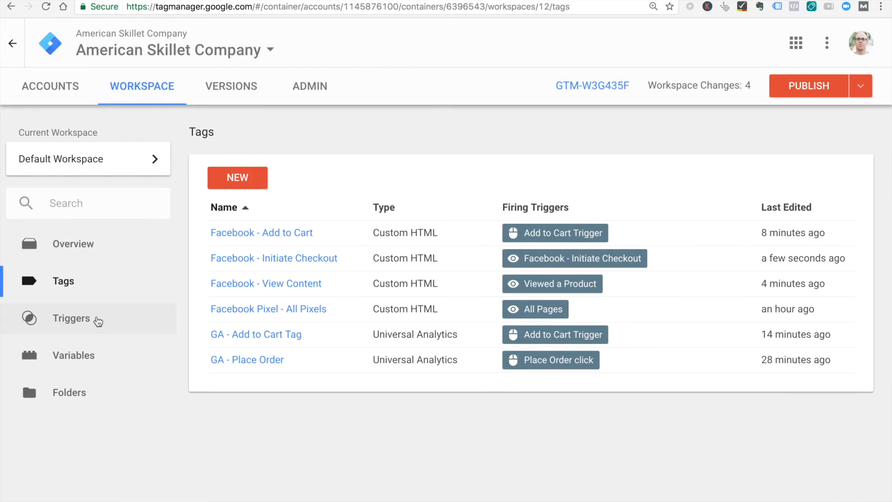
Step: Rename the 'Facebook - Initiate Checkout' trigger to 'Viewed Checkout page'
{"action": "left_click", "coordinate": [71, 318]}
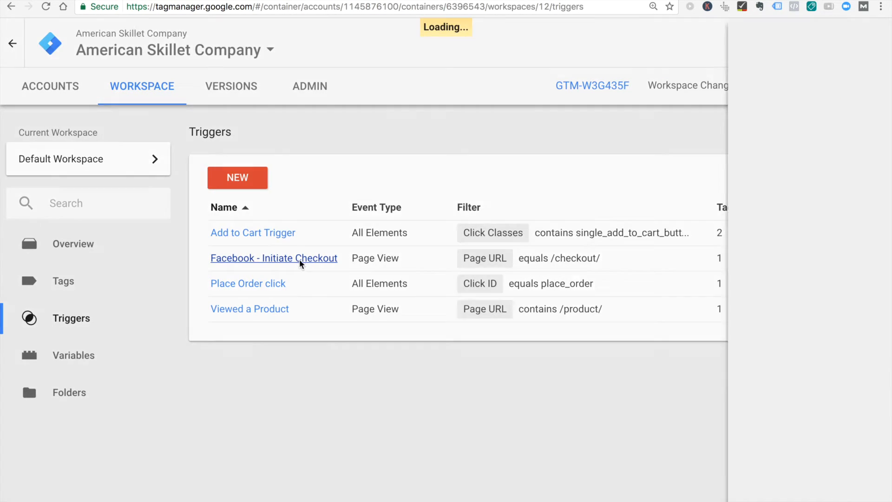
{"action": "left_click", "coordinate": [274, 257]}
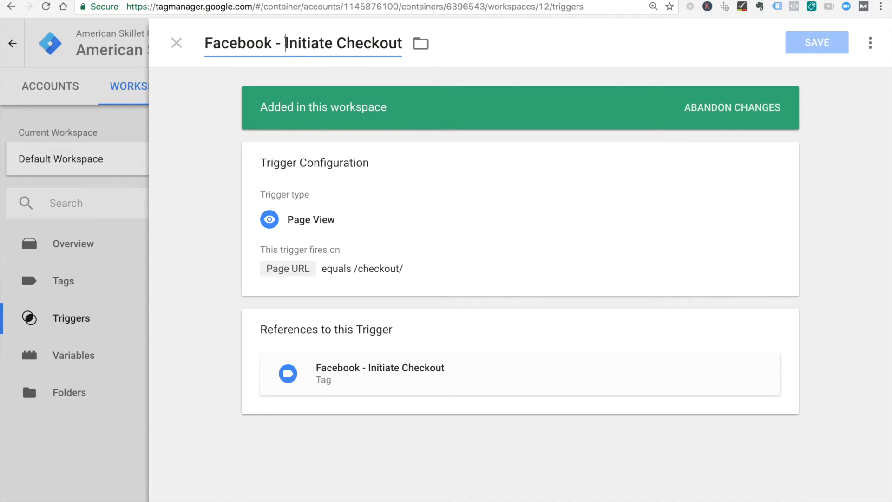
{"action": "type", "text": "Viewed C"}
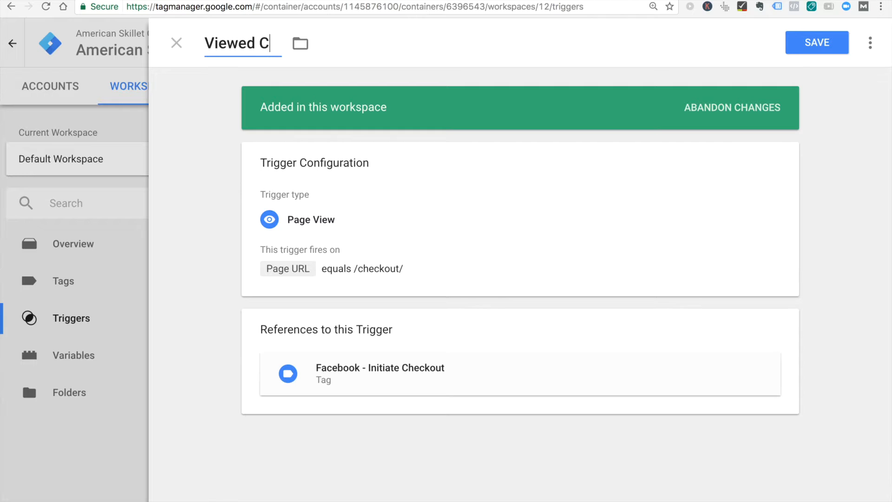
{"action": "type", "text": "h"}
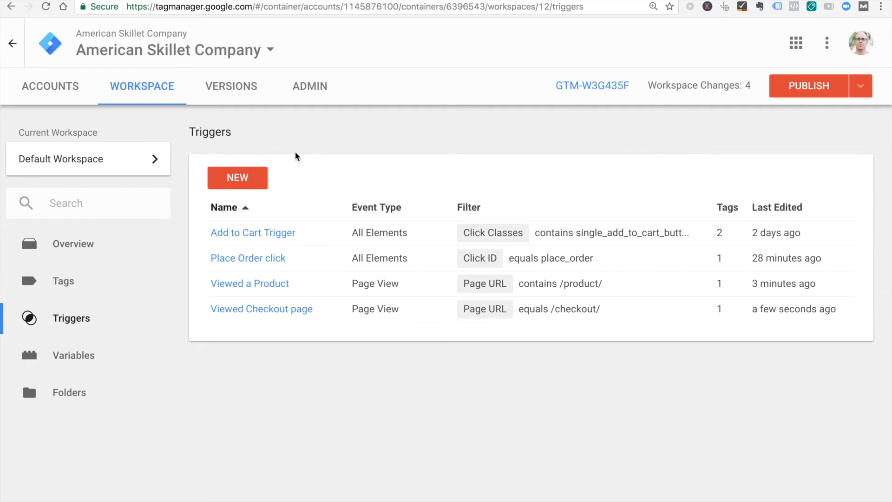
{"action": "mouse_move", "coordinate": [253, 232]}
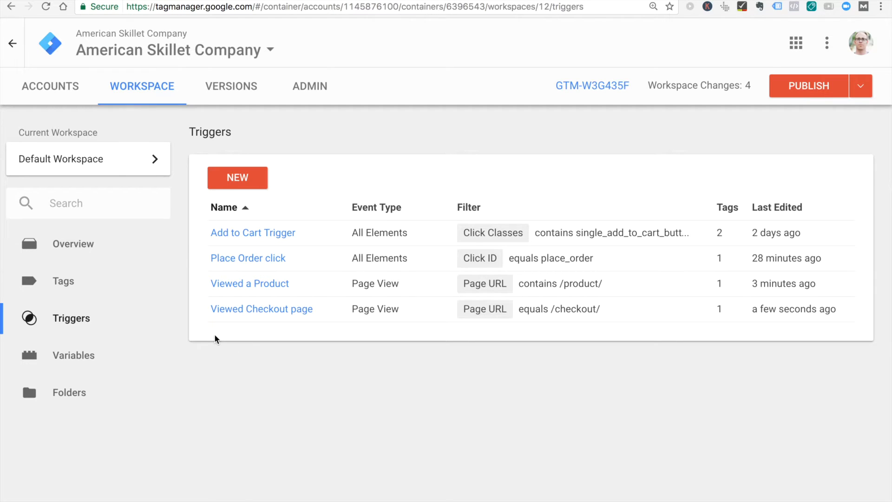
{"action": "mouse_move", "coordinate": [256, 348]}
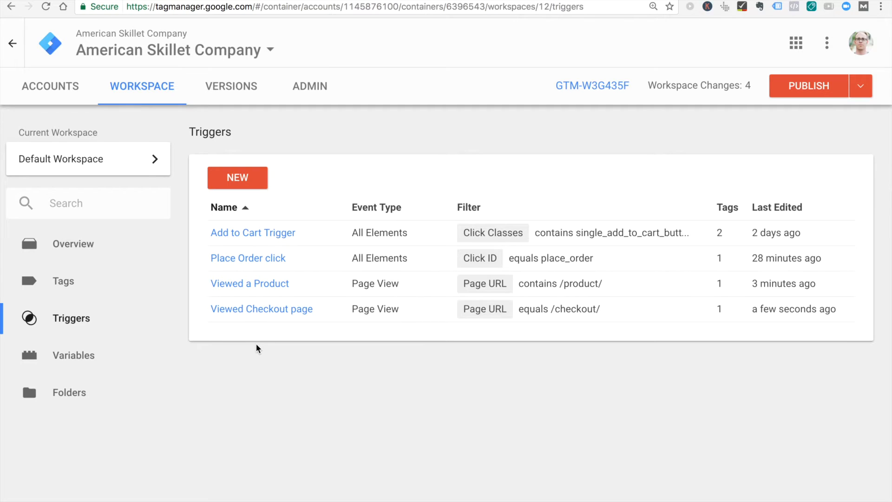
{"action": "mouse_move", "coordinate": [205, 341]}
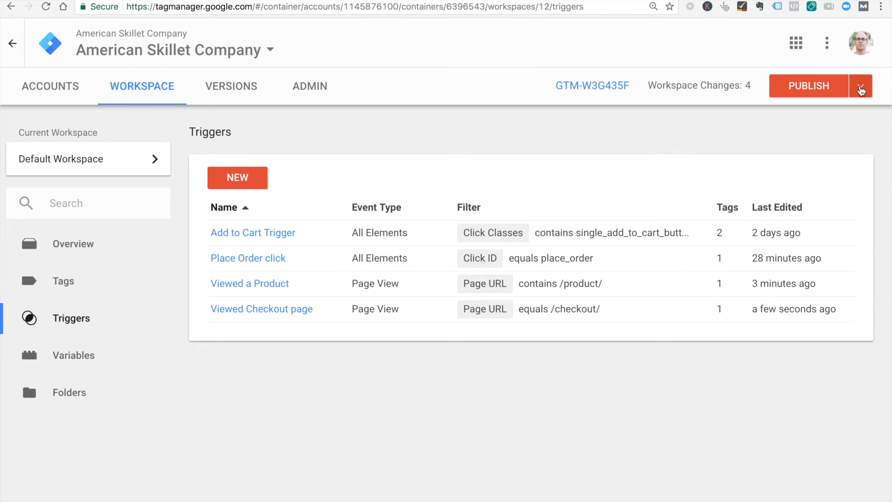
Step: Launch Preview from the dropdown menu beside PUBLISH
{"action": "left_click", "coordinate": [861, 86]}
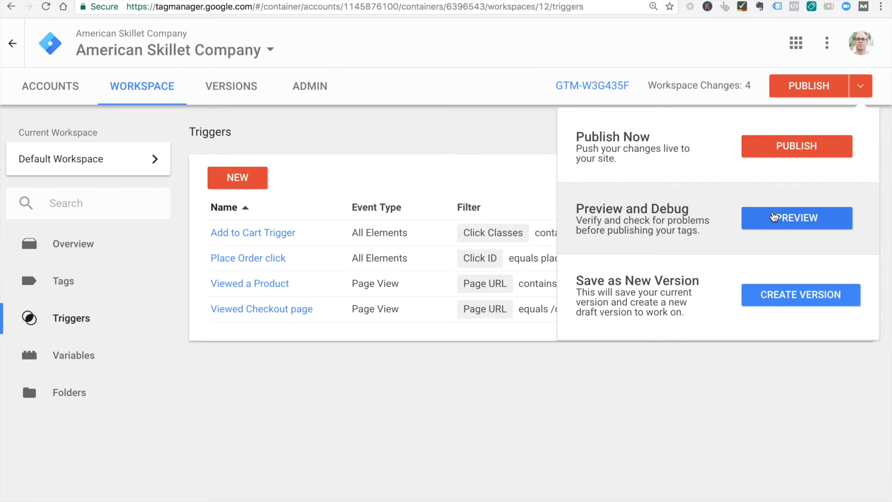
{"action": "mouse_move", "coordinate": [736, 217]}
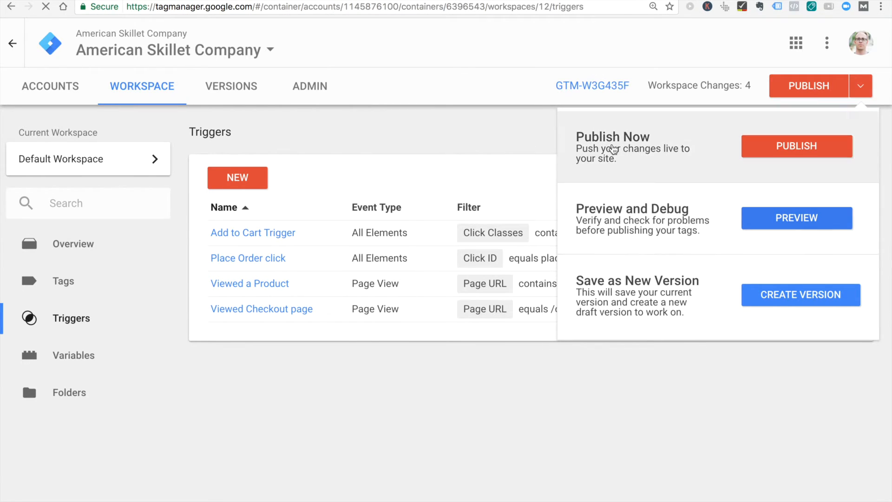
{"action": "left_click", "coordinate": [796, 217]}
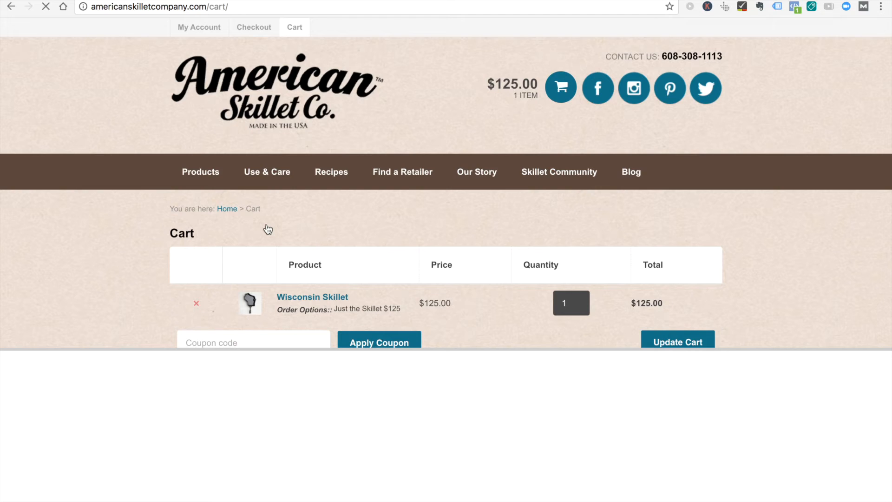
Step: Proceed from the cart to checkout and check the debug pane's Tags Not Fired list
{"action": "scroll", "scroll_direction": "down", "scroll_amount": 3}
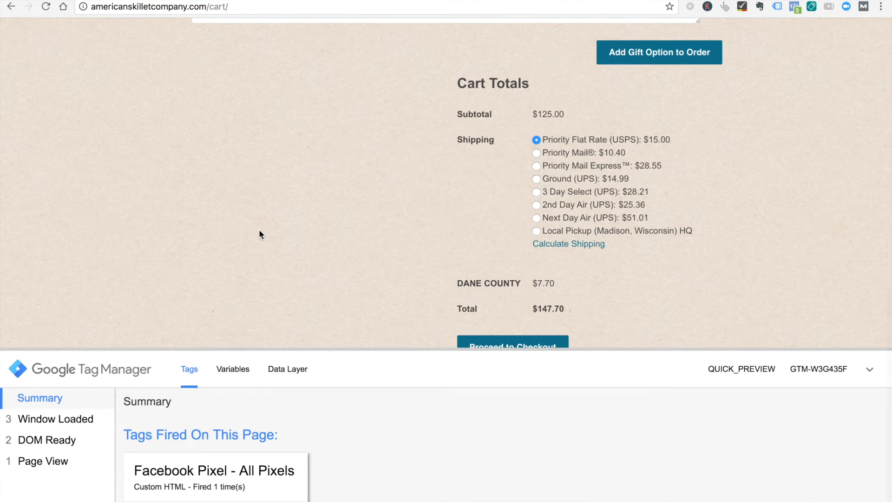
{"action": "mouse_move", "coordinate": [364, 349]}
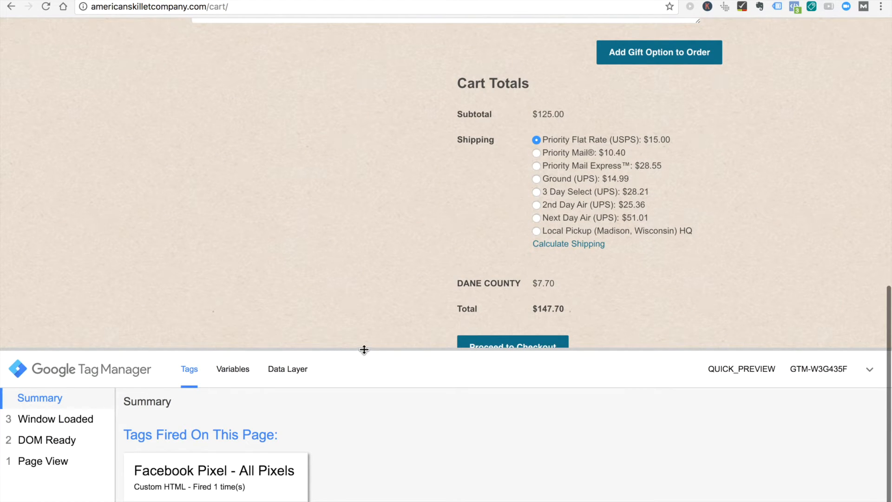
{"action": "left_click", "coordinate": [511, 345]}
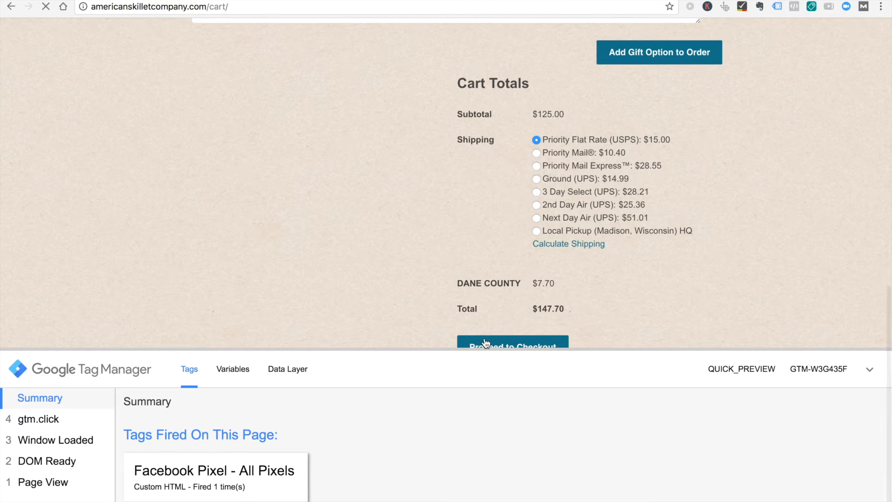
{"action": "mouse_move", "coordinate": [453, 231]}
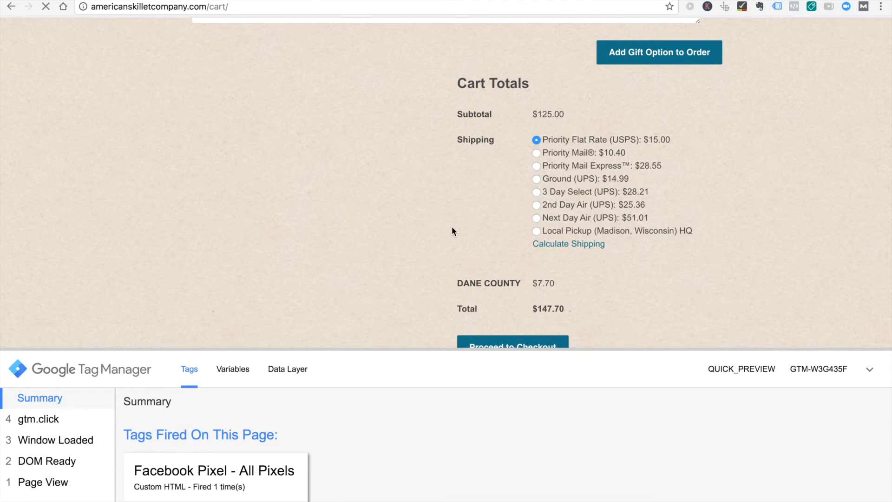
{"action": "left_click", "coordinate": [512, 347]}
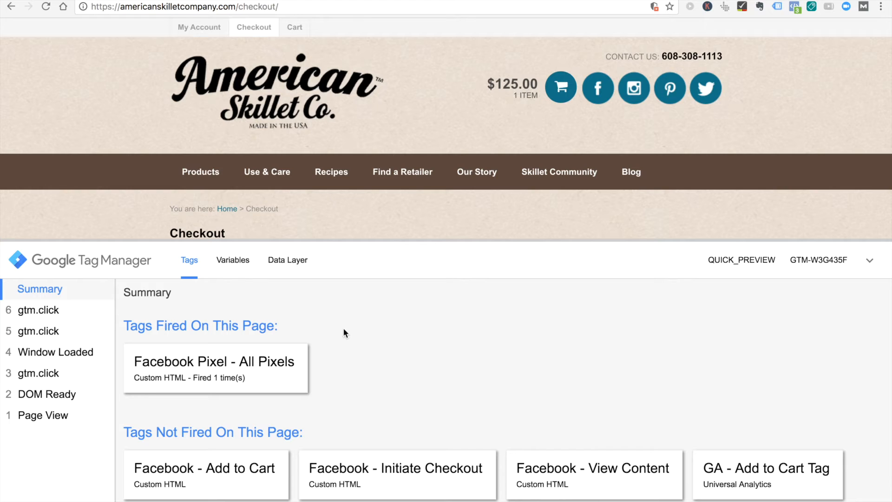
{"action": "mouse_move", "coordinate": [364, 362]}
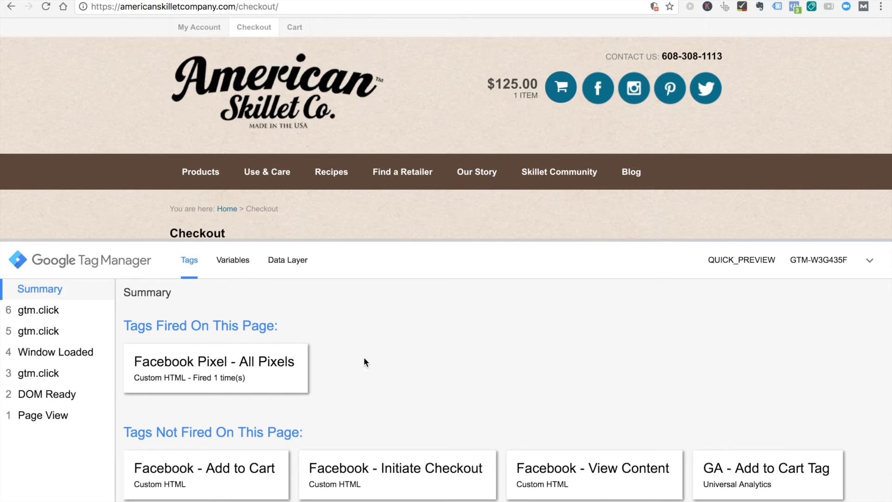
{"action": "scroll", "scroll_direction": "down", "scroll_amount": 3}
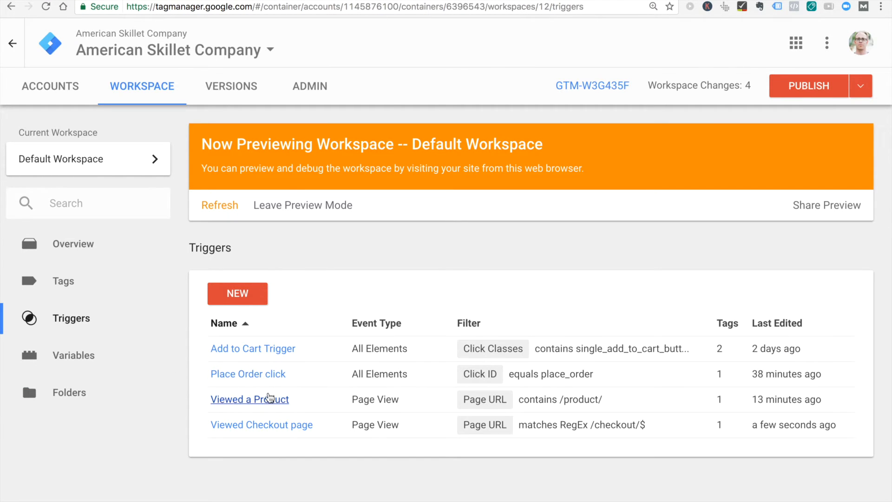
Step: Inspect the Viewed a Product trigger, then the Viewed Checkout page trigger's /checkout/$ Page URL regex
{"action": "left_click", "coordinate": [249, 399]}
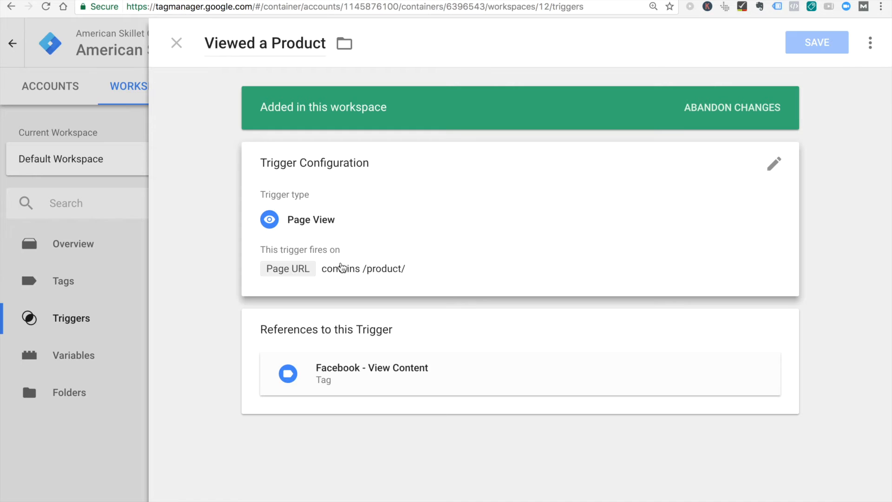
{"action": "left_click", "coordinate": [773, 164]}
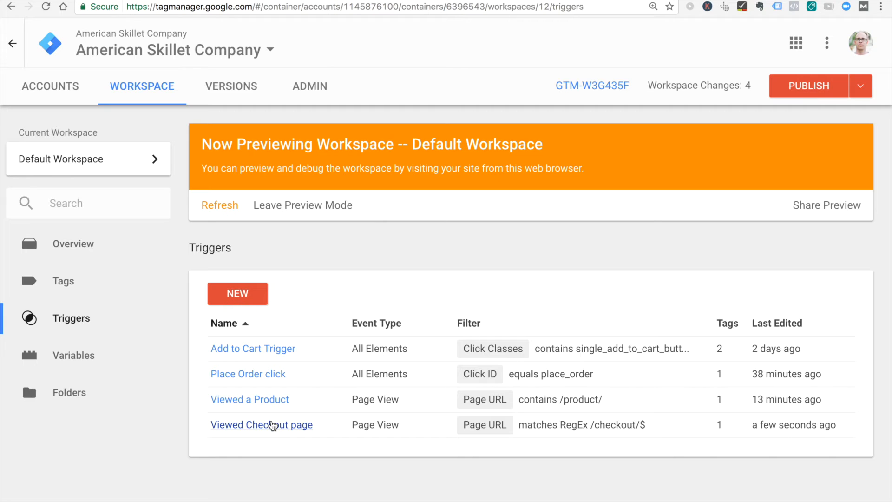
{"action": "left_click", "coordinate": [262, 424]}
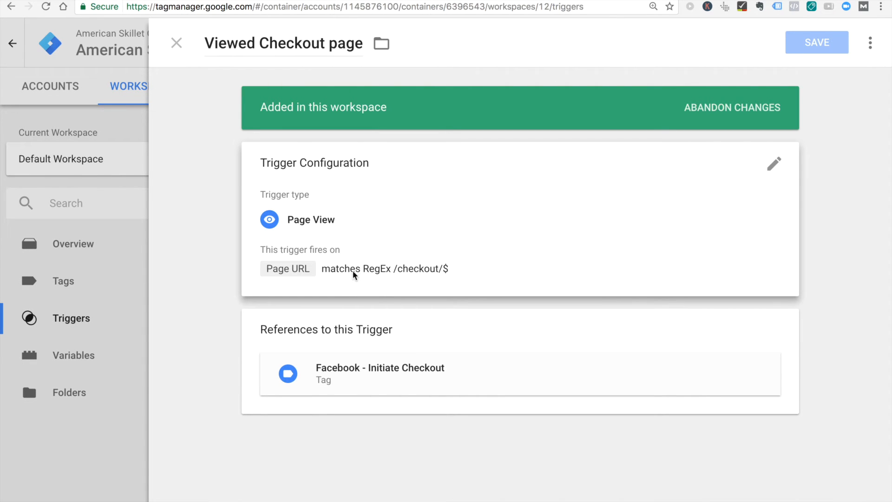
{"action": "left_click", "coordinate": [774, 163]}
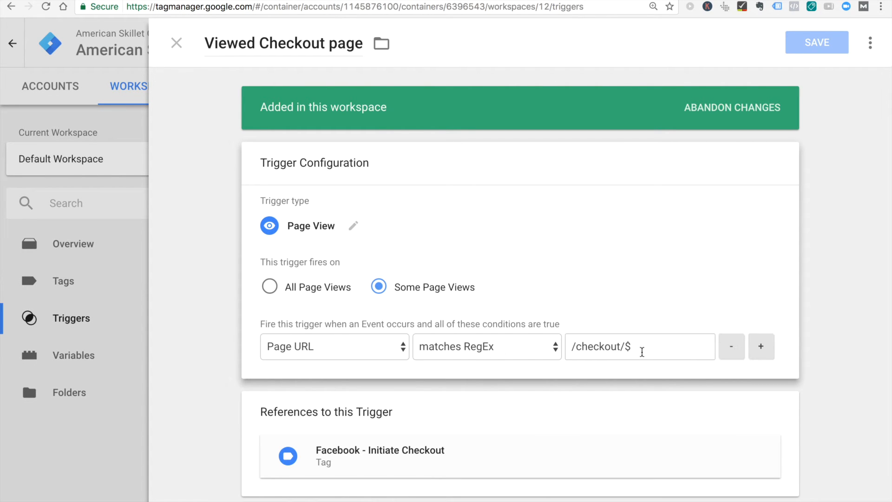
{"action": "left_click", "coordinate": [639, 346]}
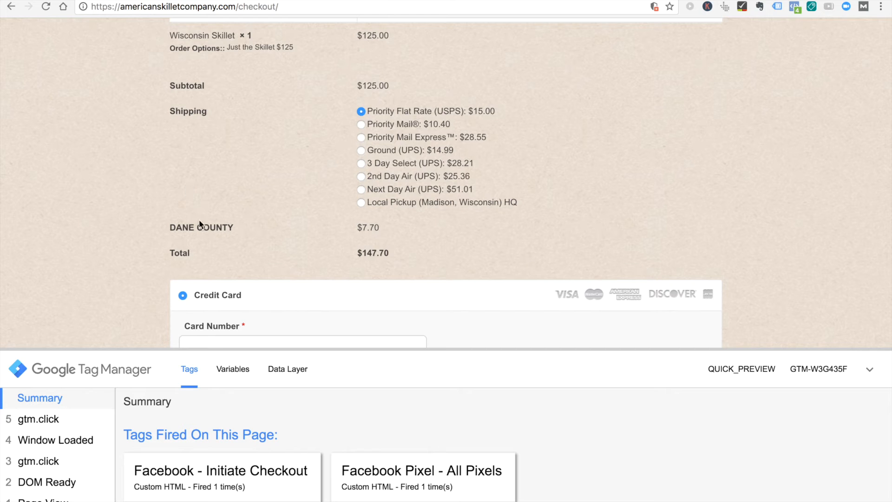
{"action": "mouse_move", "coordinate": [443, 479]}
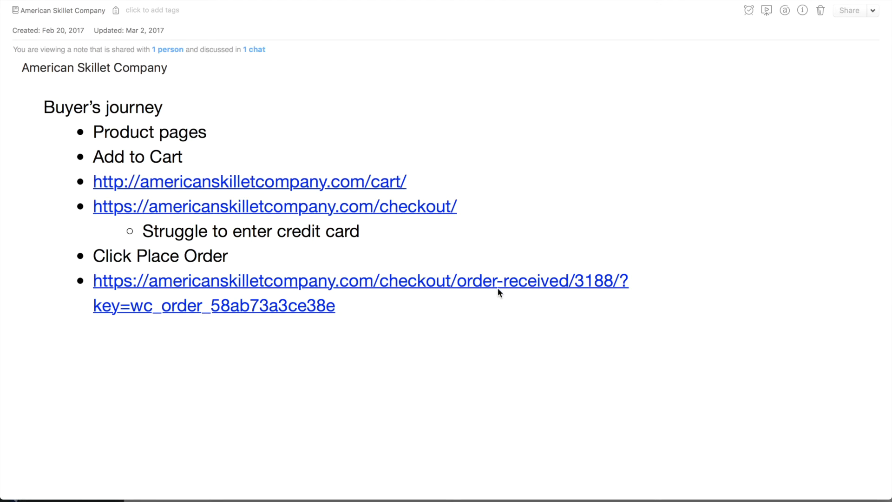
{"action": "mouse_move", "coordinate": [393, 187]}
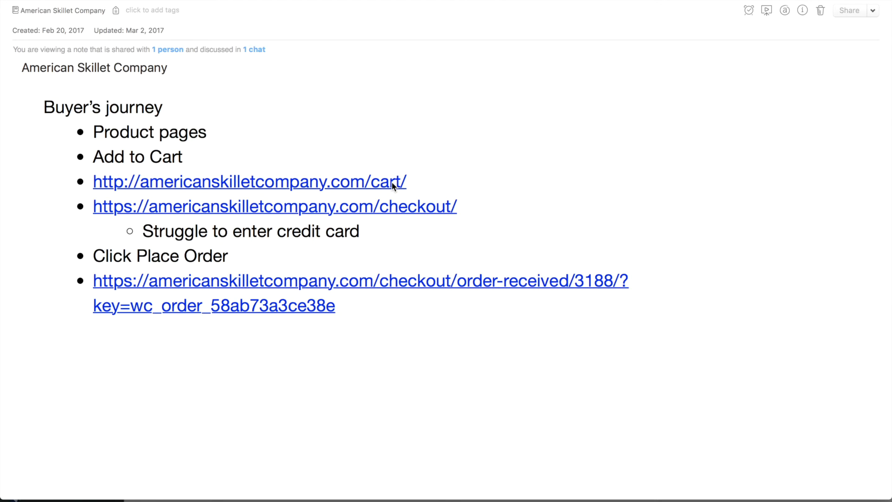
{"action": "mouse_move", "coordinate": [358, 251]}
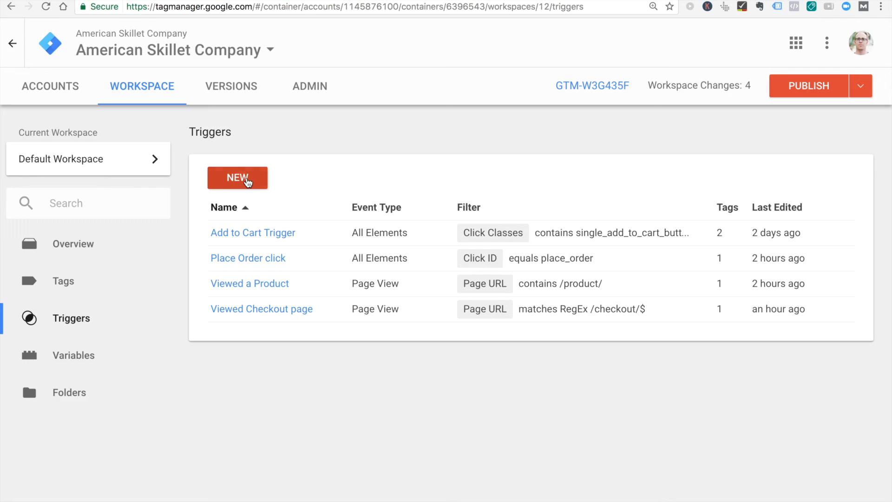
Step: Save a Page View trigger 'Order Complete' firing when Page URL contains order-received
{"action": "left_click", "coordinate": [237, 177]}
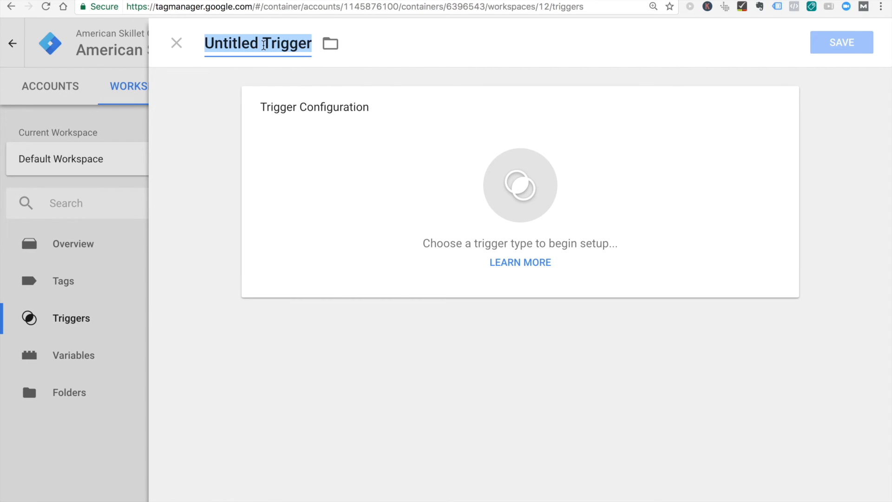
{"action": "type", "text": "Order Complete"}
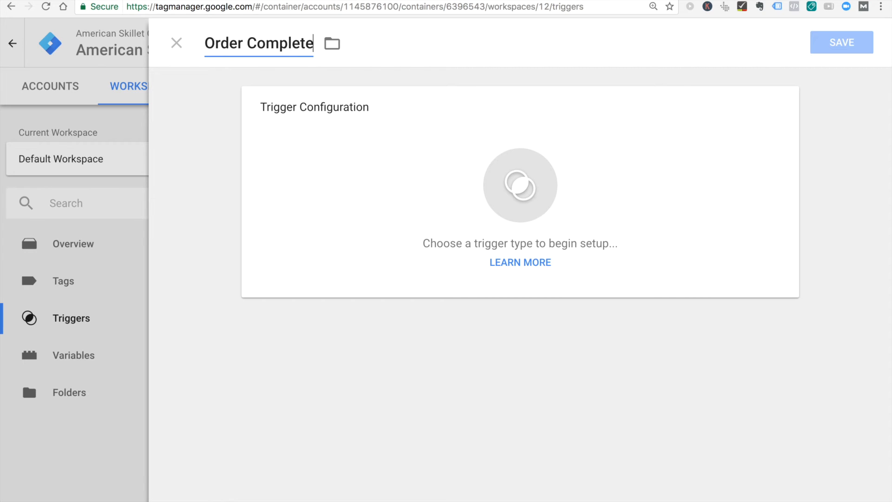
{"action": "left_click", "coordinate": [519, 185]}
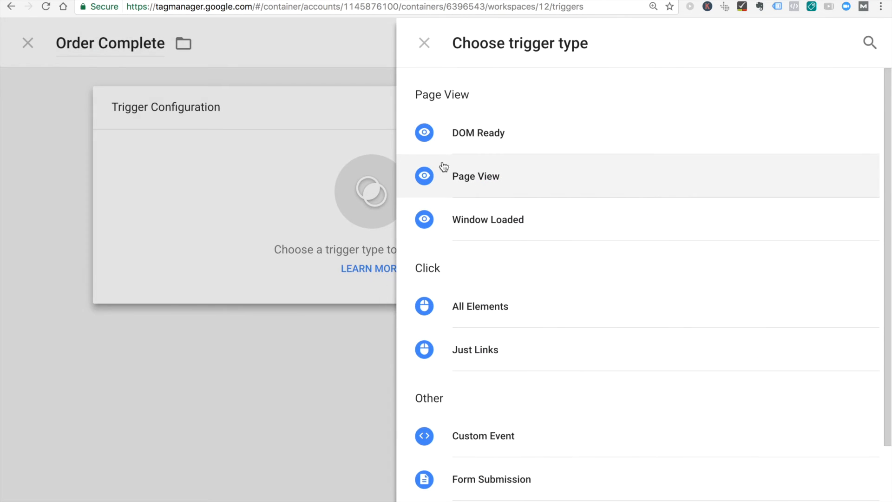
{"action": "left_click", "coordinate": [476, 176]}
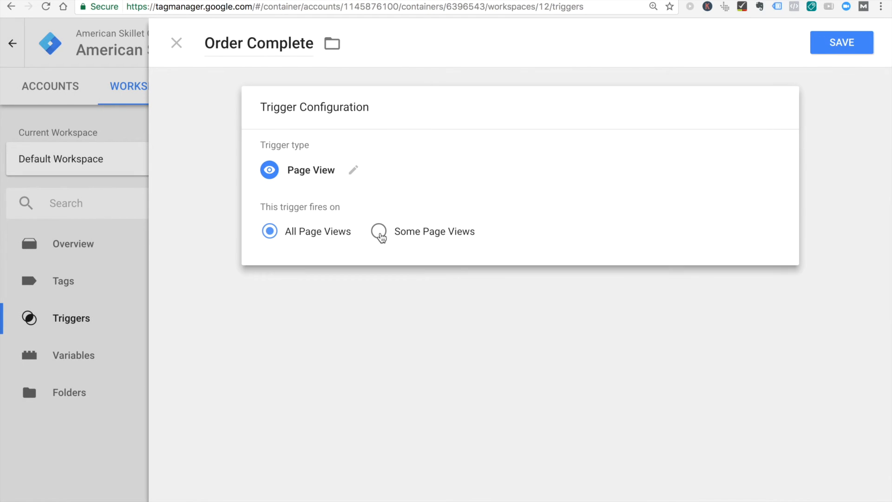
{"action": "left_click", "coordinate": [378, 231]}
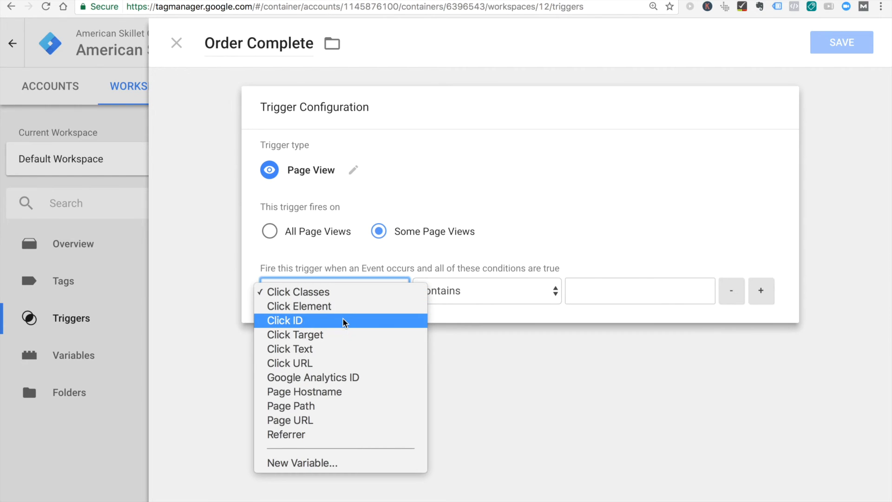
{"action": "mouse_move", "coordinate": [316, 421]}
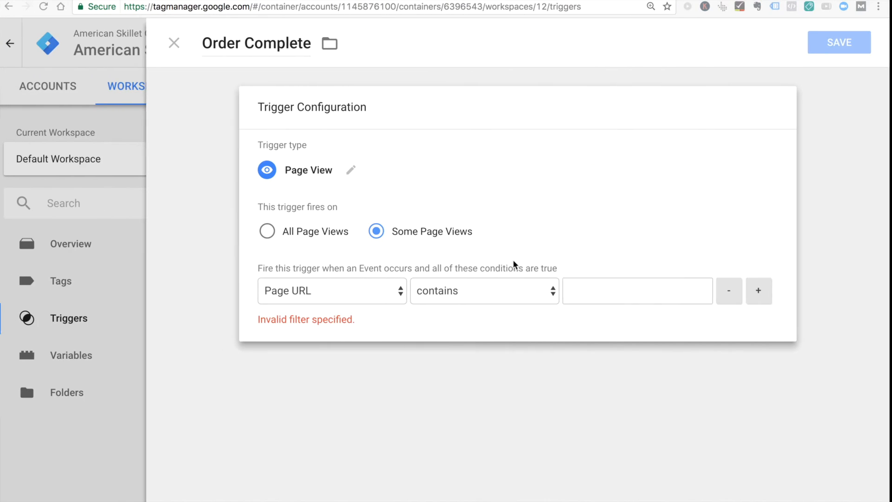
{"action": "type", "text": "order-re"}
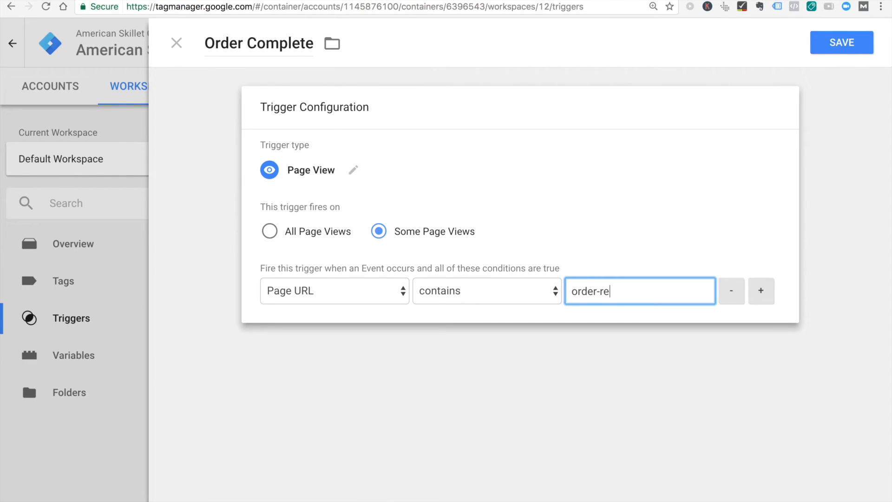
{"action": "left_click", "coordinate": [841, 42]}
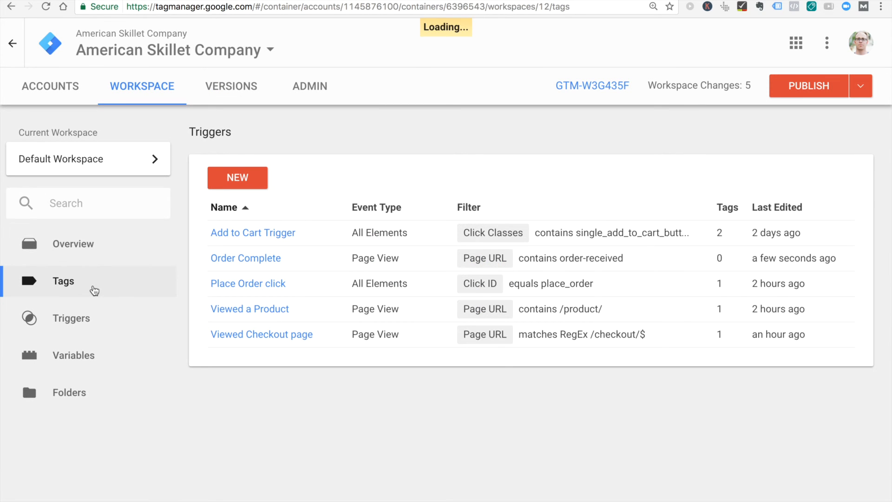
Step: Name a new tag 'Facebook - Purchase Complete' and choose Custom HTML as its type
{"action": "left_click", "coordinate": [237, 178]}
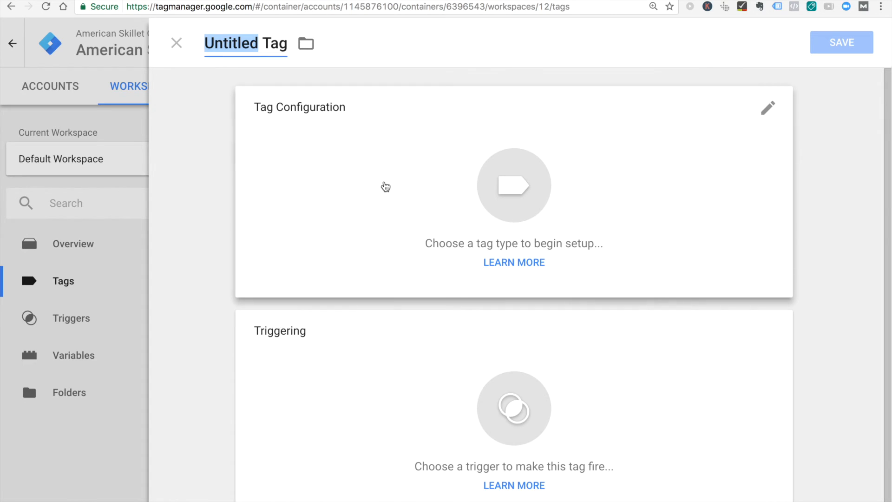
{"action": "type", "text": "Facebook Tag"}
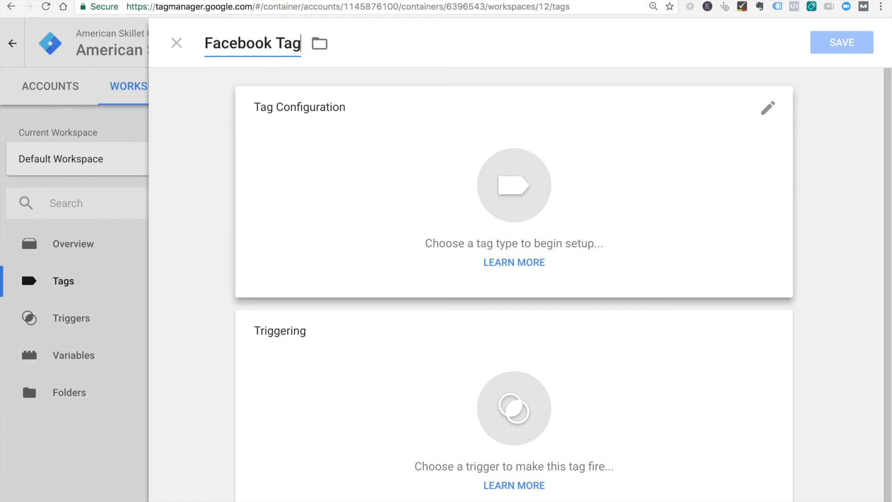
{"action": "key", "text": "Backspace"}
{"action": "type", "text": "- Purchase"}
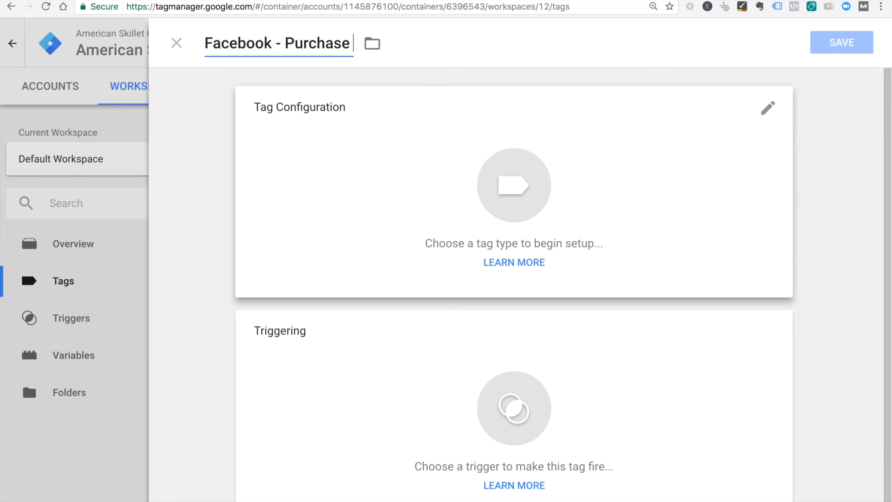
{"action": "type", "text": "Complete"}
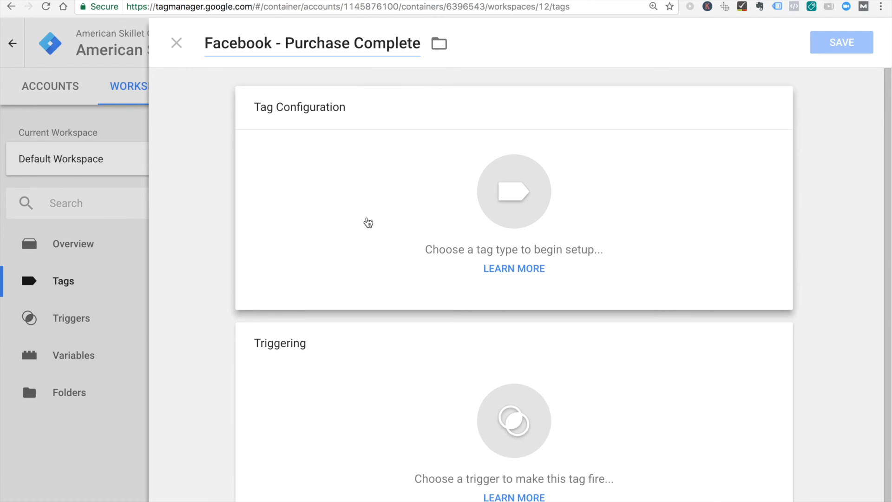
{"action": "left_click", "coordinate": [512, 190]}
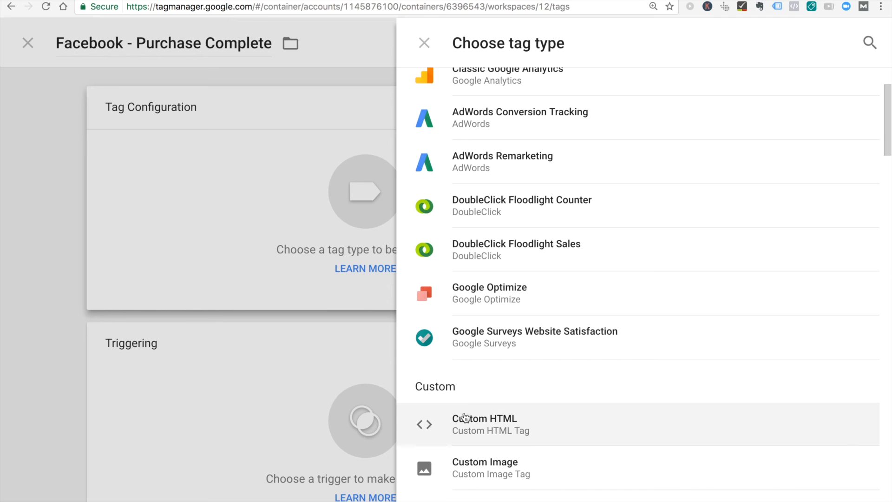
{"action": "left_click", "coordinate": [485, 424]}
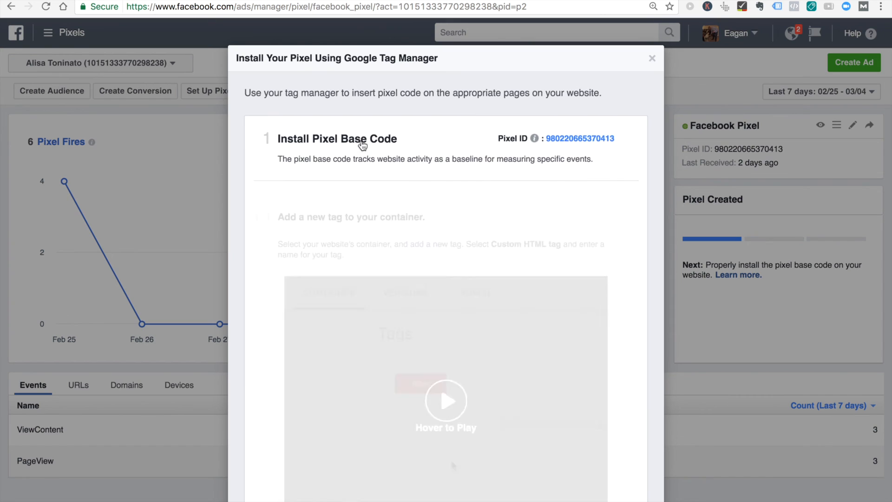
Step: Expand the Install Pixel Base Code steps in the Google Tag Manager install dialog
{"action": "left_click", "coordinate": [446, 373]}
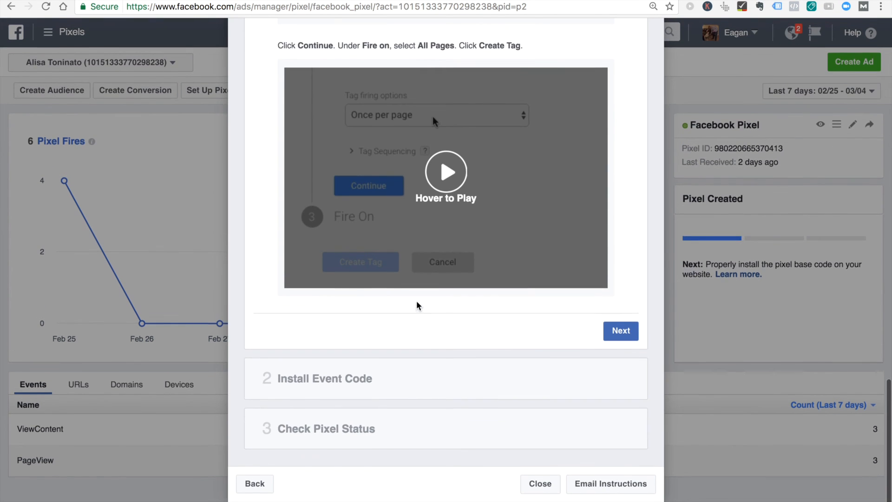
{"action": "left_click", "coordinate": [620, 331]}
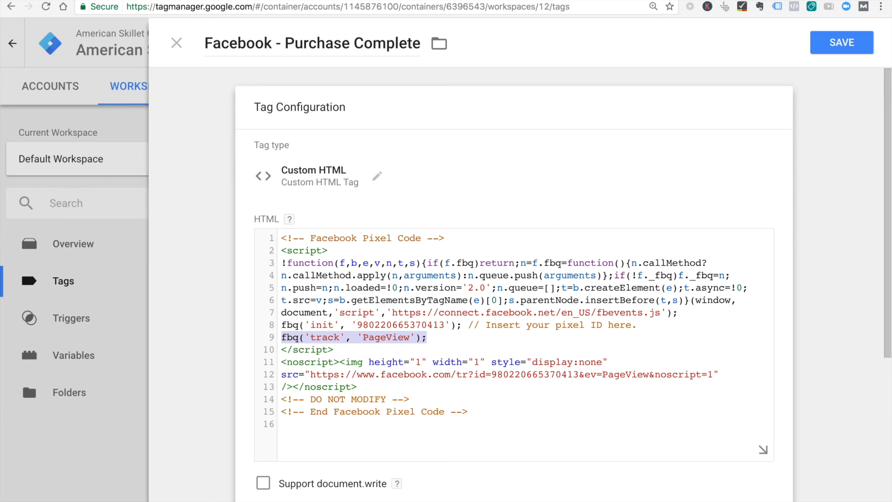
Step: Track Purchase, fire on Order Complete, save the tag, and begin publishing
{"action": "type", "text": "Purchase"}
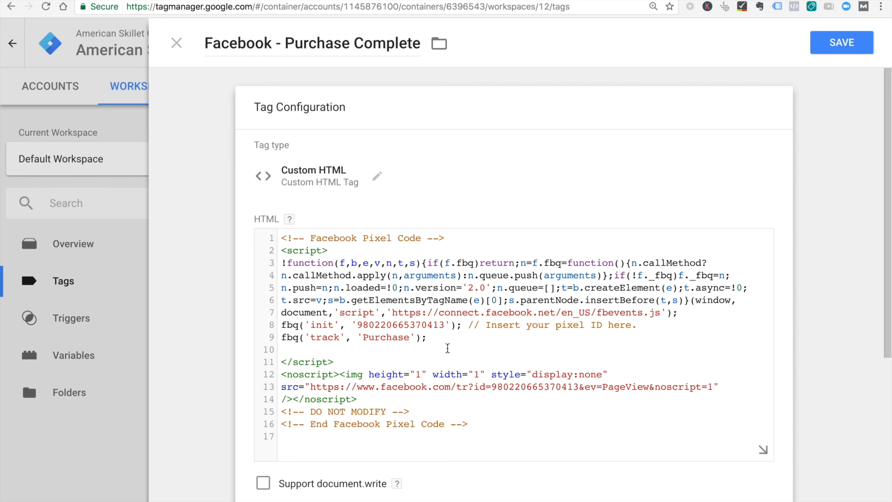
{"action": "scroll", "scroll_direction": "down", "scroll_amount": 3}
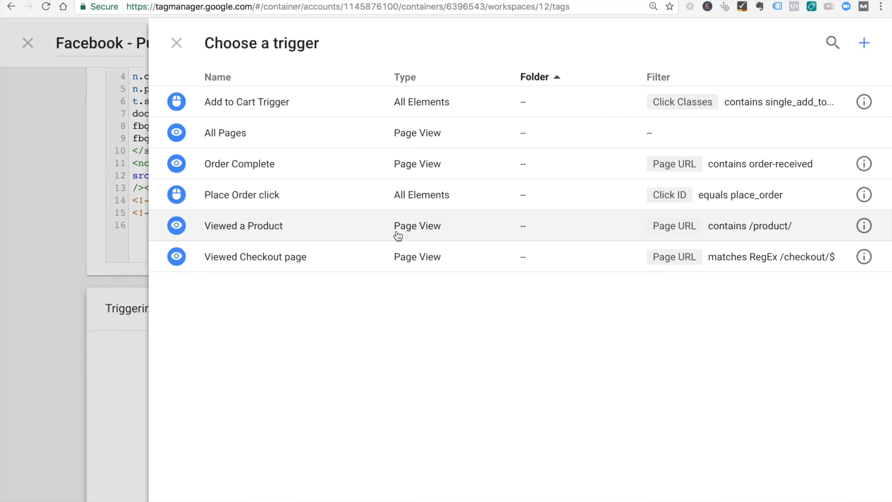
{"action": "mouse_move", "coordinate": [283, 172]}
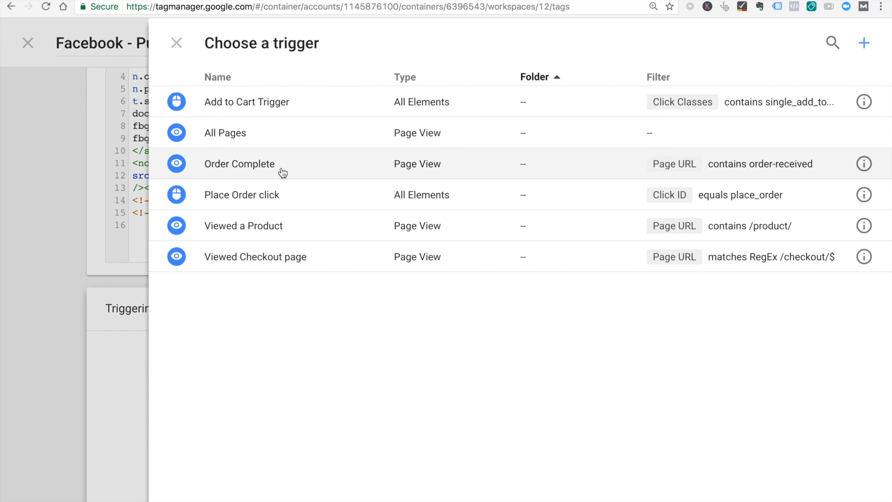
{"action": "mouse_move", "coordinate": [262, 167]}
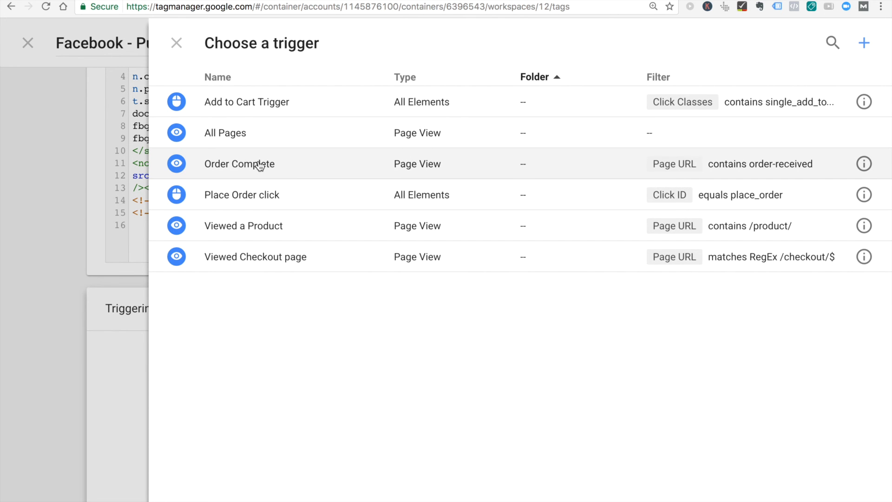
{"action": "left_click", "coordinate": [239, 164]}
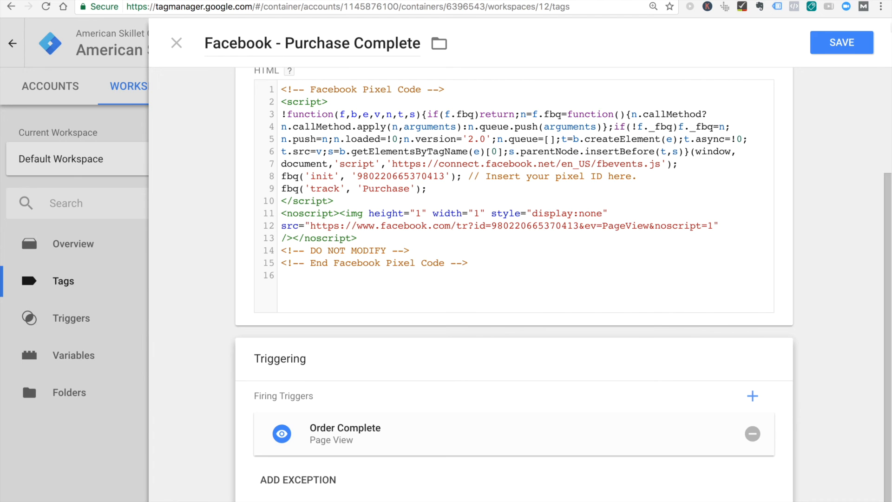
{"action": "left_click", "coordinate": [177, 43]}
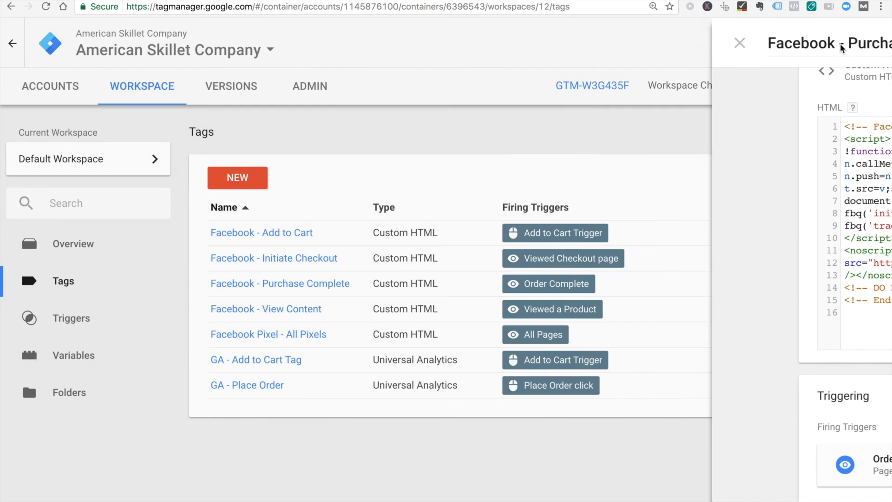
{"action": "left_click", "coordinate": [740, 42]}
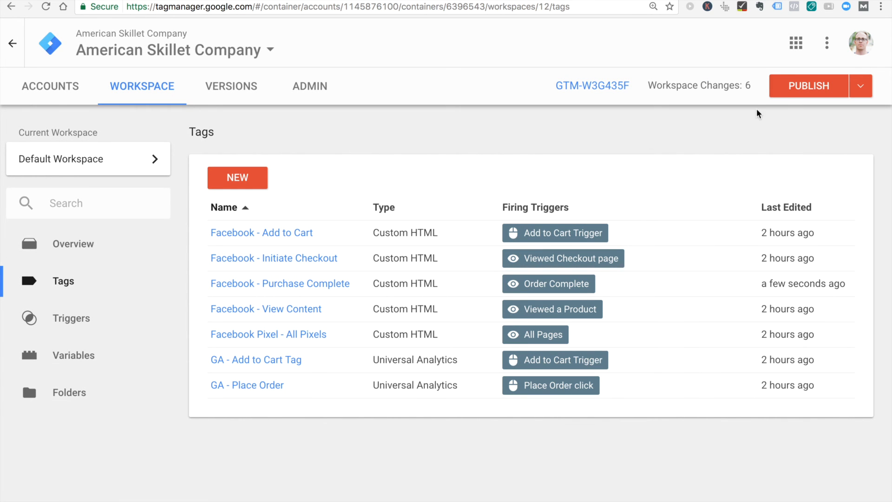
{"action": "left_click", "coordinate": [807, 86]}
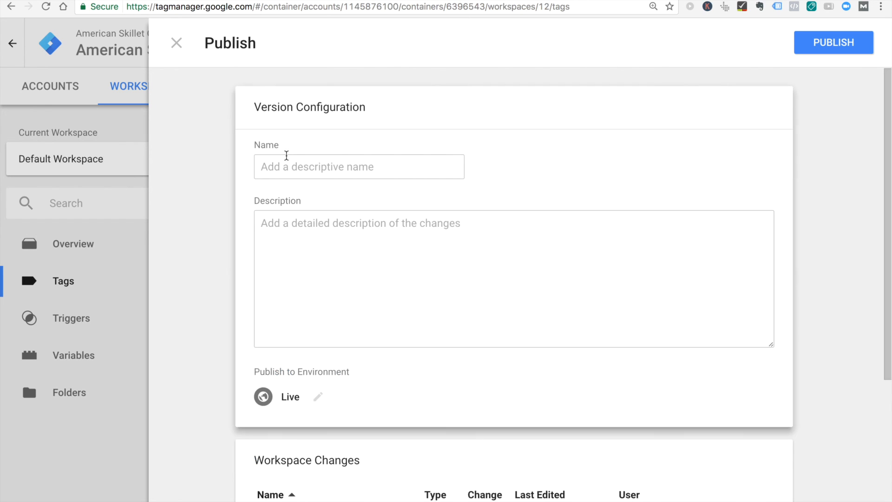
Step: Activate the empty version Name field in the publish form
{"action": "left_click", "coordinate": [359, 167]}
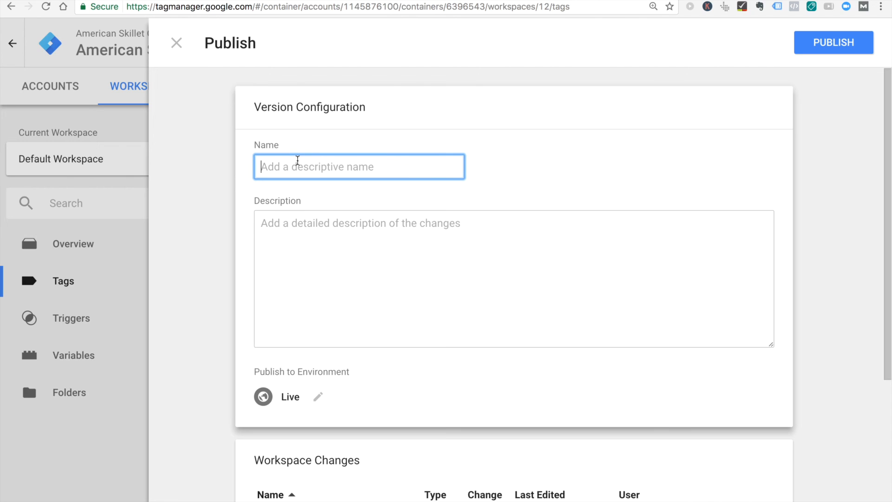